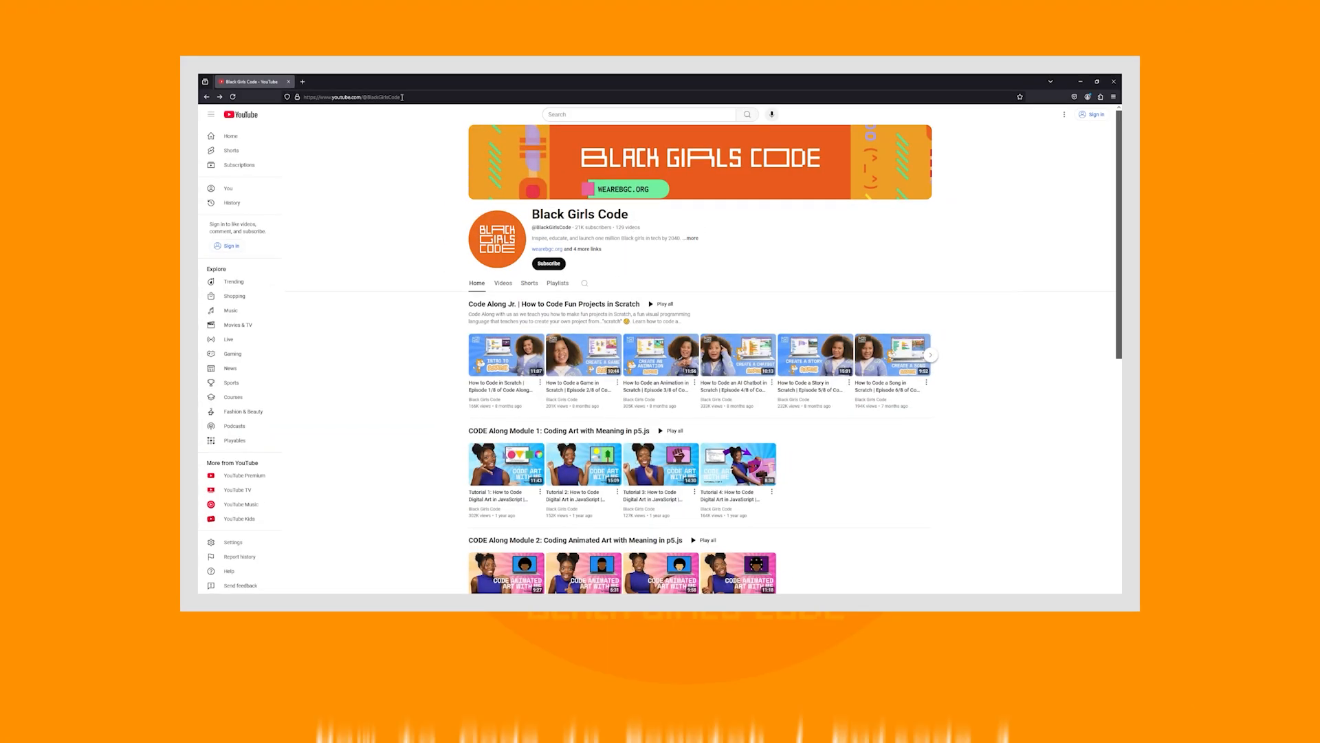
Open Episode 1 of Black Girls Code's How to Code in Scratch on YouTube
left_click(503, 353)
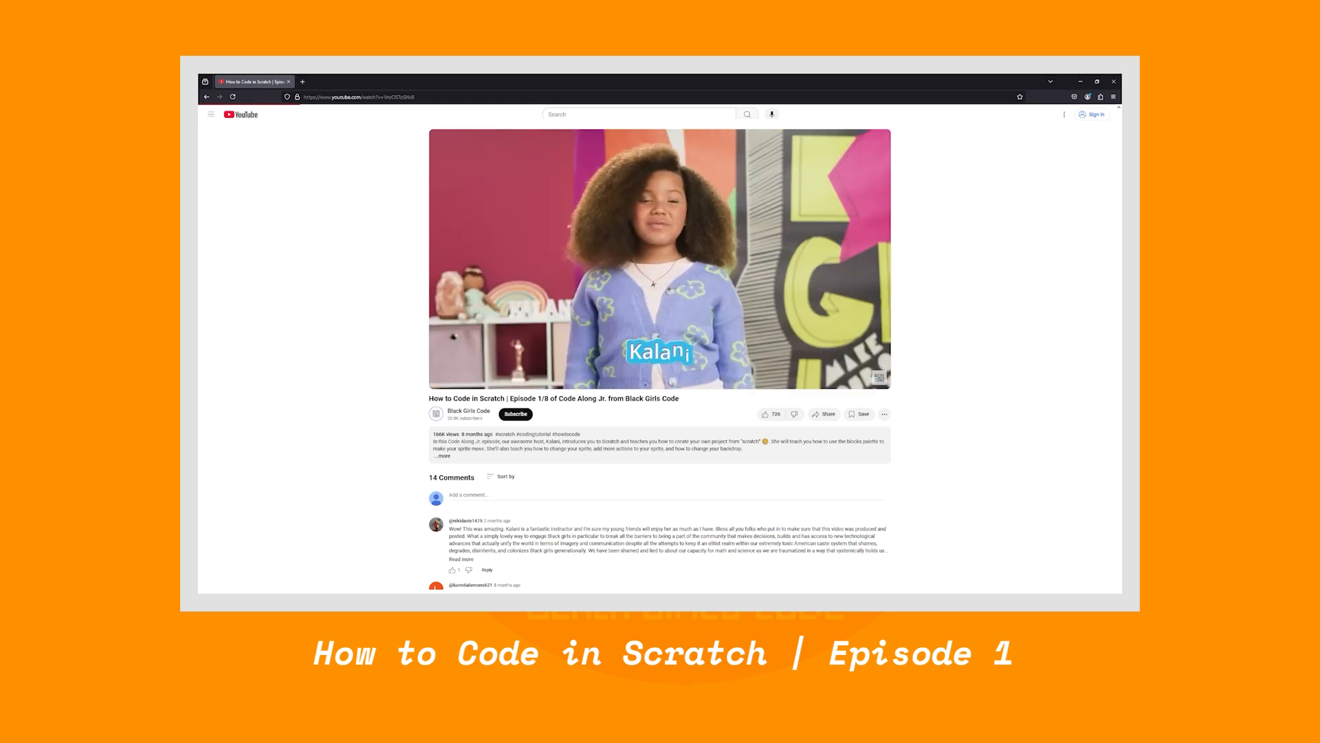
type("lab.scratch.mit.edu/face/")
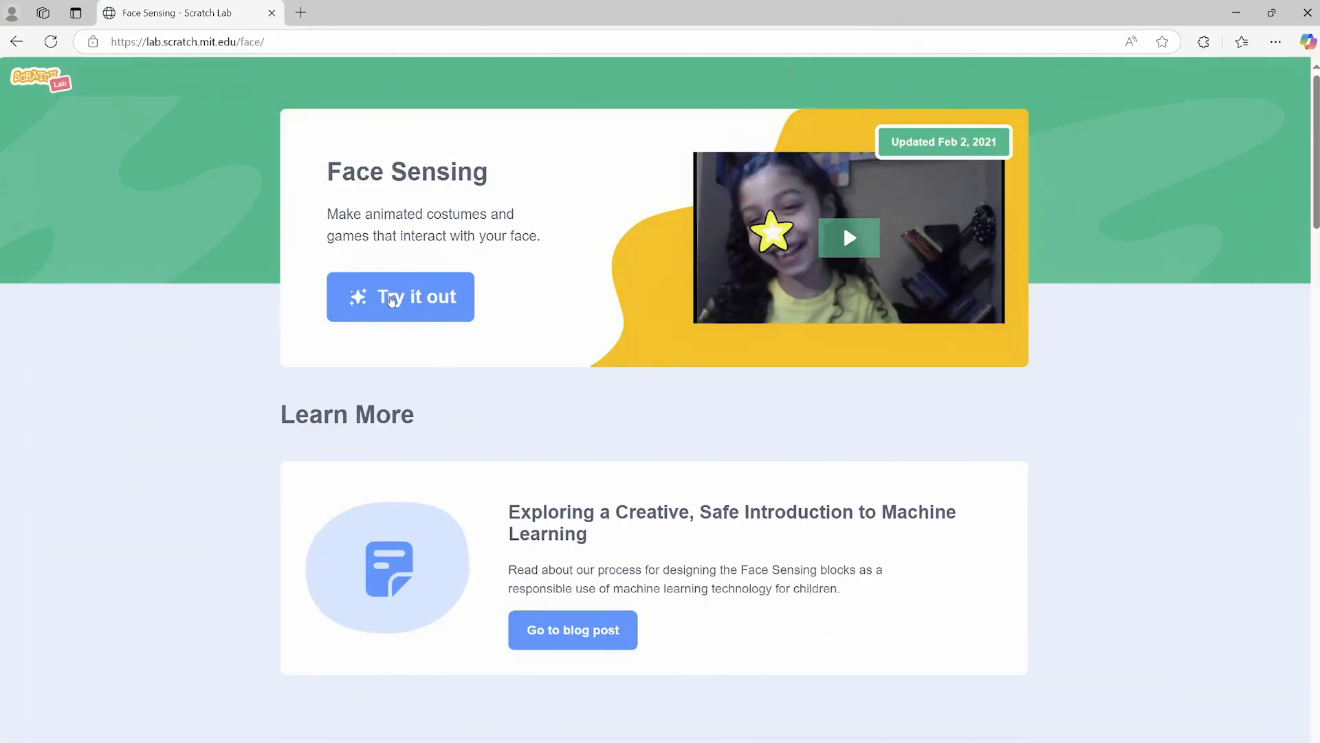
Launch the Scratch Lab Face Sensing editor for the Face Filter project
left_click(400, 297)
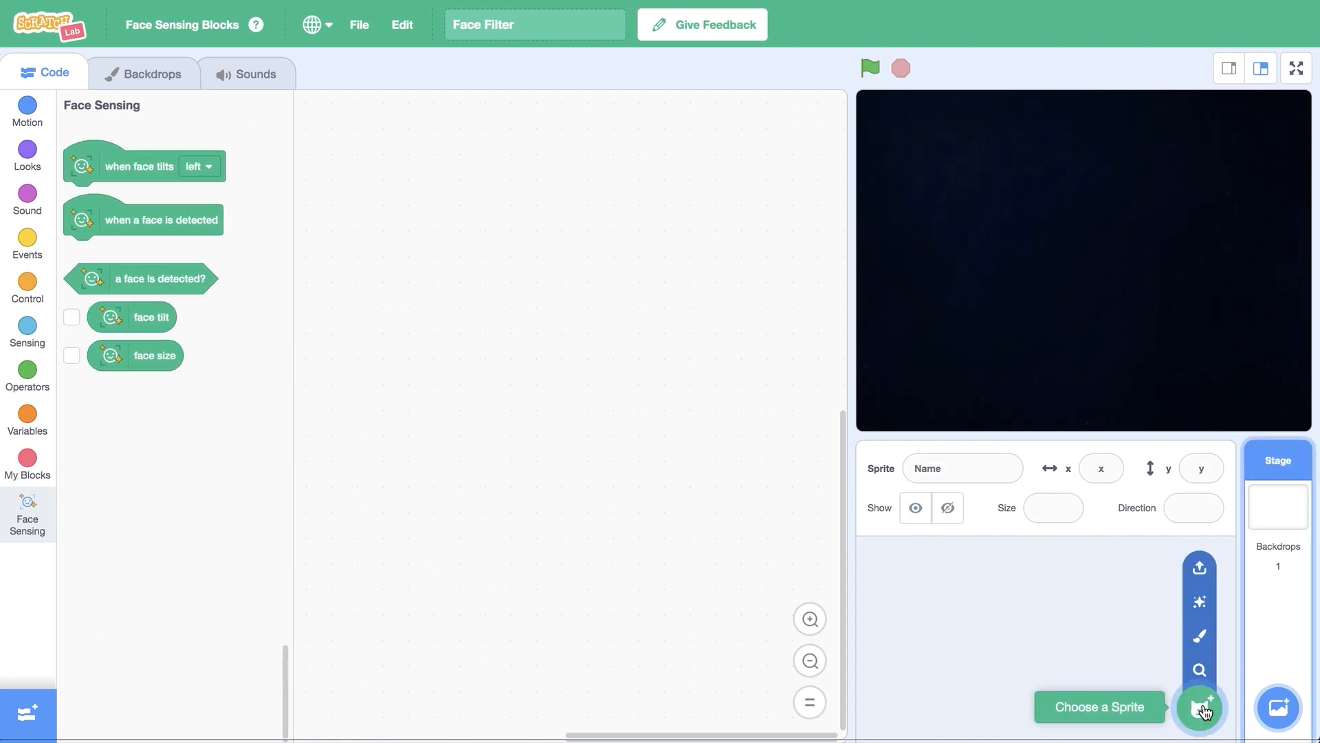
Add the Hat1 cap sprite from the sprite library's Fashion category
left_click(1200, 706)
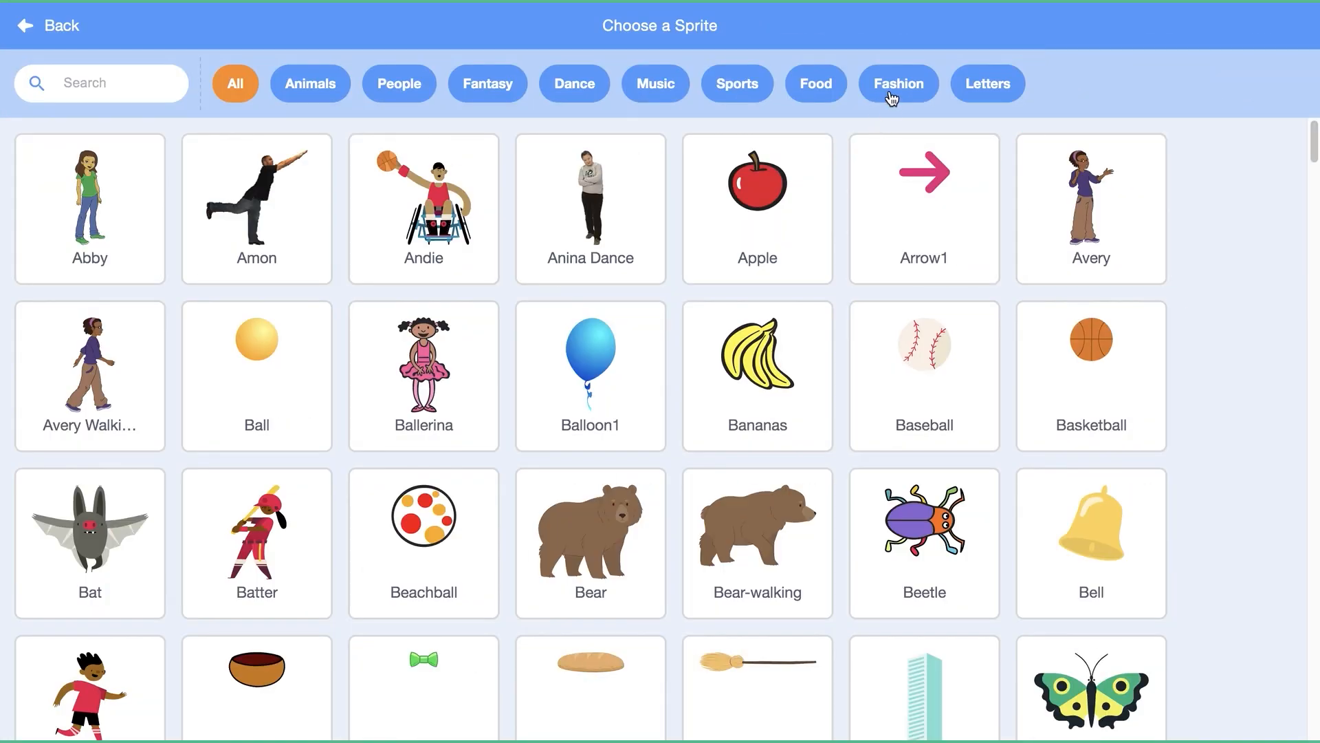
left_click(897, 83)
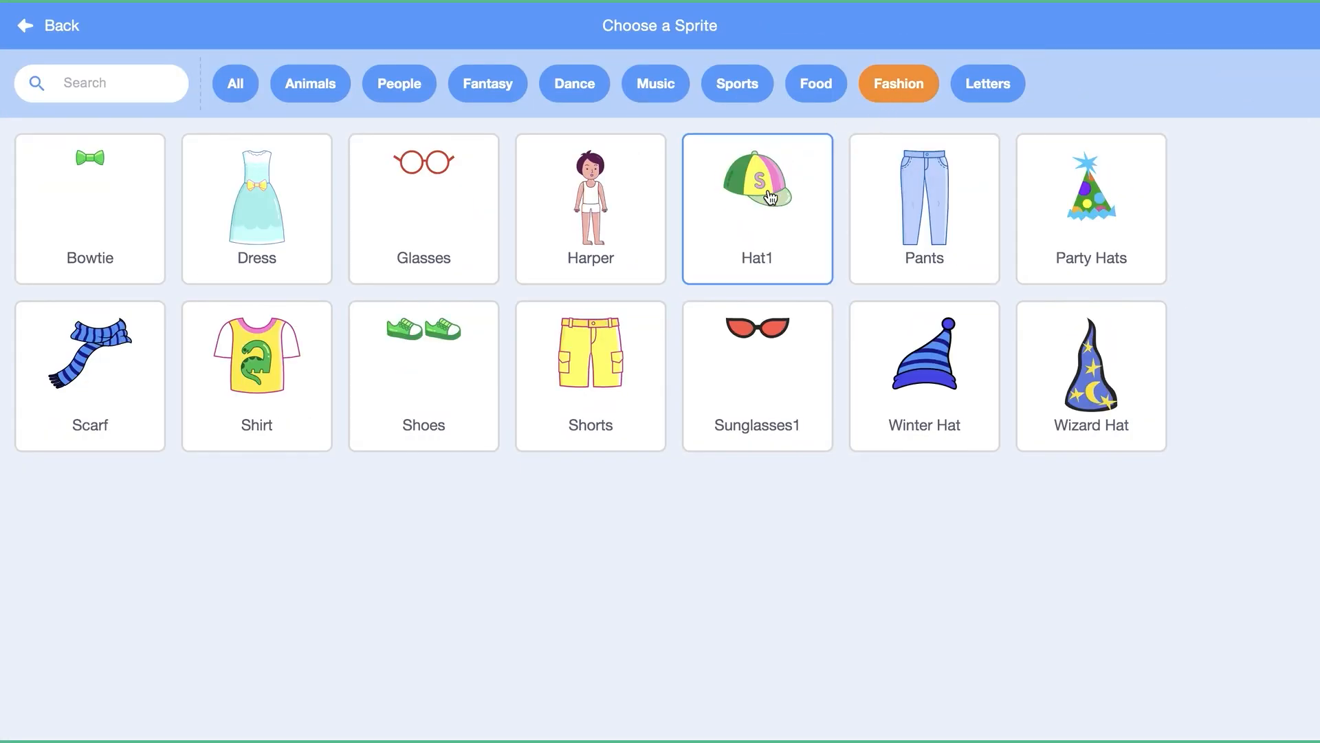
left_click(755, 207)
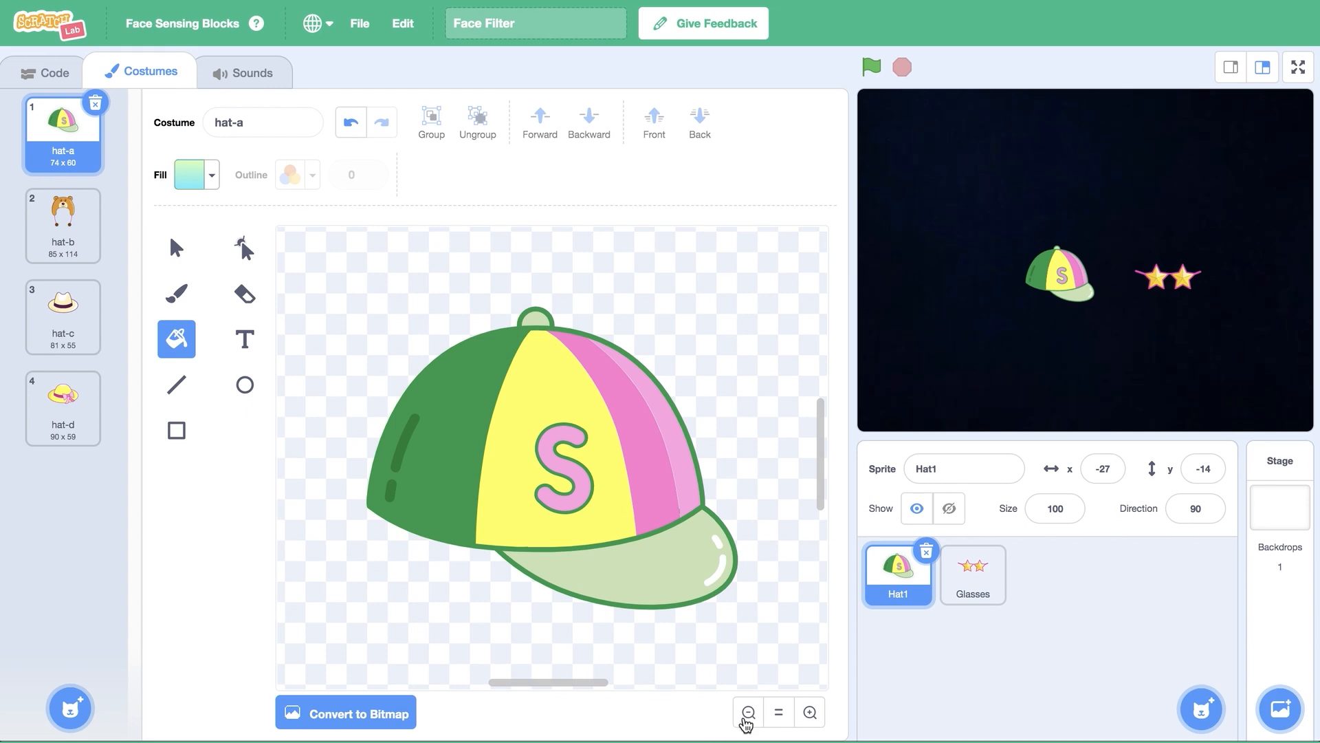
Rename the cap sprite to Hat
left_click(62, 225)
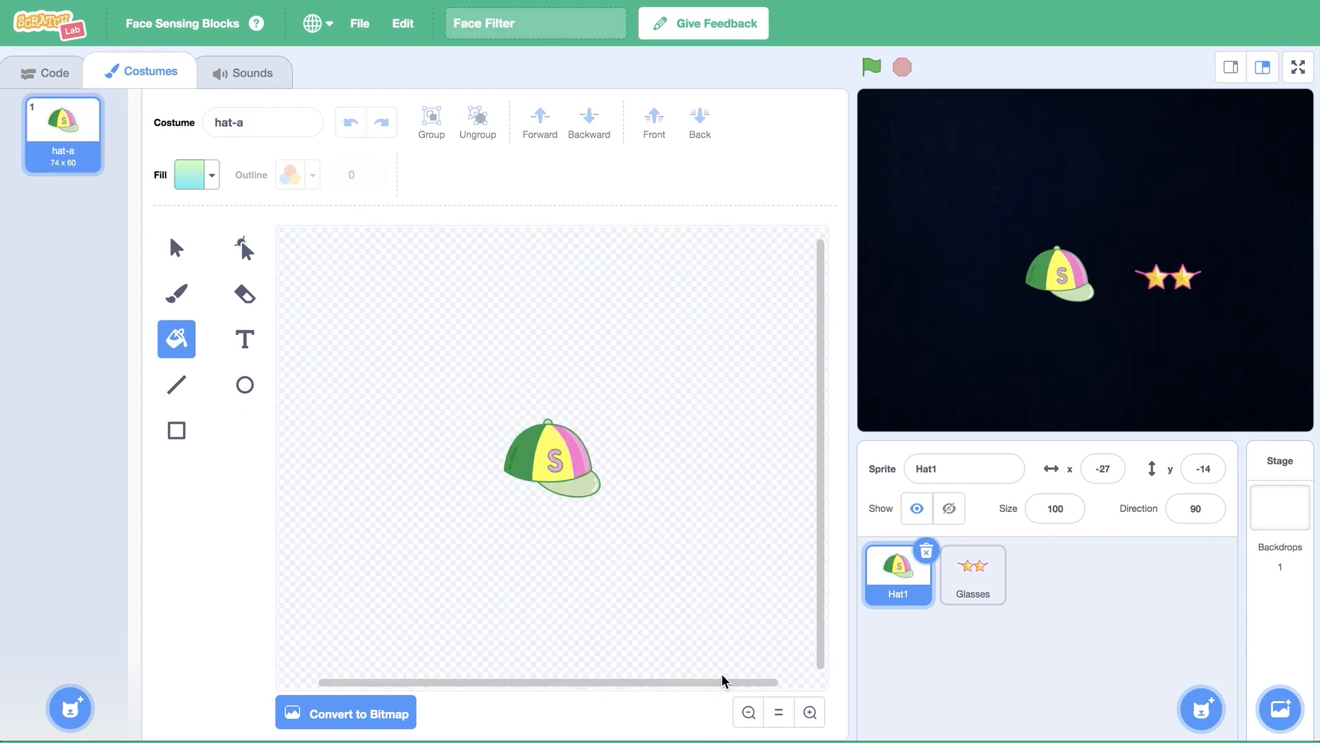
left_click(964, 469)
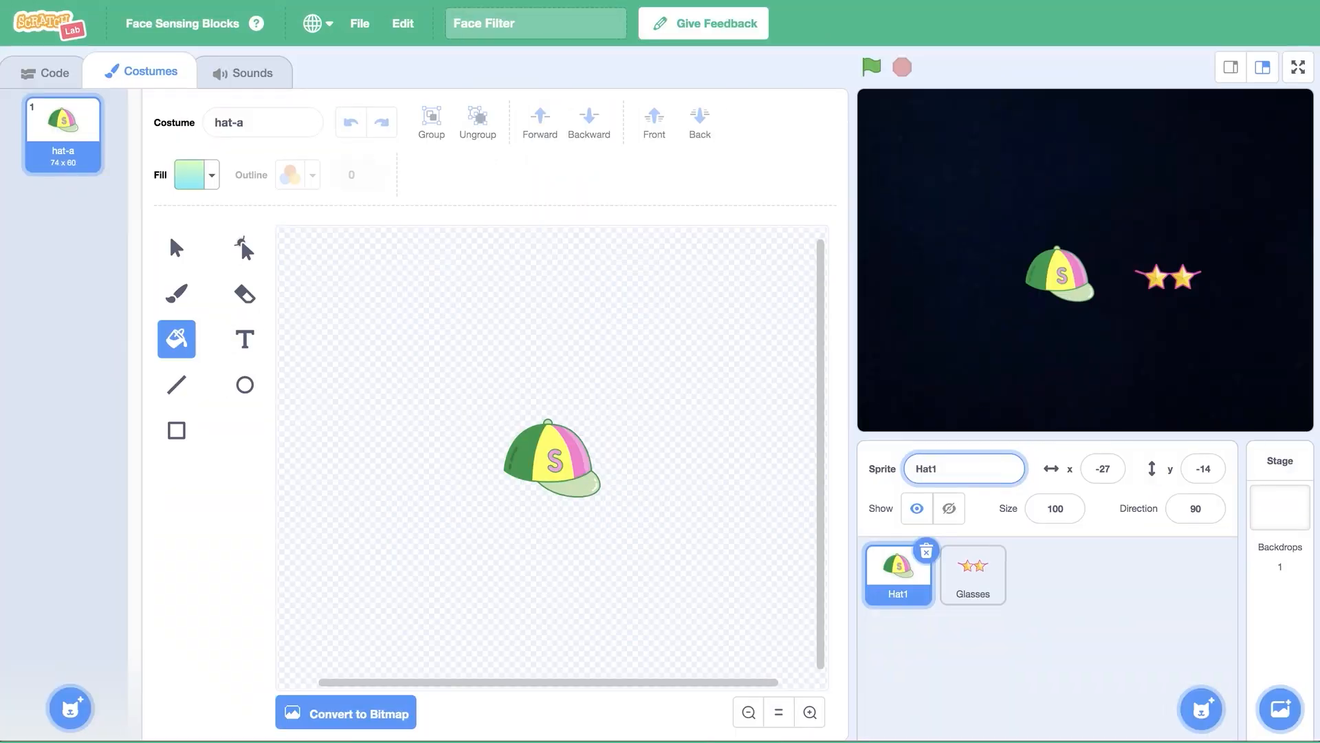
type("Hat")
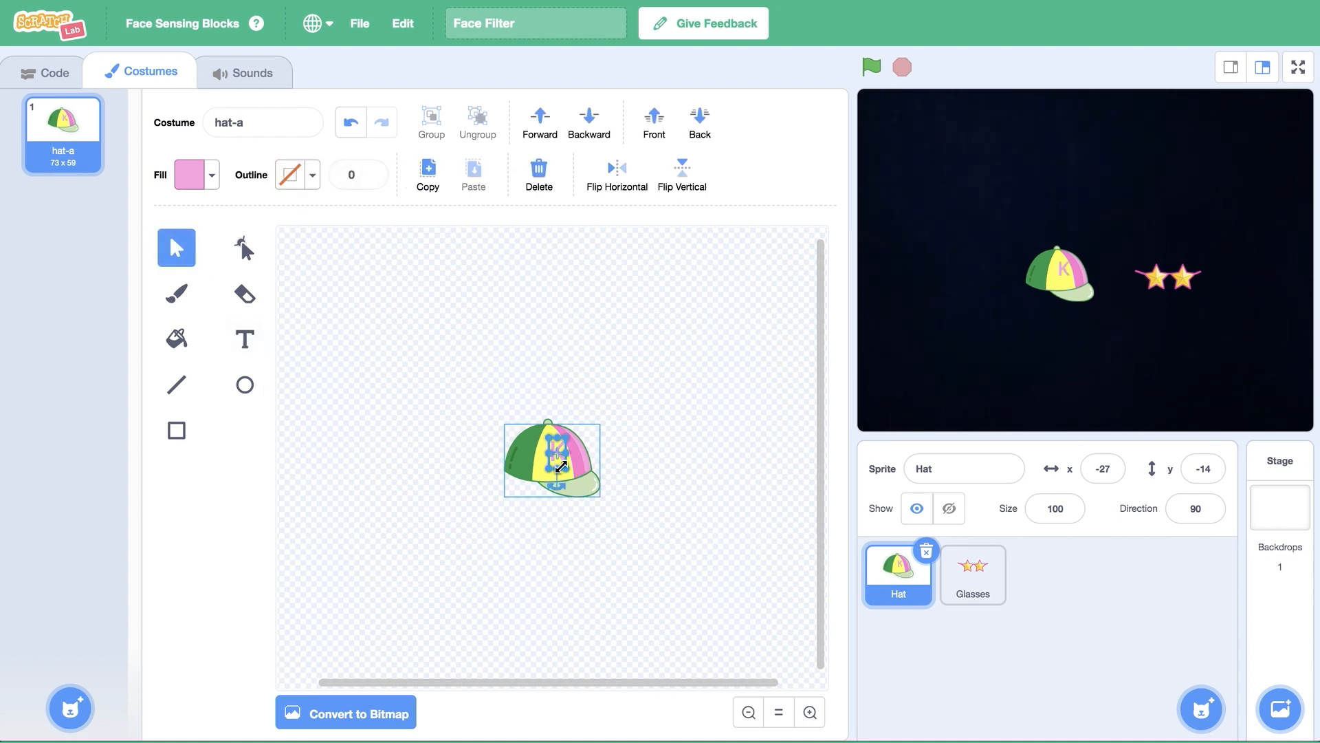
Select the cap drawing, hide the Hat sprite, and select Glasses
left_click(747, 712)
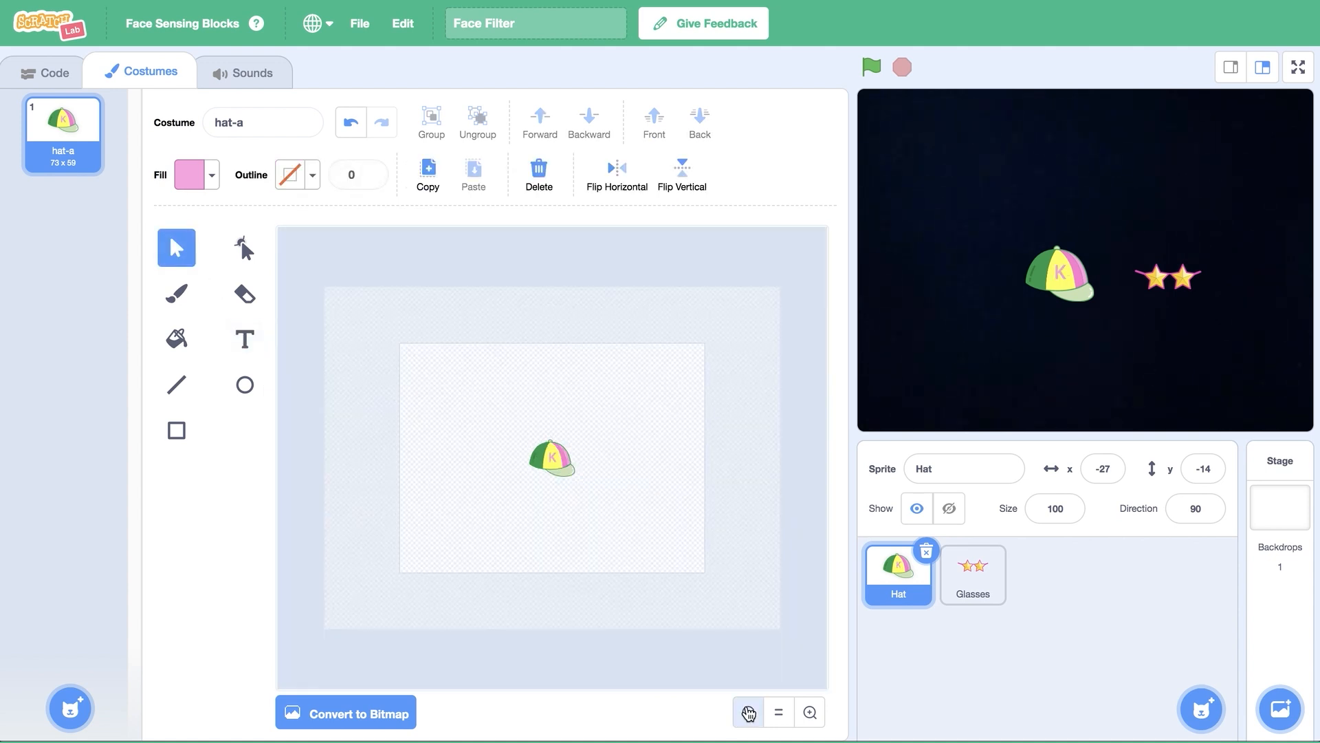
left_click(551, 457)
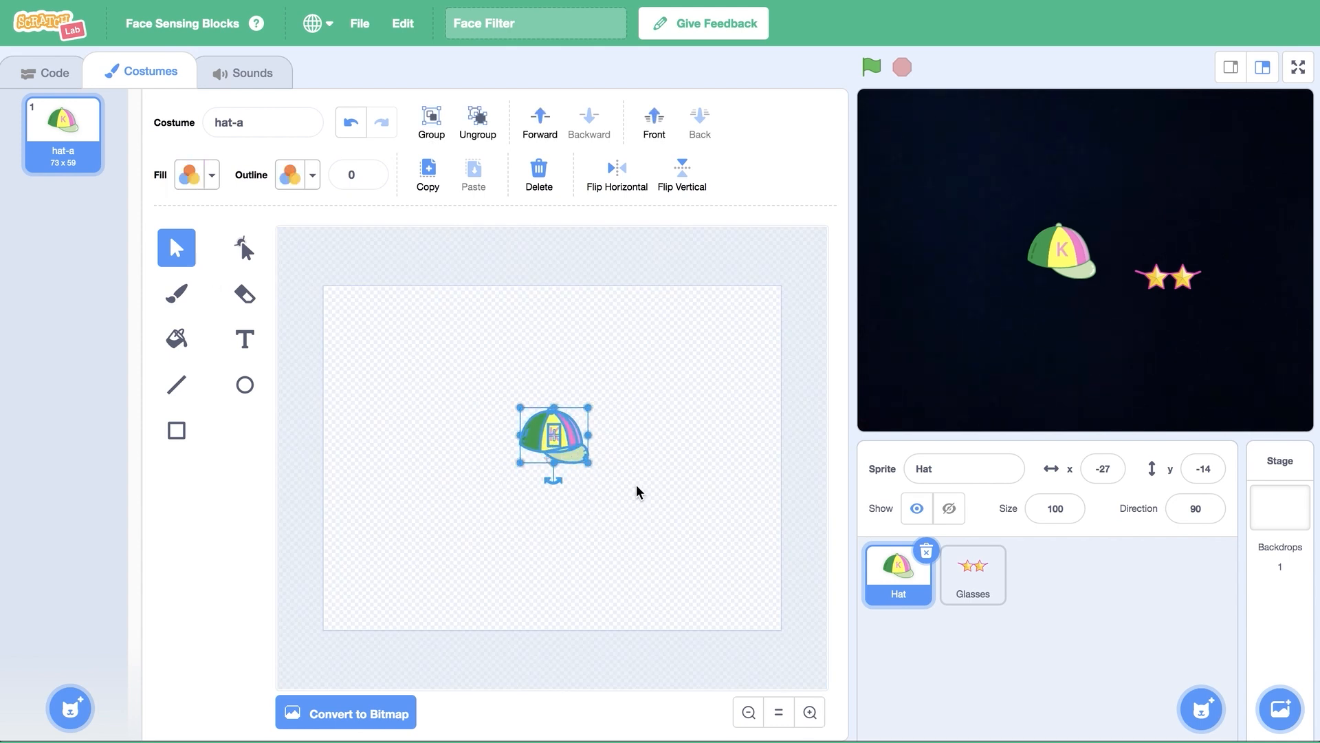
left_click(948, 507)
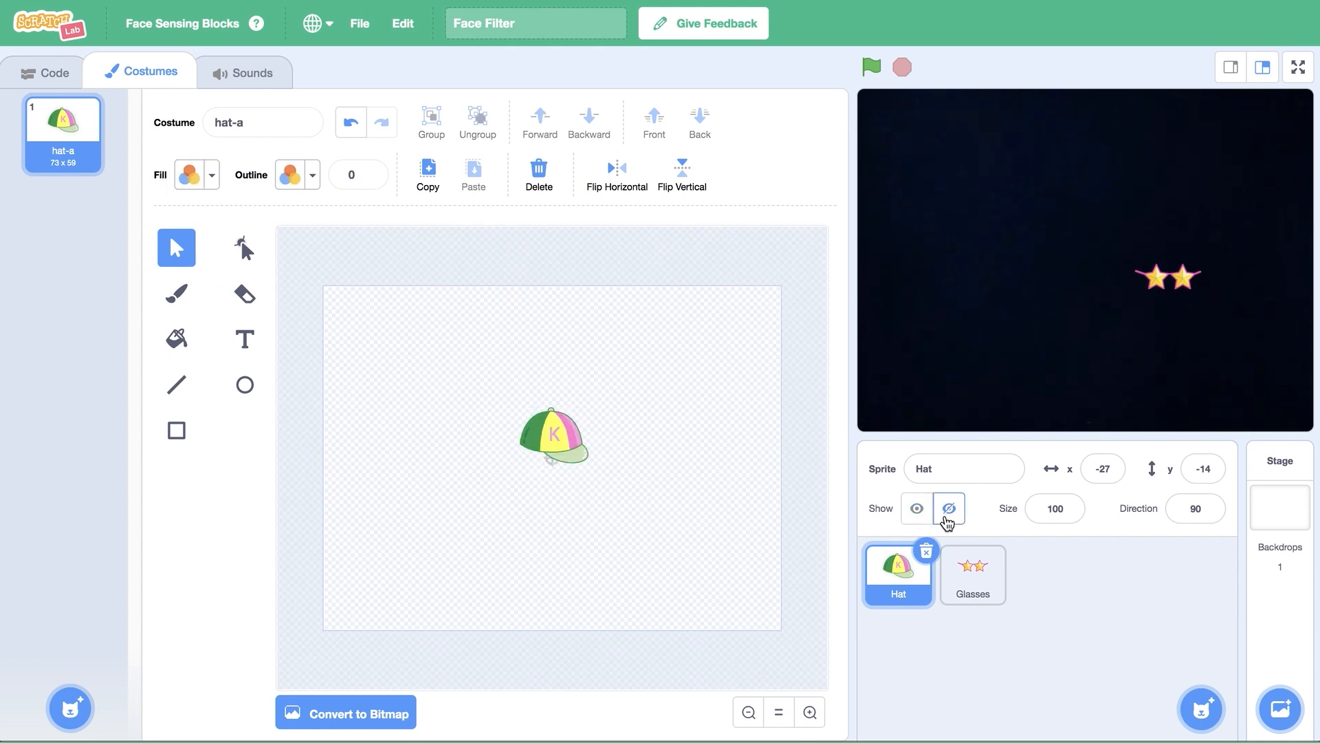
left_click(972, 575)
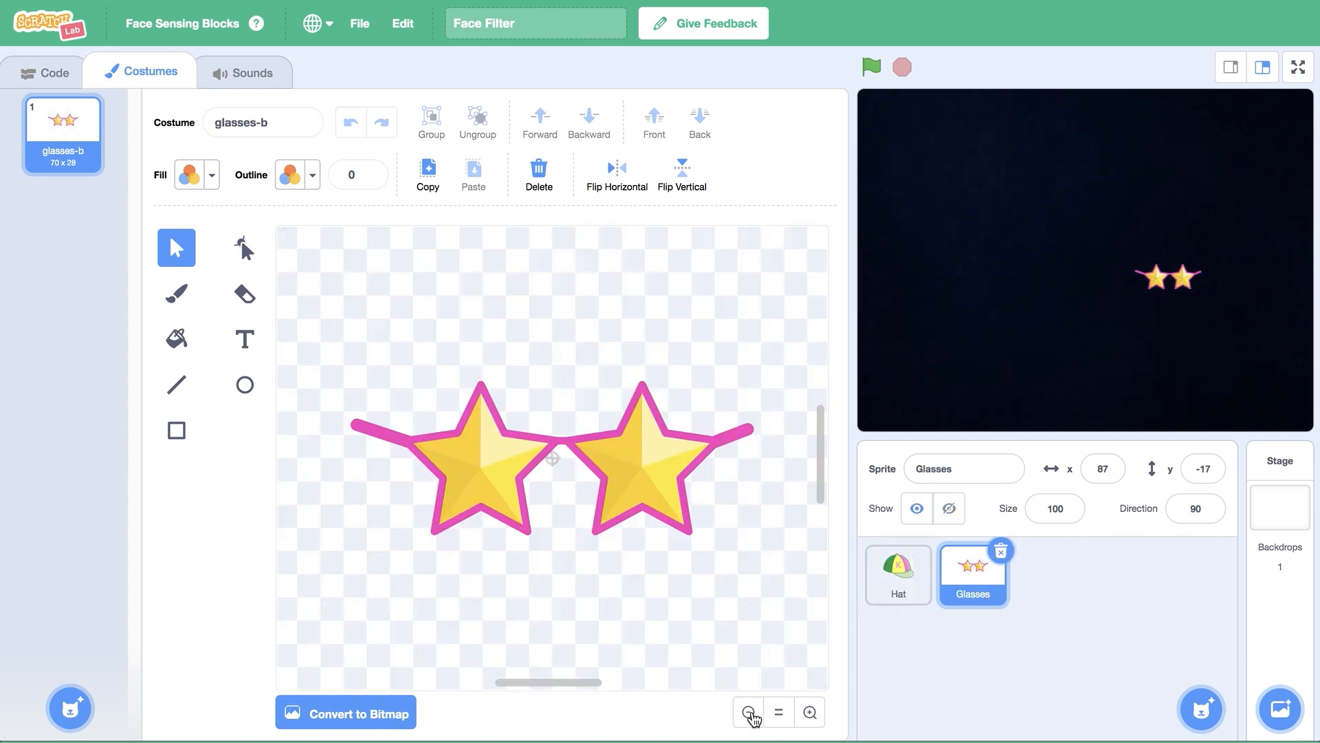
Refill the star glasses with pale yellow instead of bright gold
left_click(746, 712)
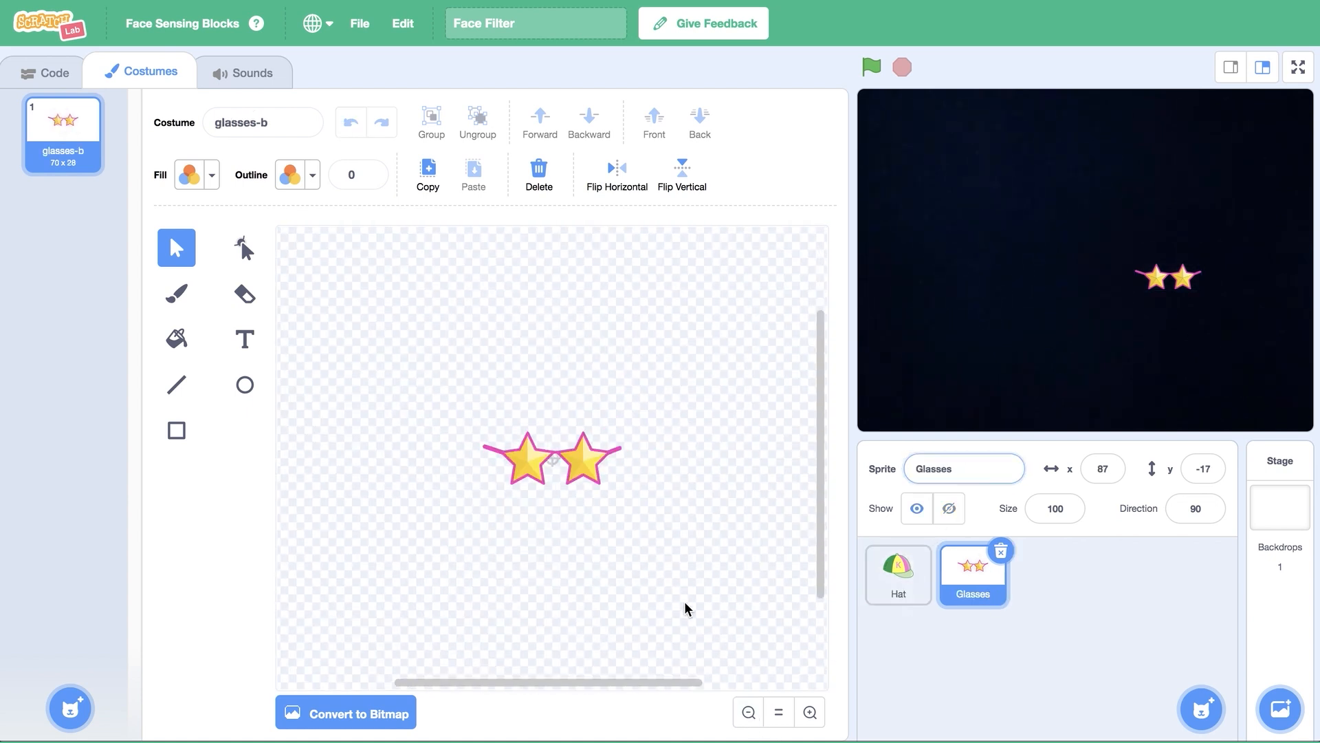
left_click(548, 458)
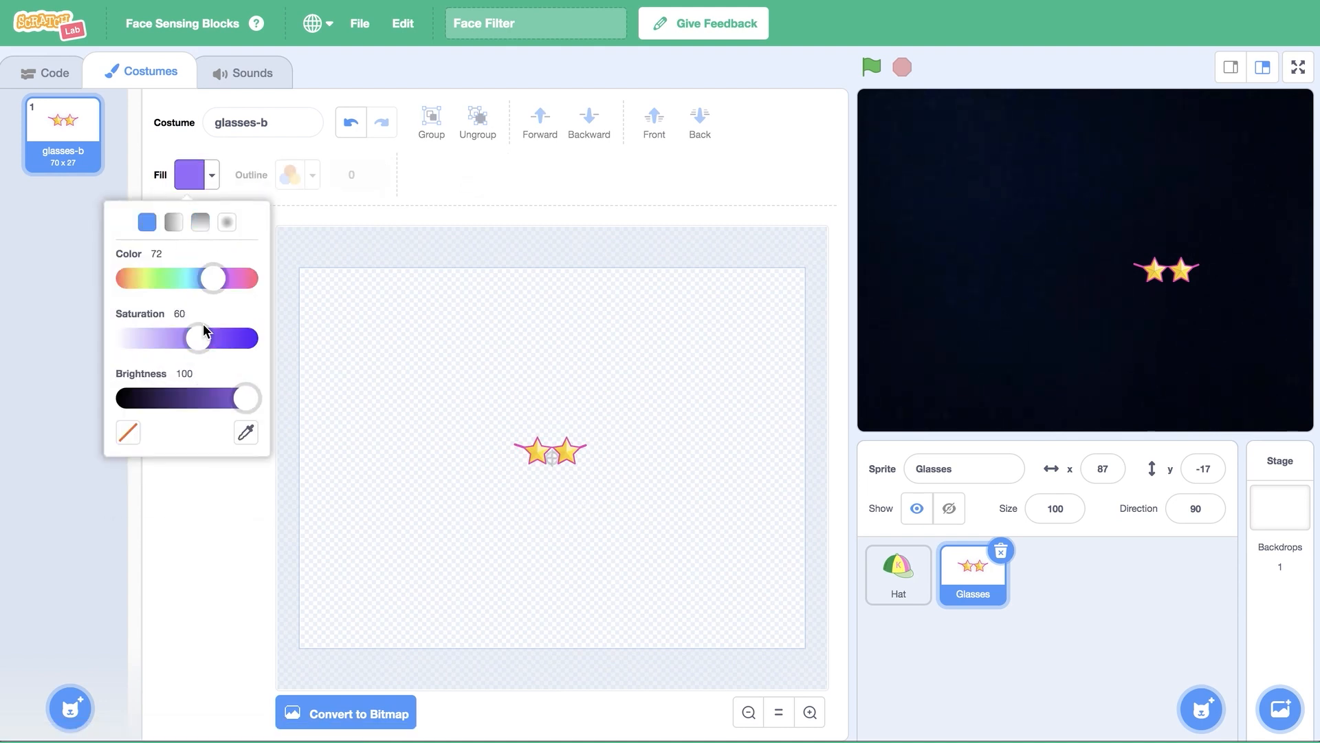
left_click(199, 221)
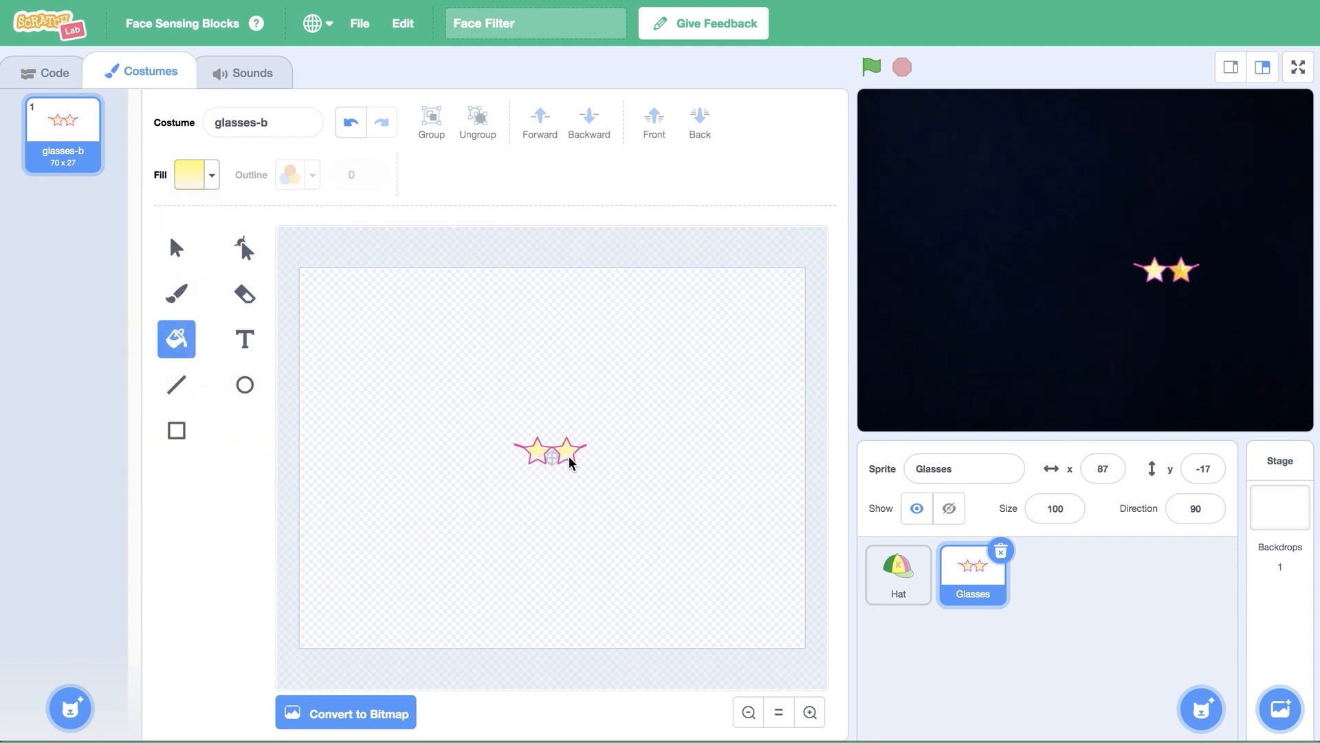
left_click(809, 712)
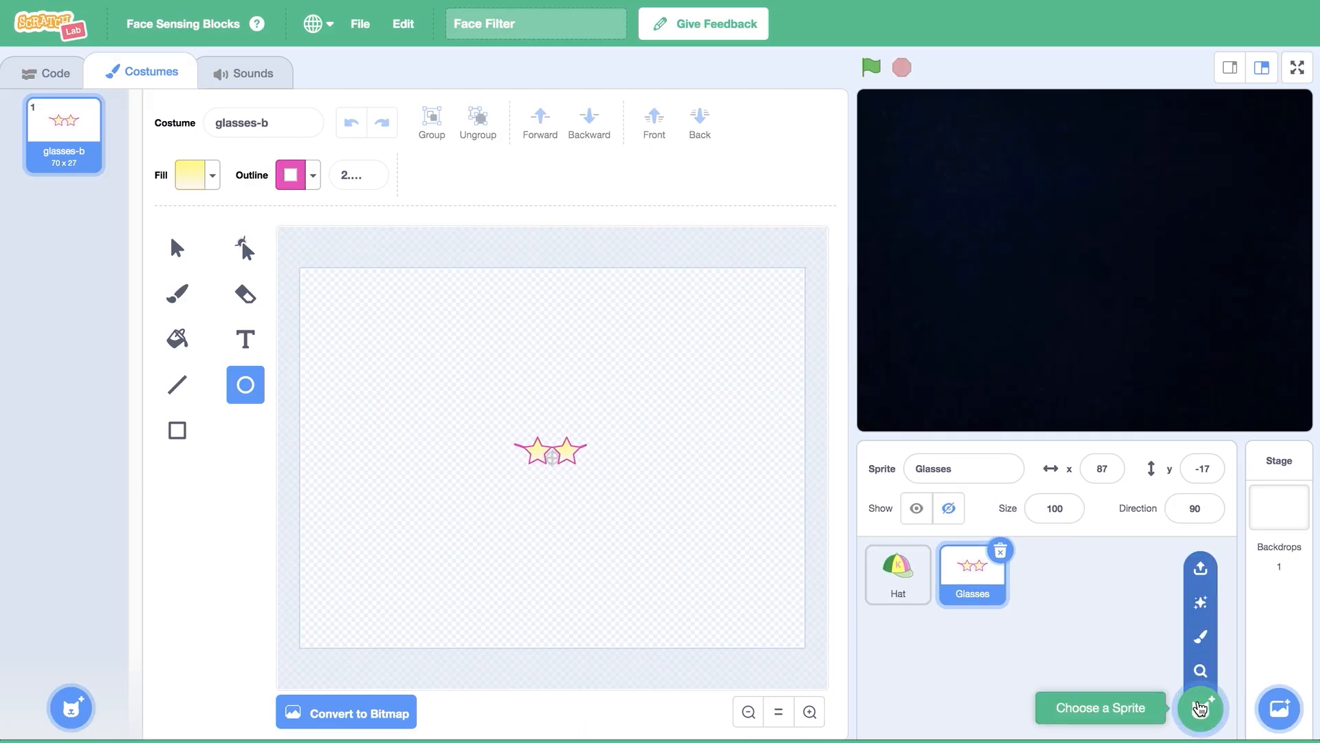
mouse_move(1199, 635)
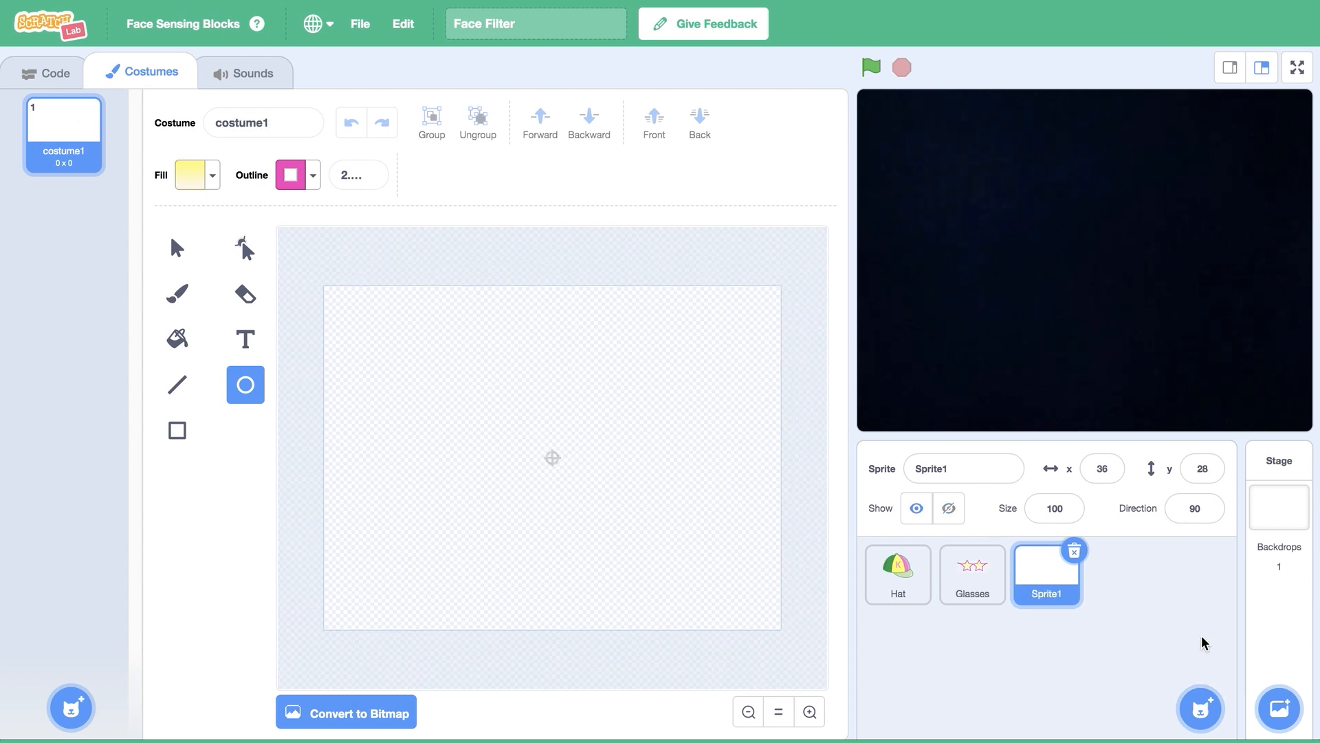
mouse_move(553, 470)
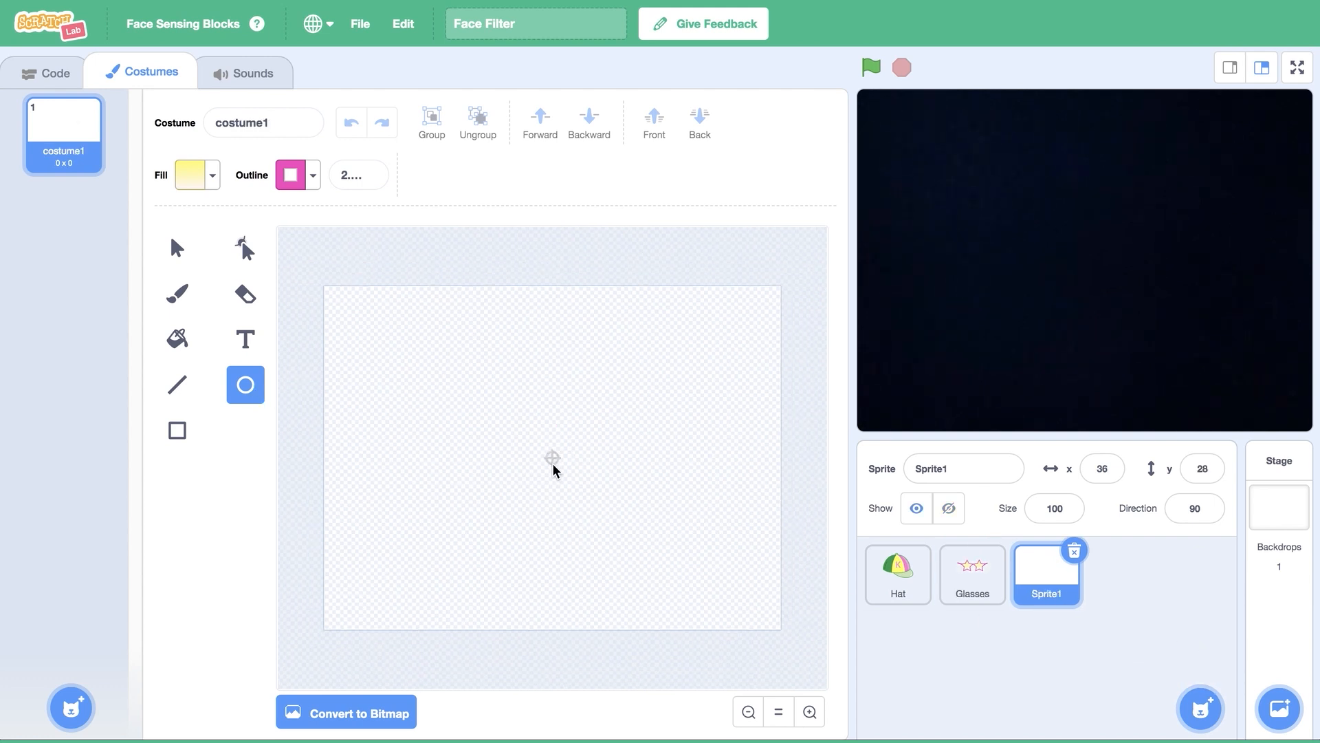
Paint a purple oval earring sprite and duplicate it as rightEarring
left_click_drag(545, 450, 560, 492)
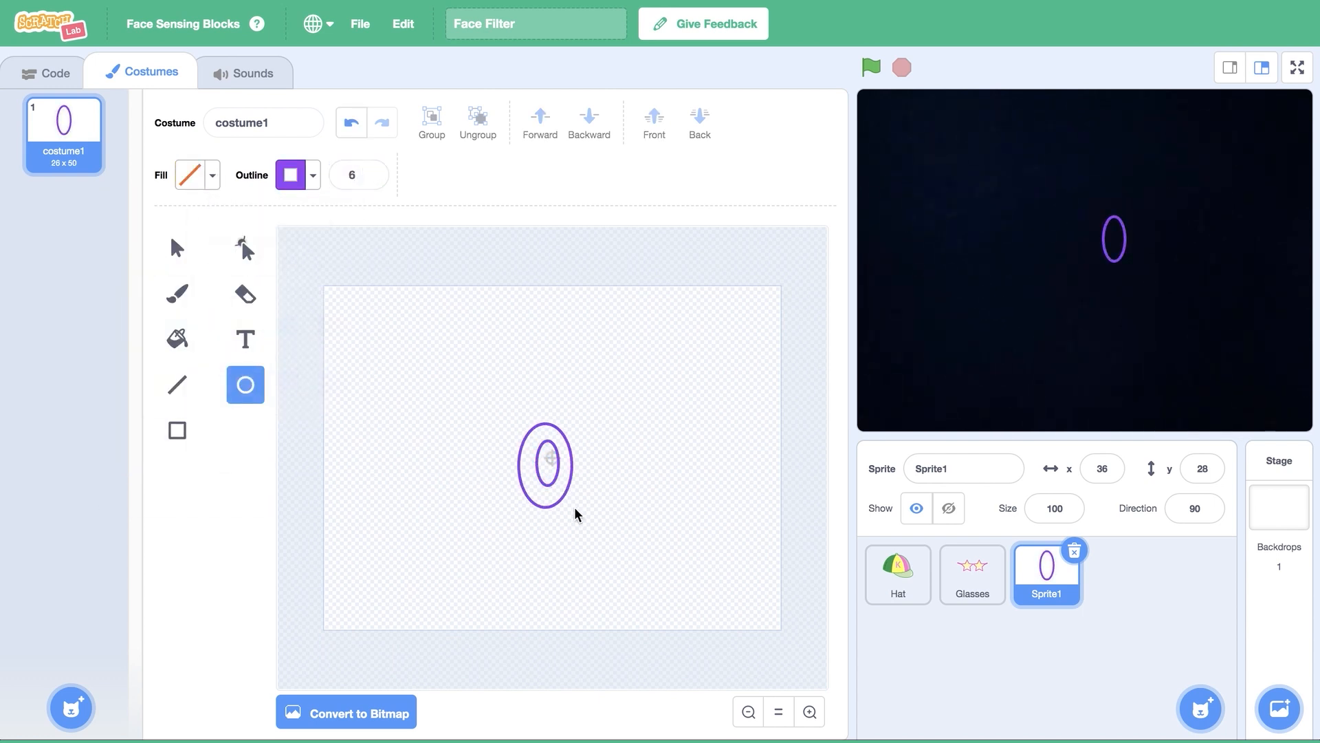
left_click(177, 247)
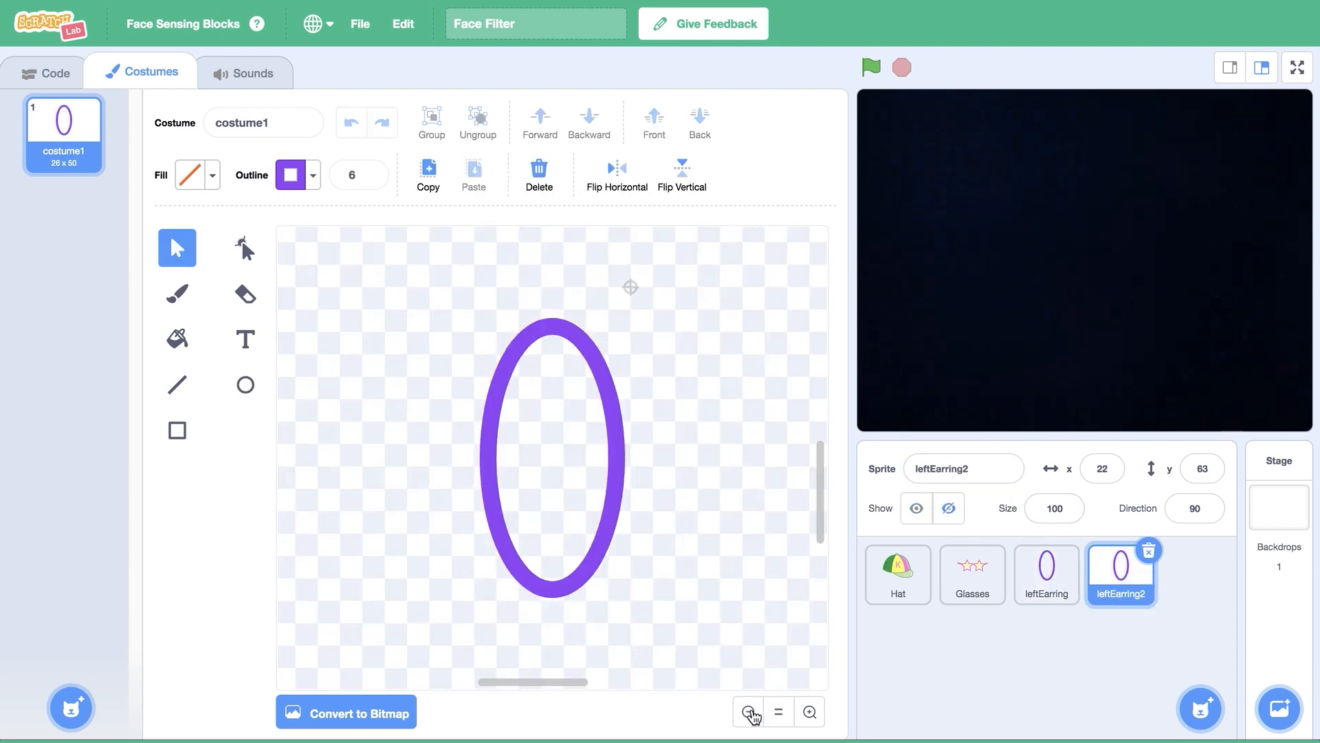
left_click(748, 711)
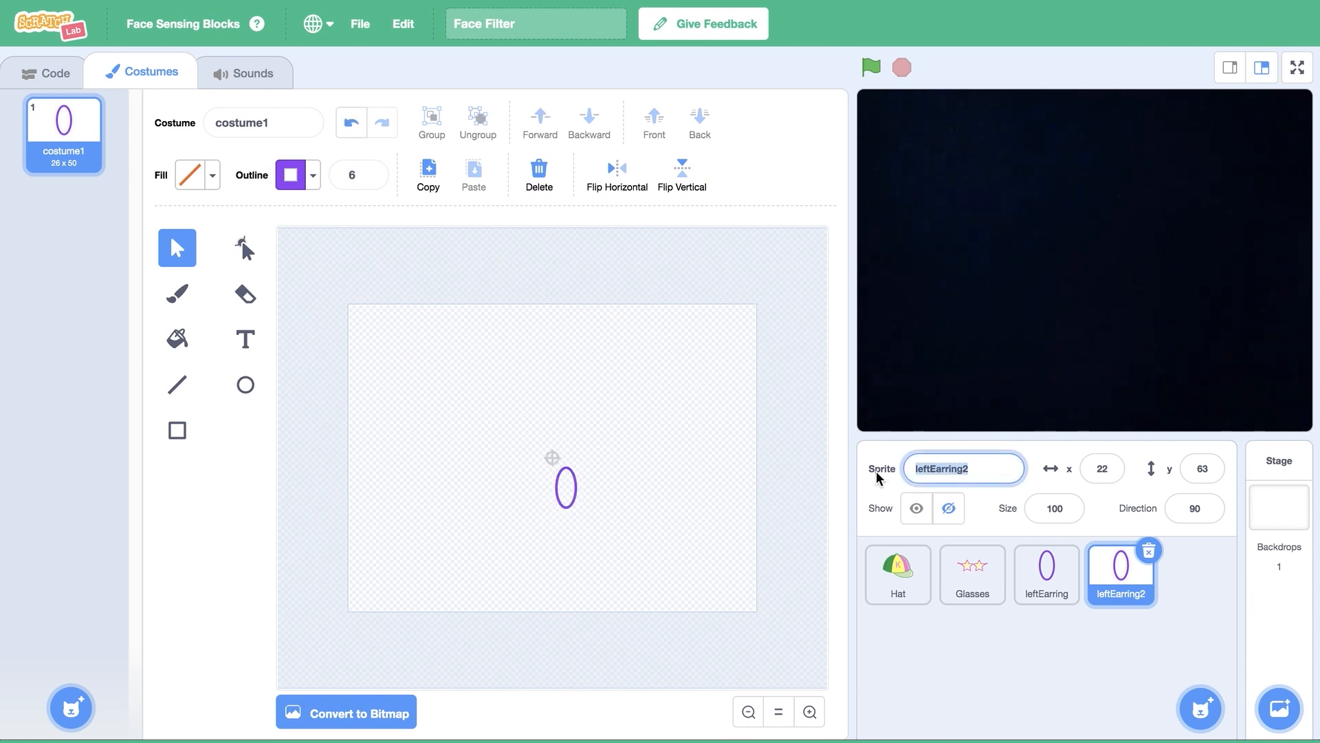
type("rightEarring")
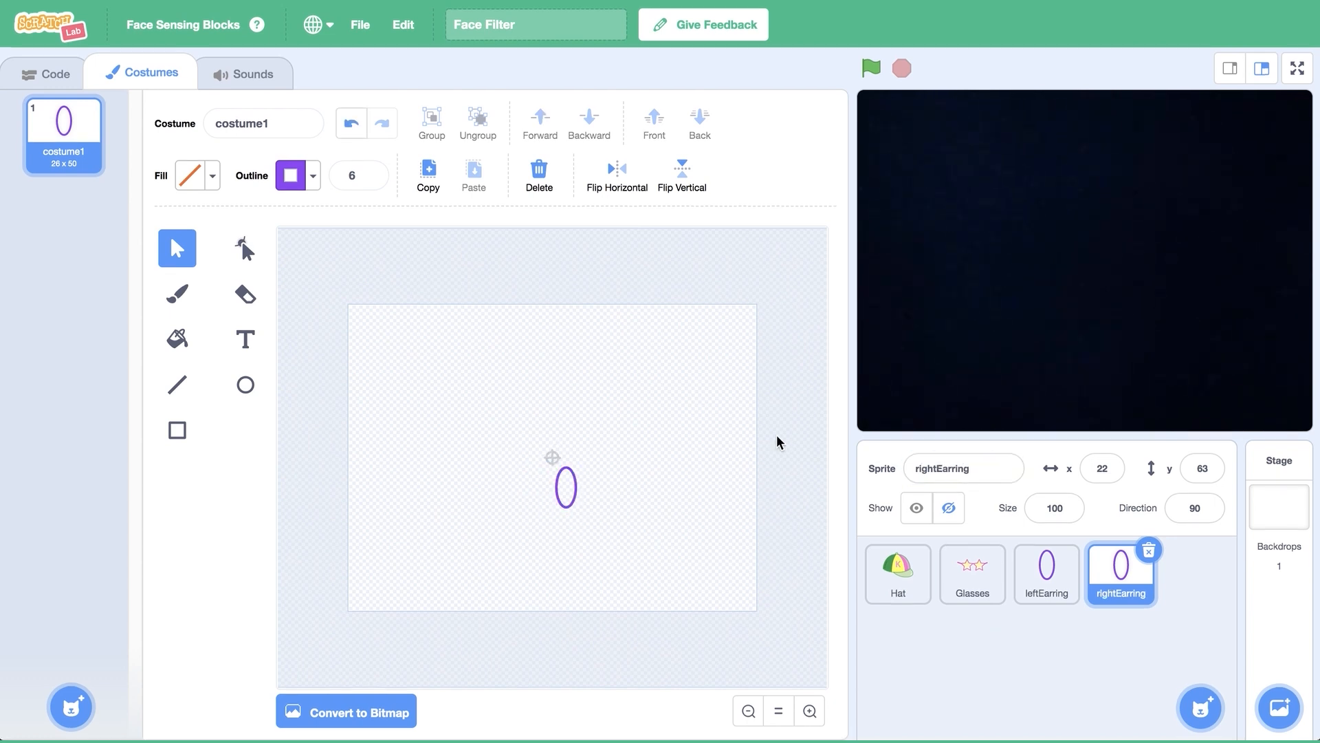
mouse_move(1125, 698)
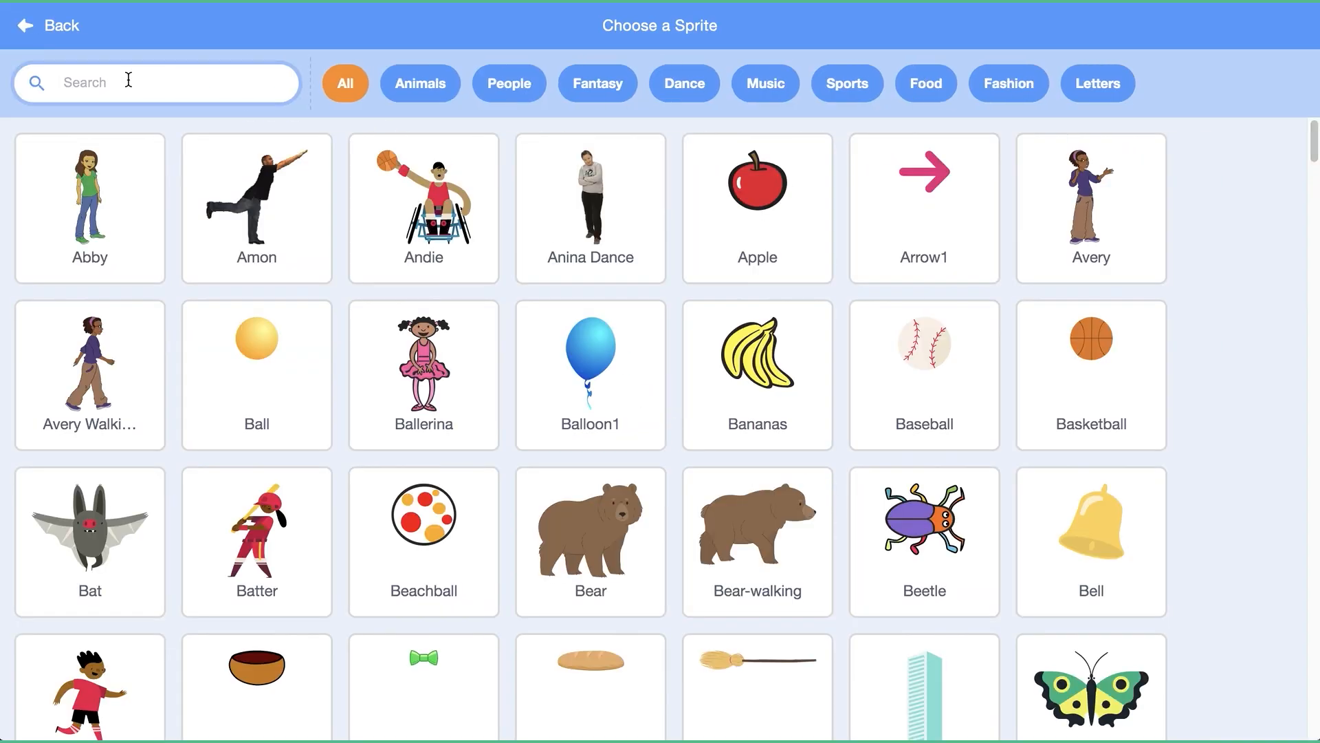
Erase the Cat costume's body and lower face, keeping the head and ears
type("scra")
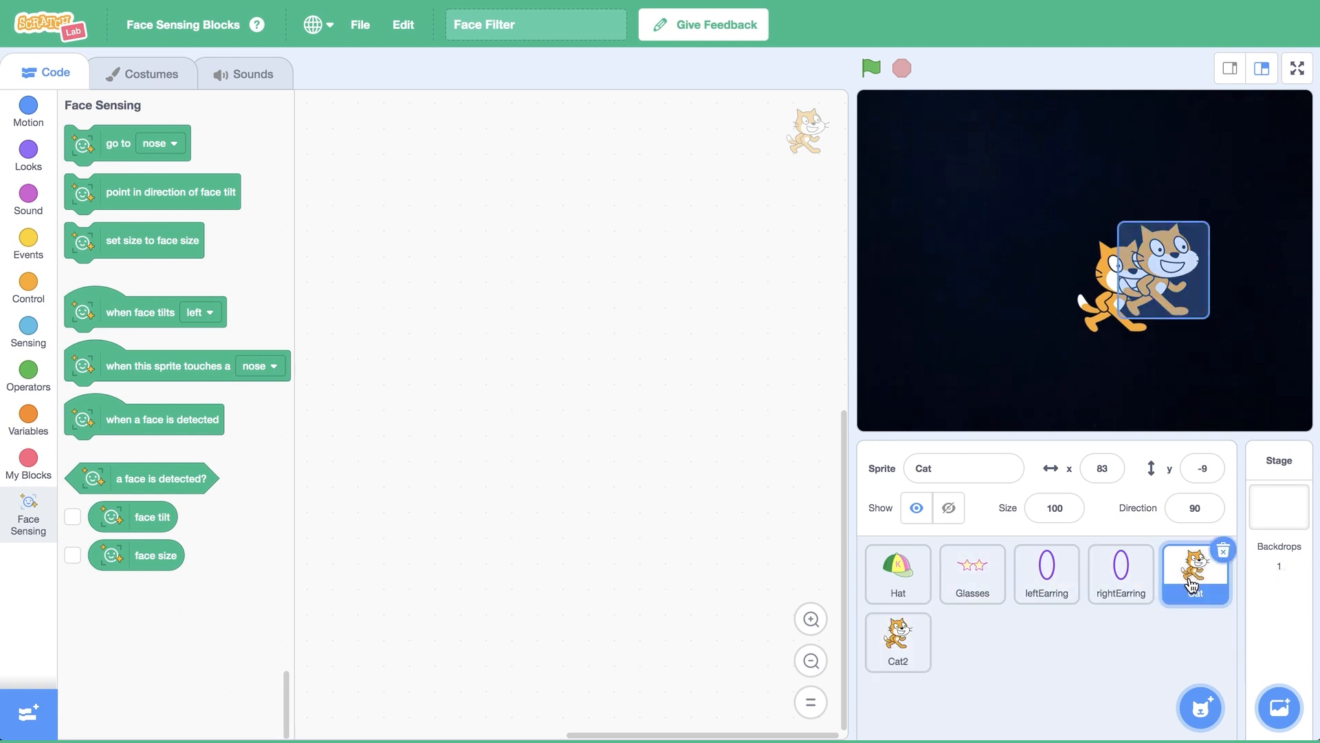
left_click(150, 73)
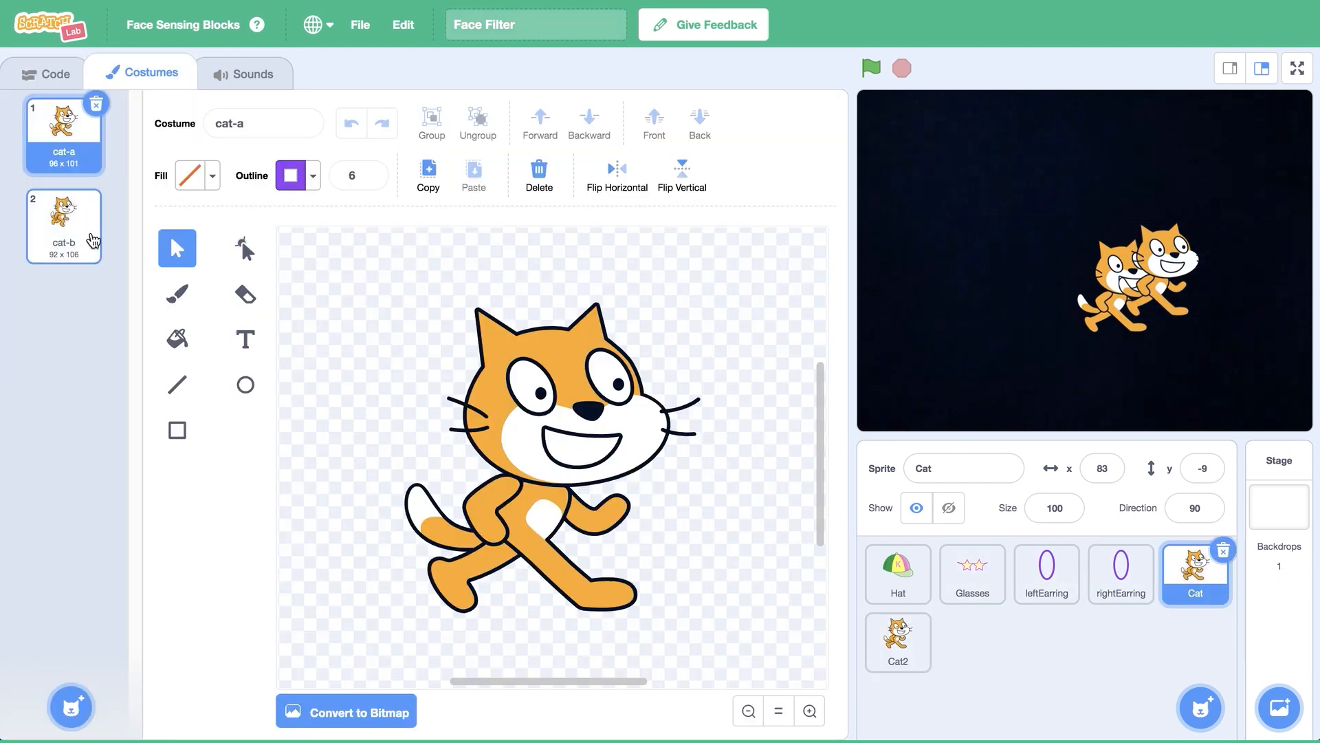
left_click(96, 104)
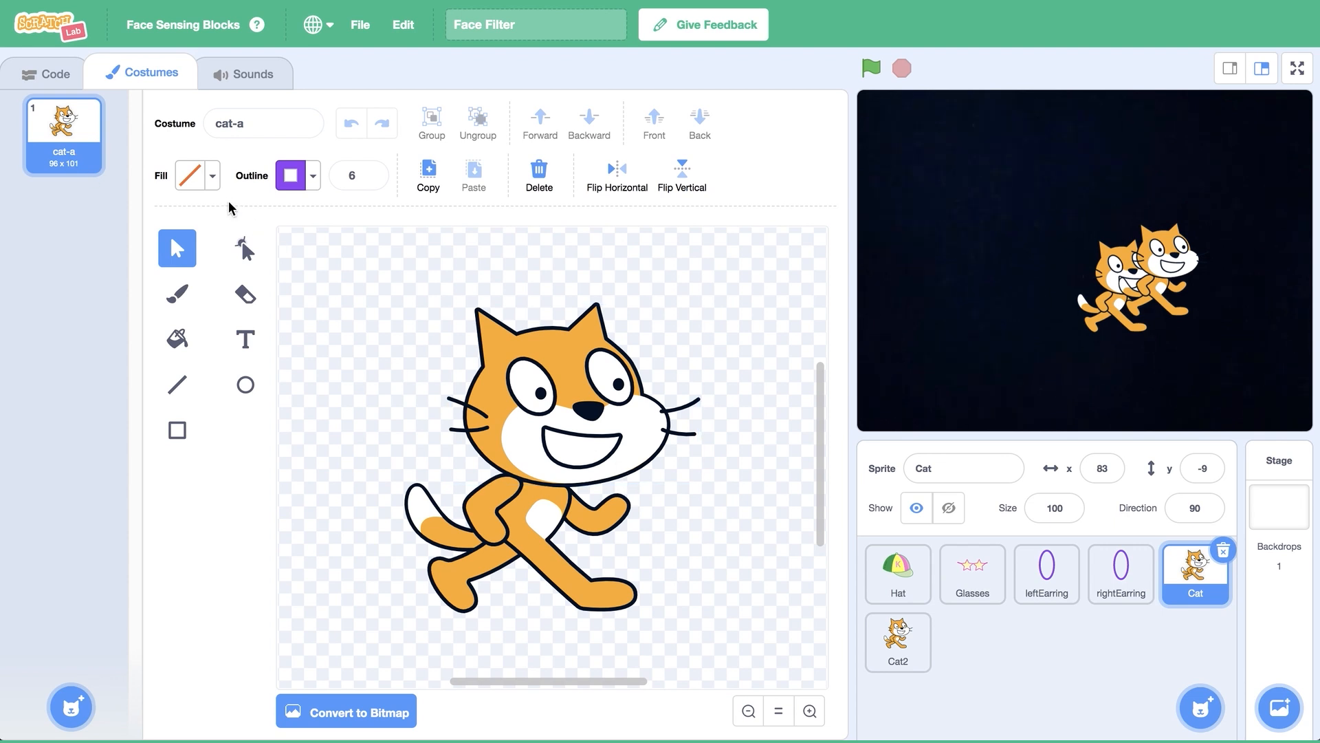
left_click(244, 293)
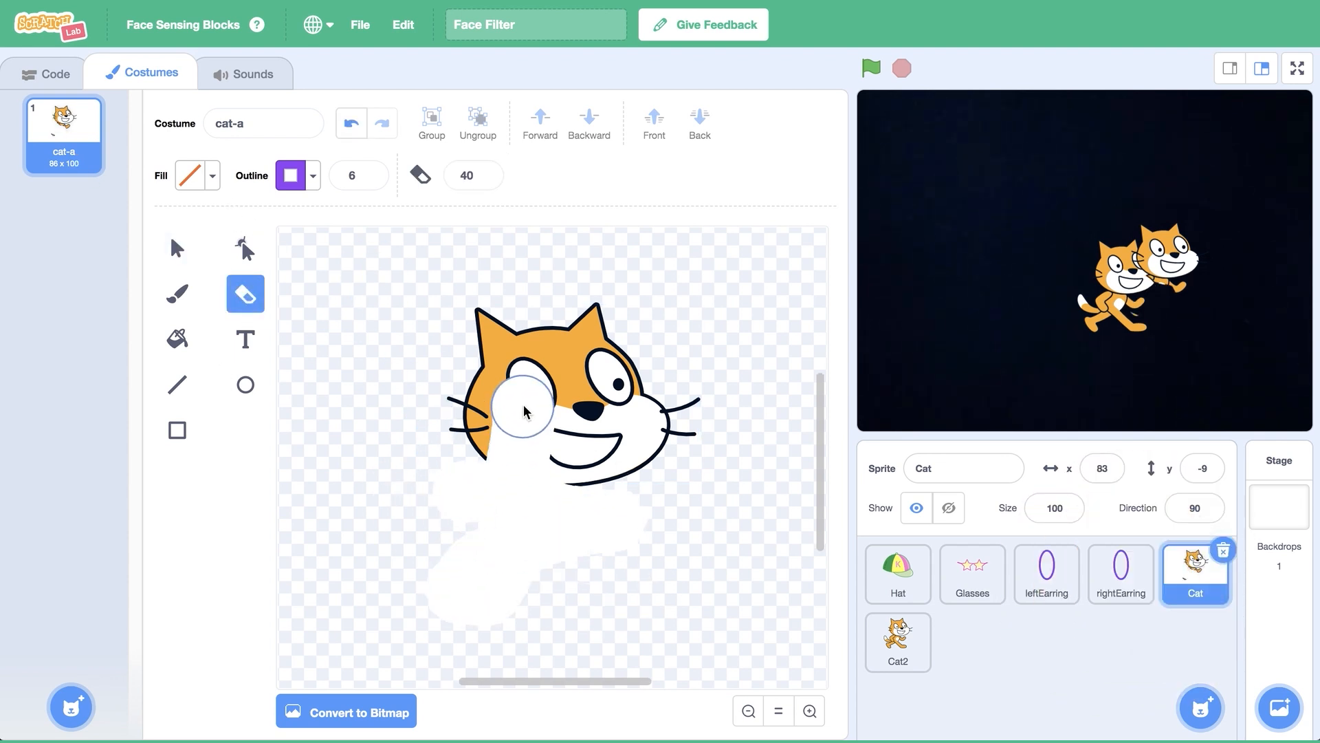
left_click_drag(522, 411, 488, 434)
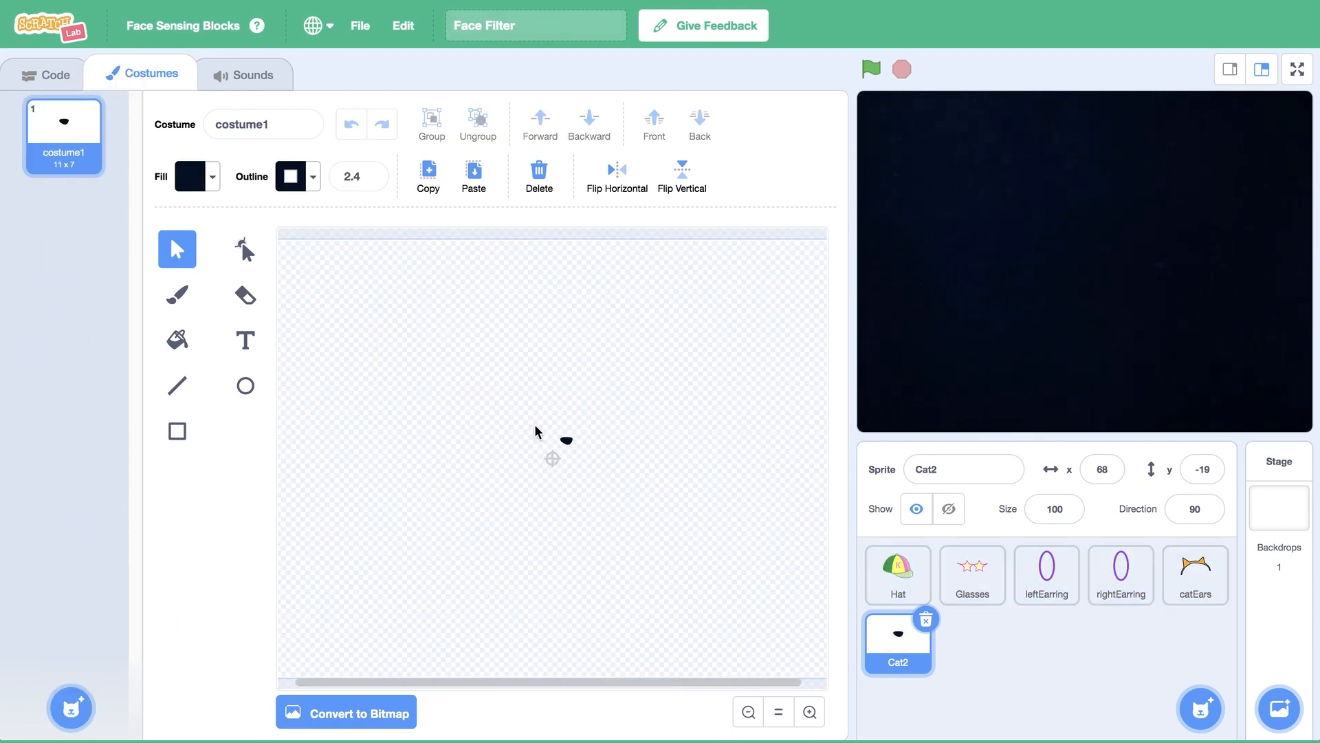
Rename Cat to catEars and trim Cat2's costume to its nose
left_click(564, 439)
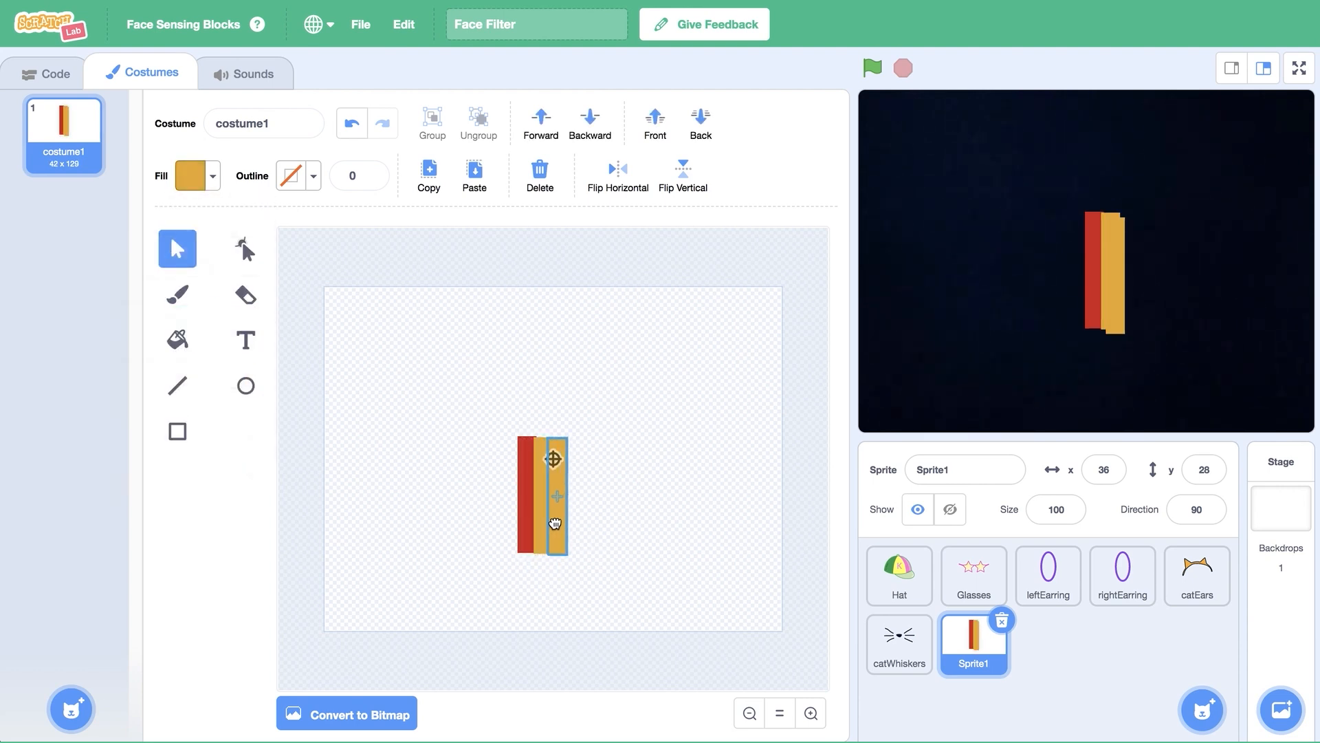
Rename Cat2 catWhiskers and paint a rainbow-striped rainbowMouth sprite, then select Hat
left_click(192, 176)
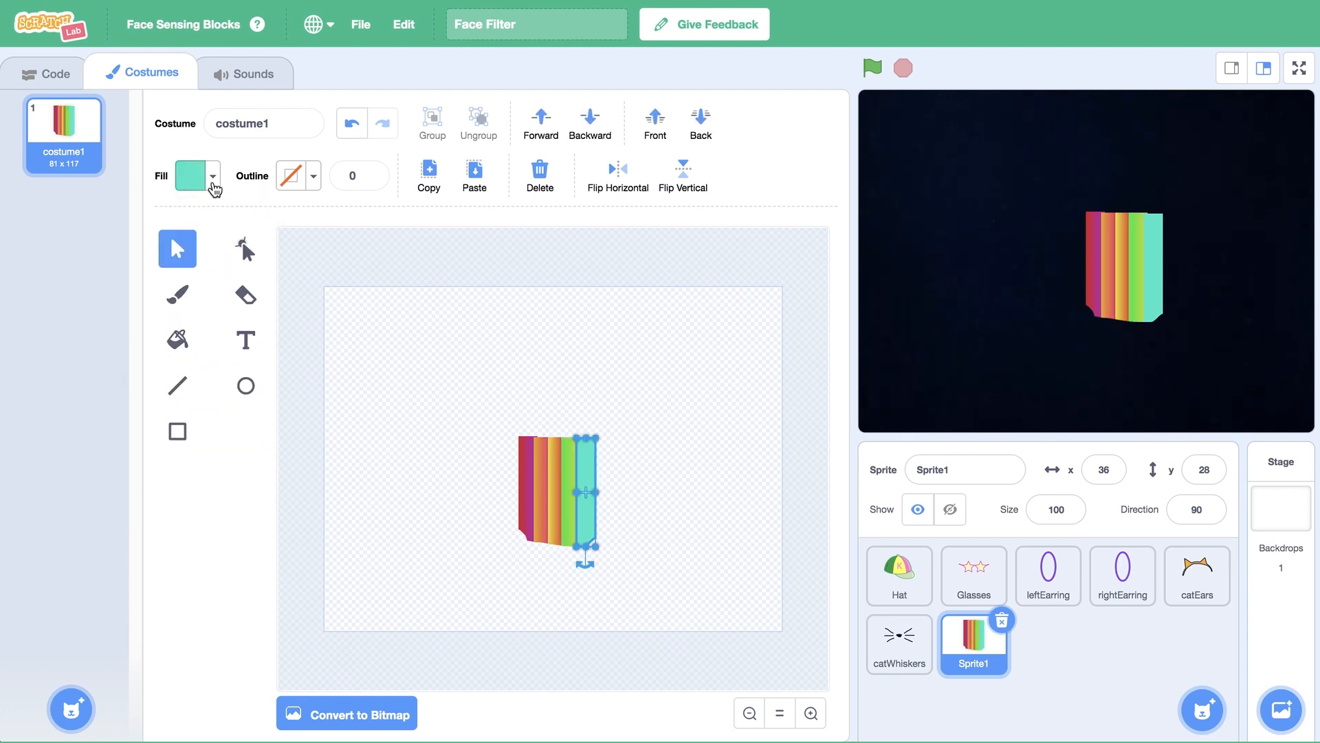
left_click(245, 294)
type("rainbowMouth")
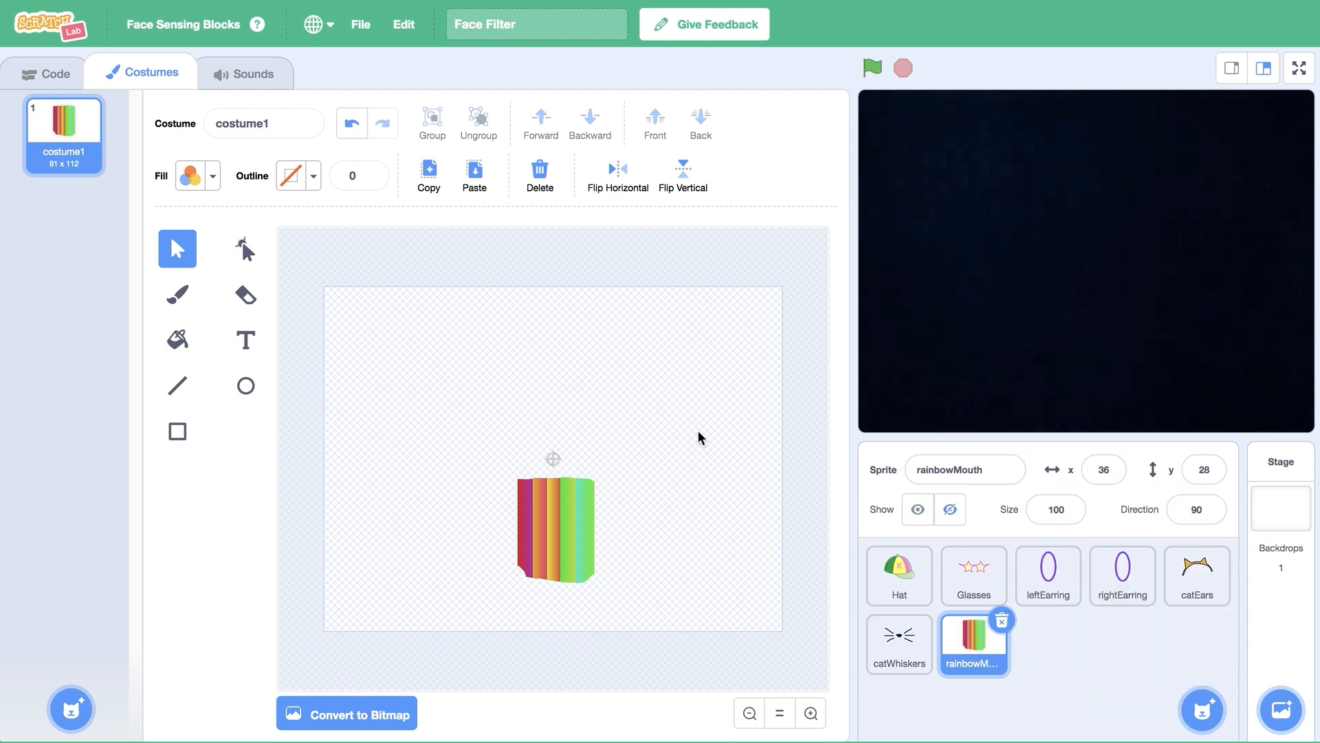
left_click(898, 574)
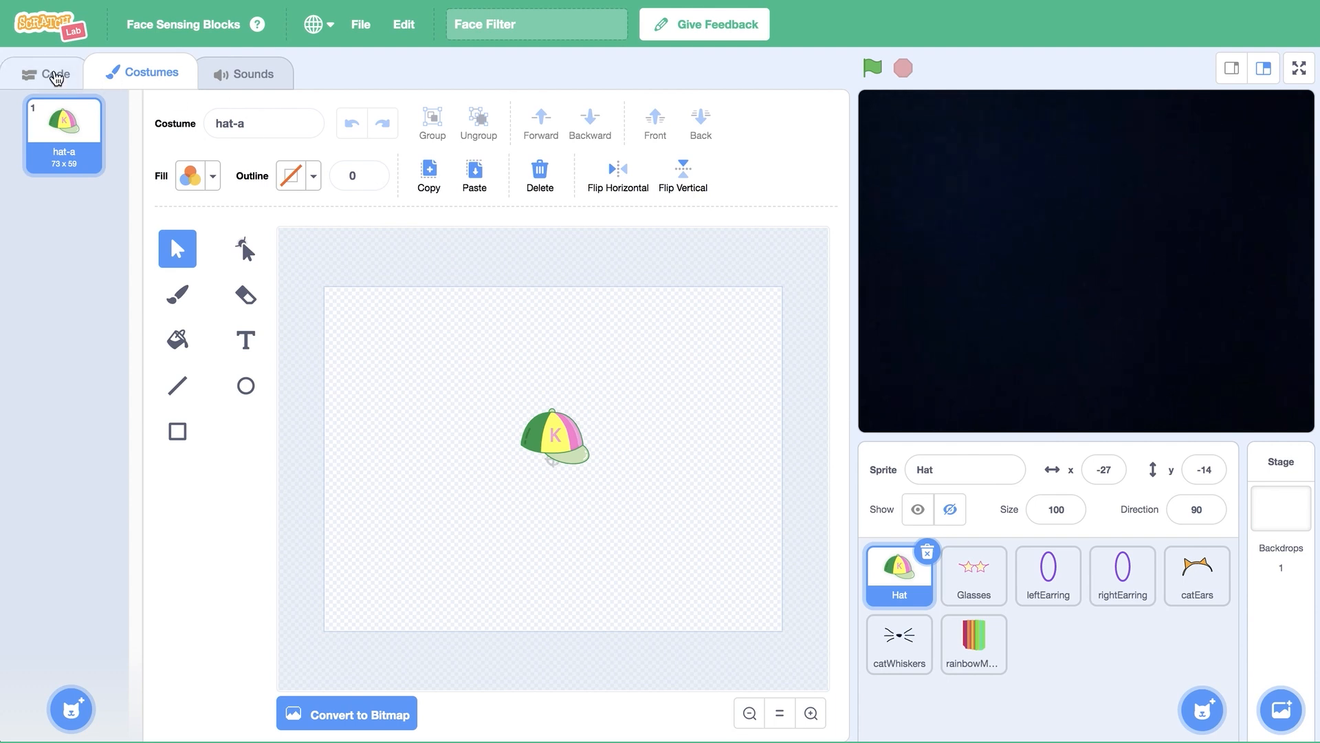
Build Hat's script: when green flag clicked, forever show
left_click(46, 72)
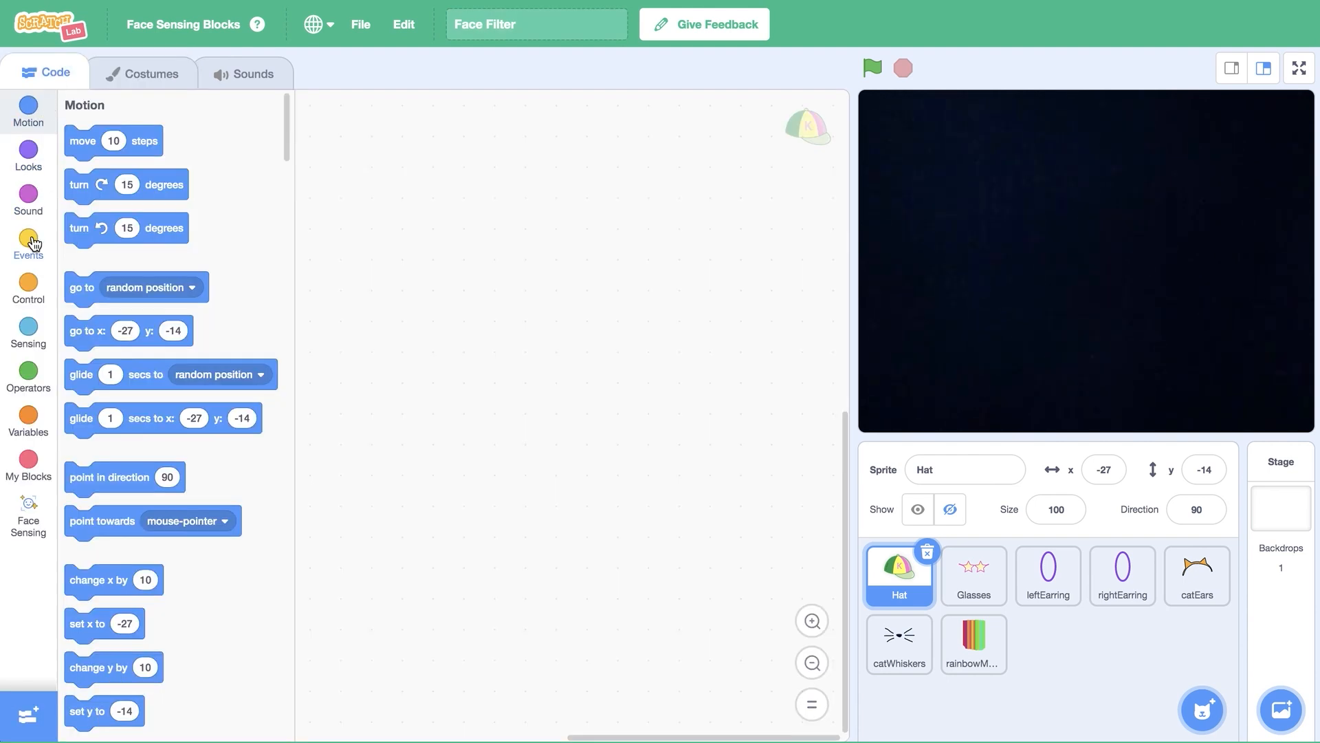
left_click(27, 244)
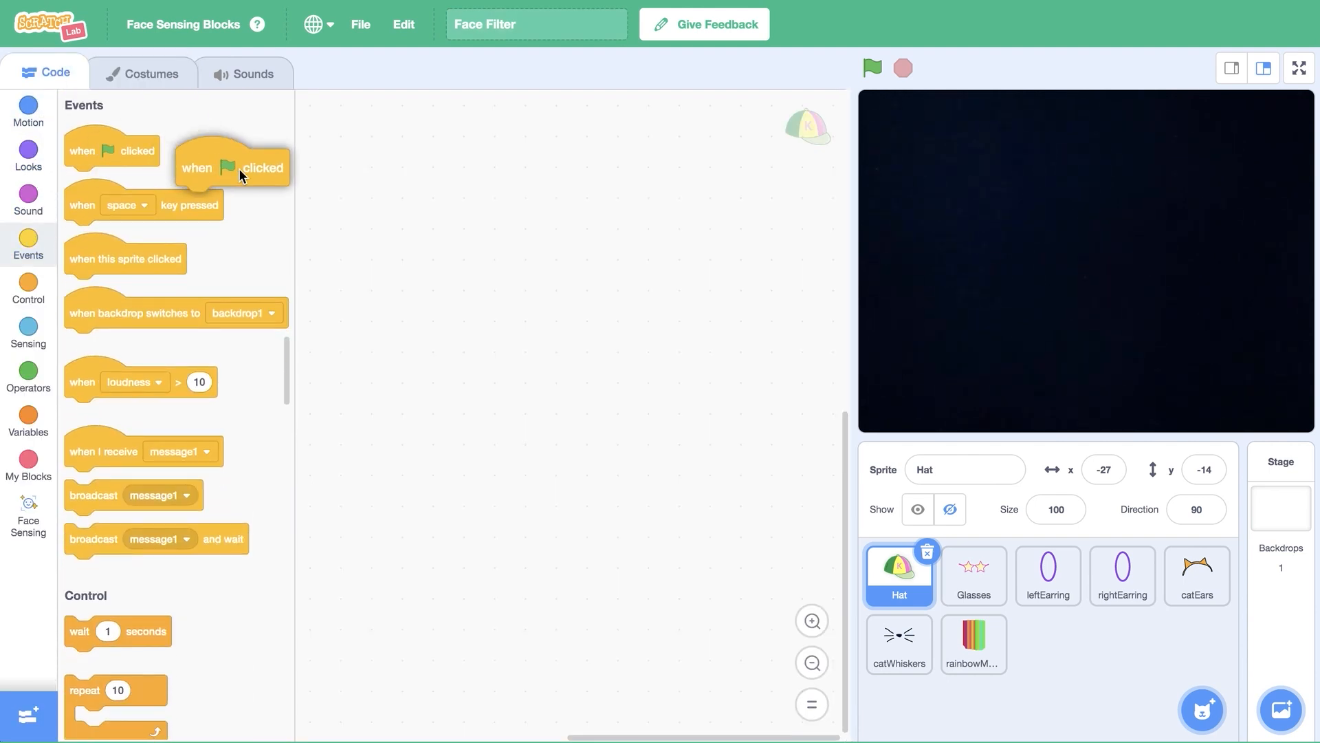
left_click_drag(232, 166, 413, 182)
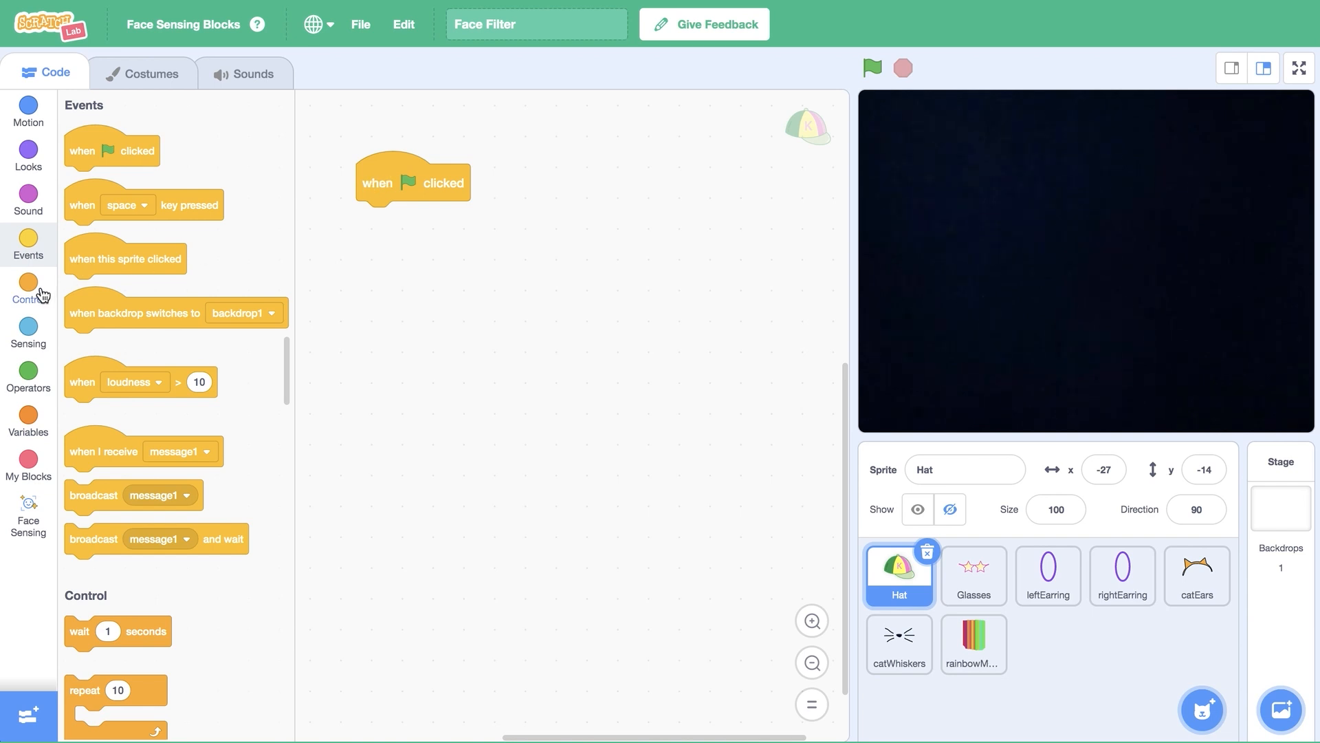
left_click(27, 289)
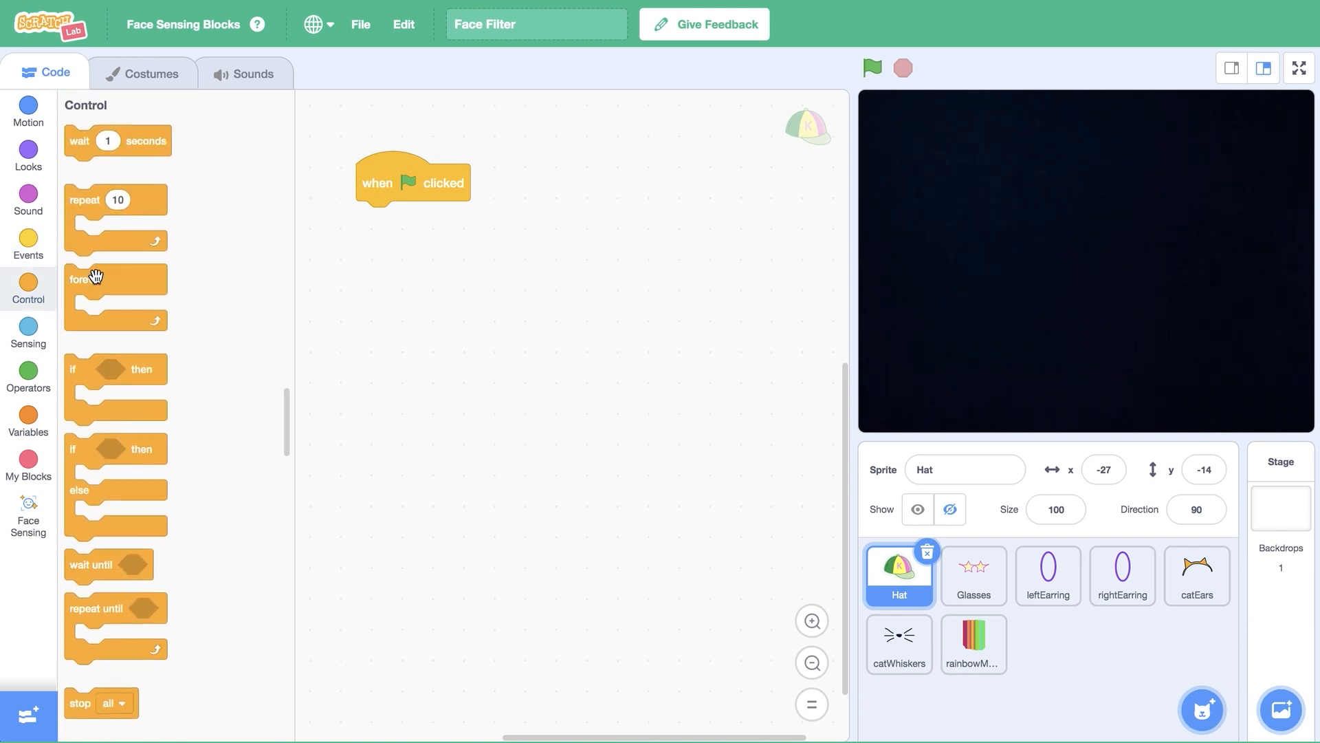
left_click_drag(116, 279, 417, 219)
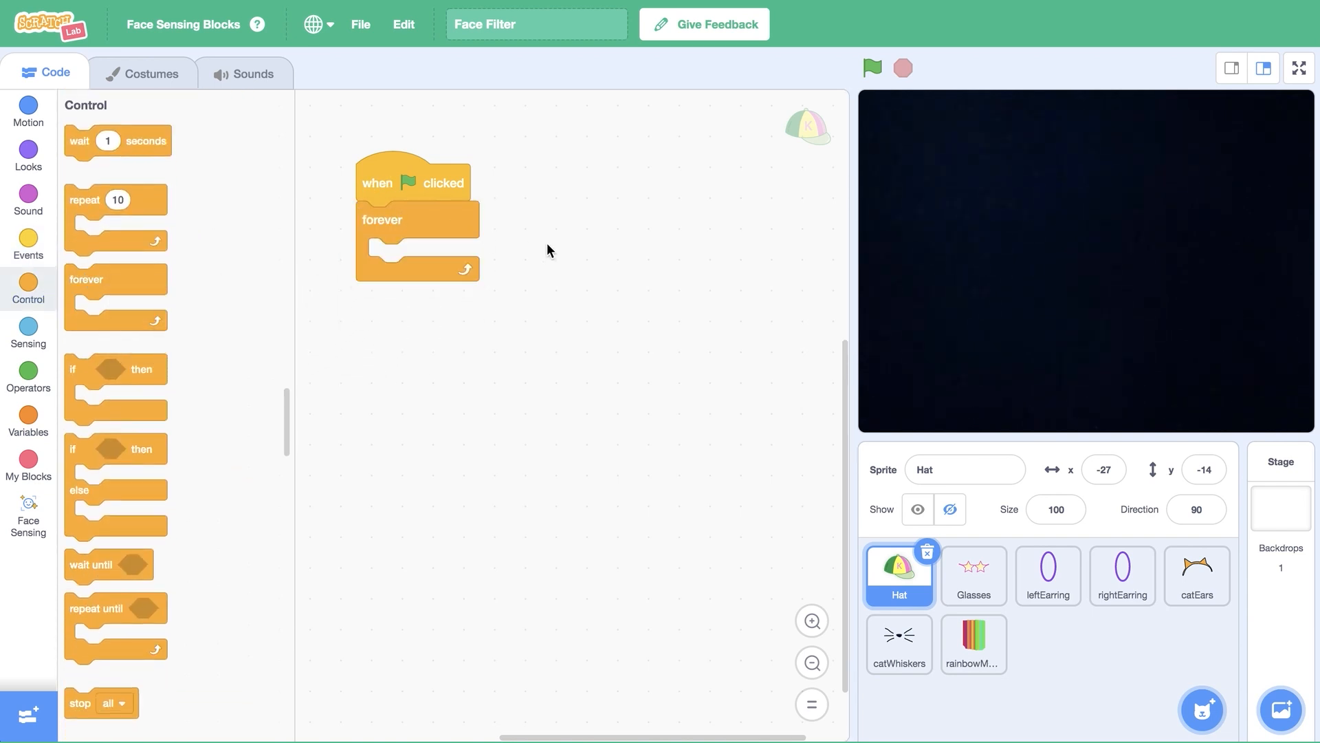
mouse_move(28, 152)
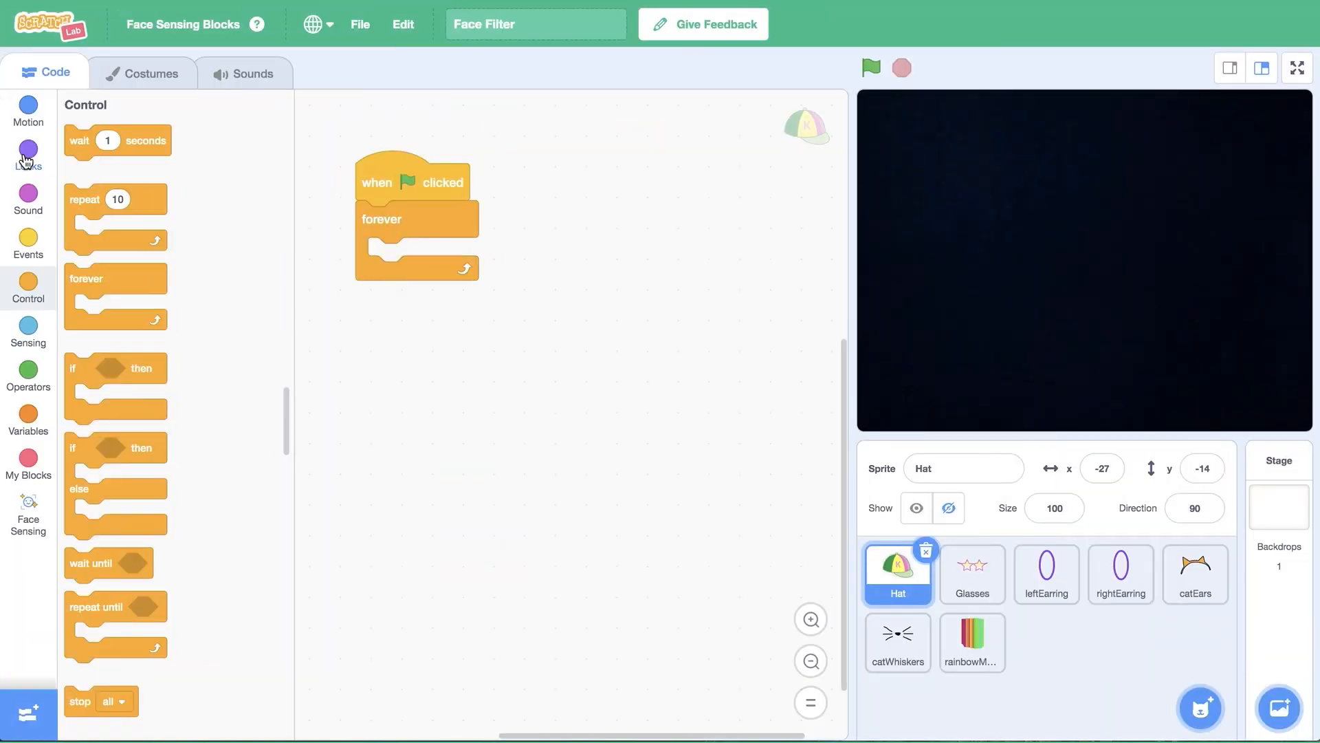
left_click(28, 154)
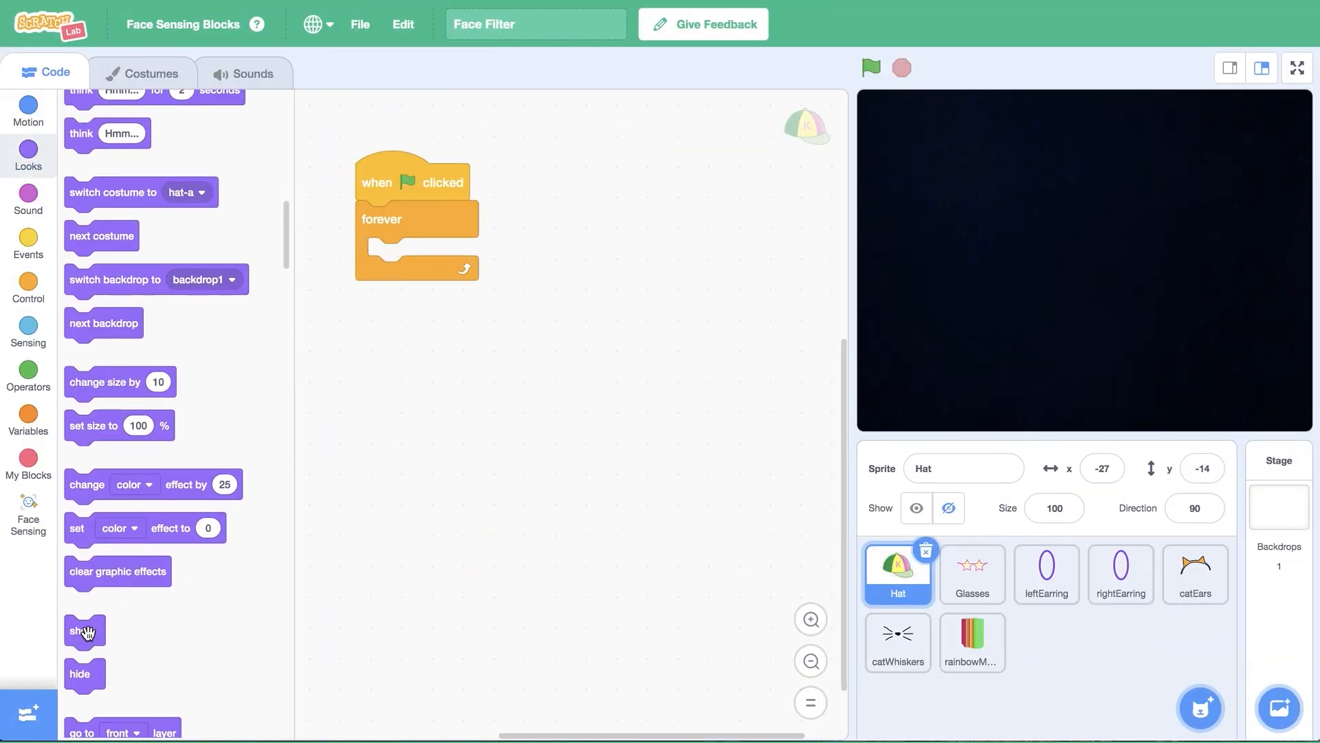
left_click_drag(83, 630, 389, 256)
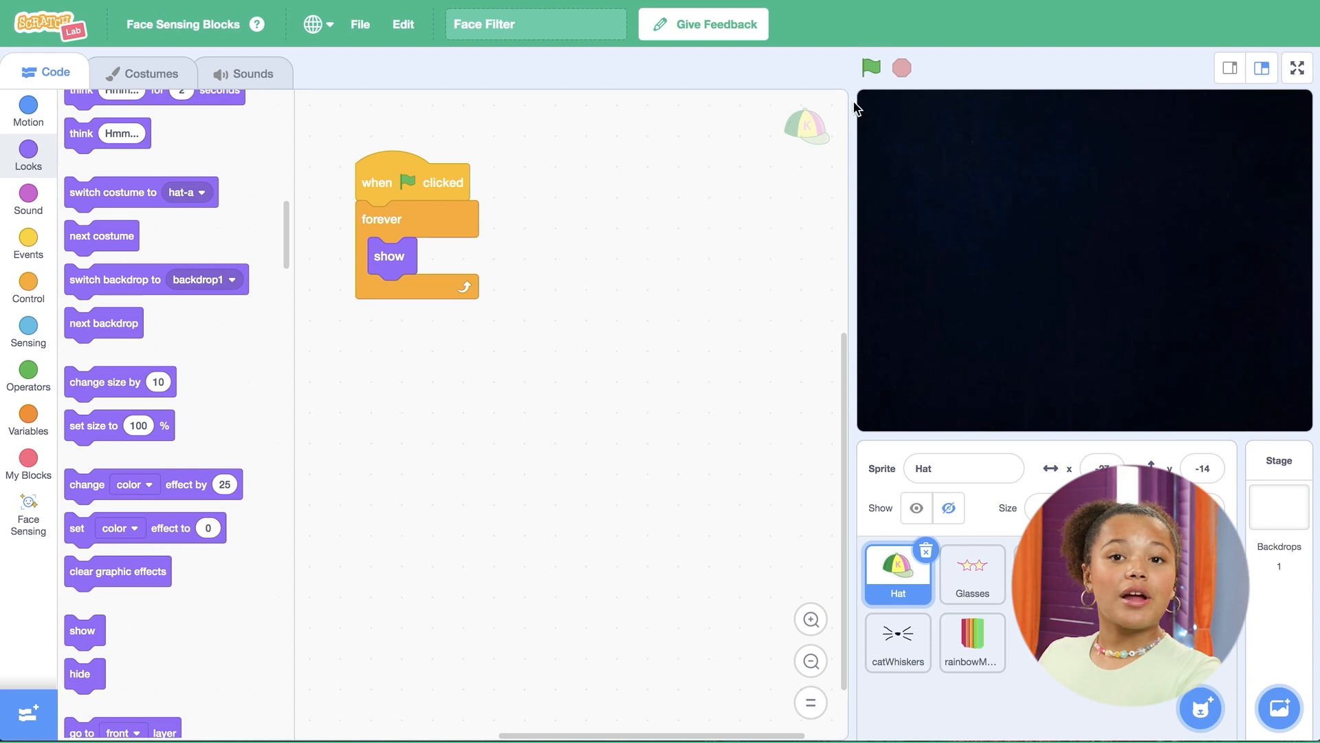
left_click(871, 68)
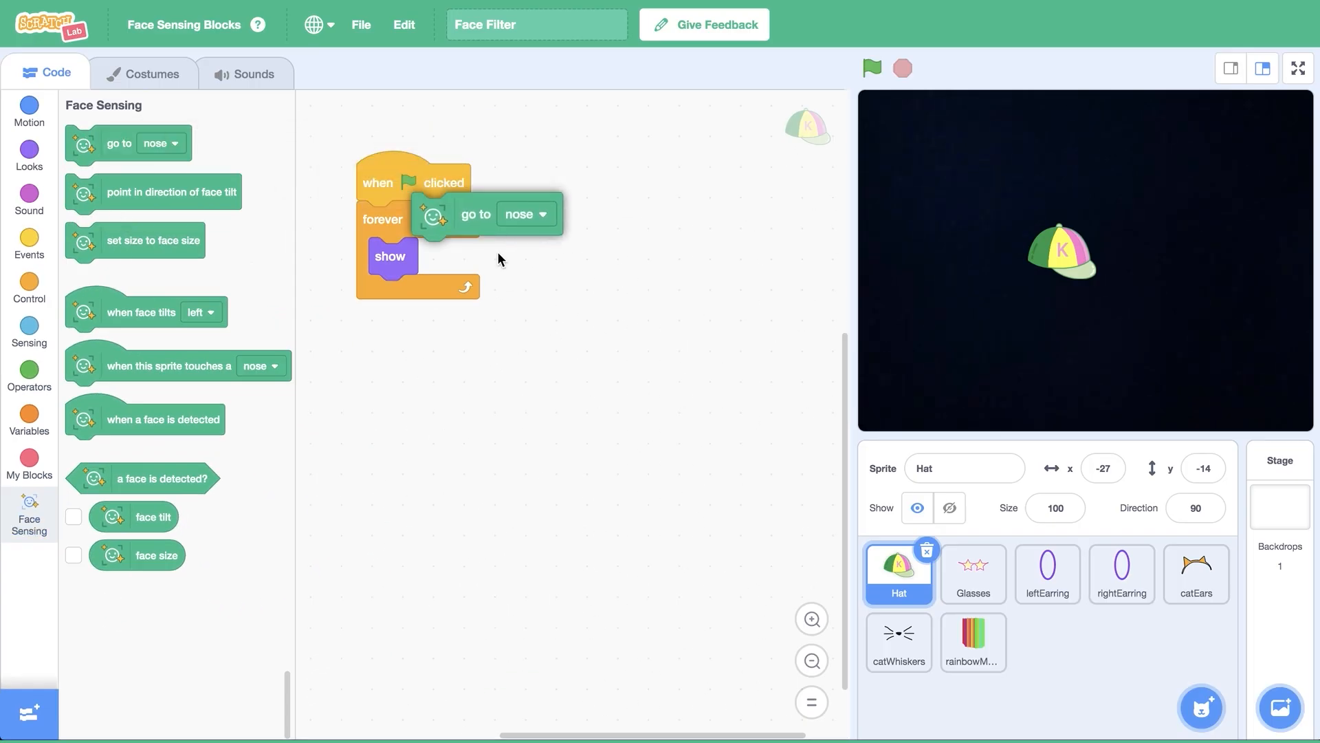
Add a 'go to top of head' block below 'show' in the Hat's forever loop
left_click_drag(472, 214, 432, 296)
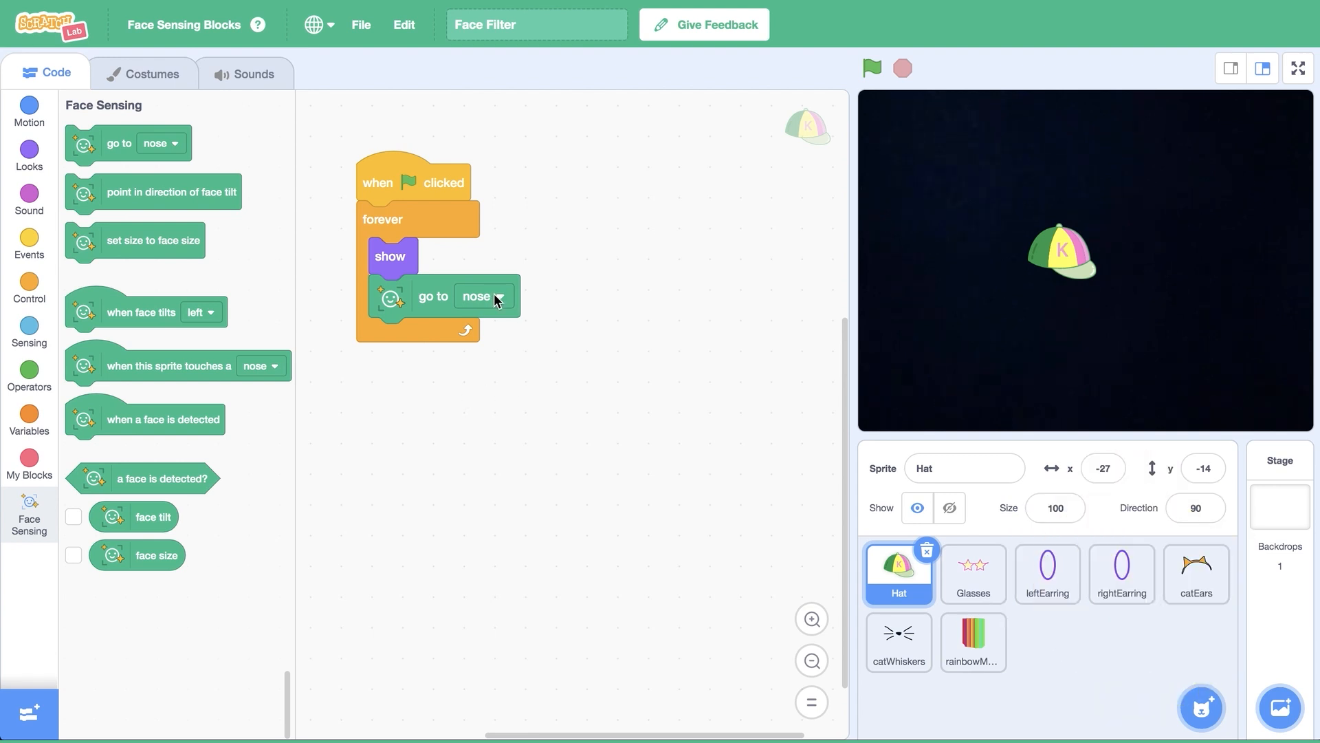
left_click(496, 296)
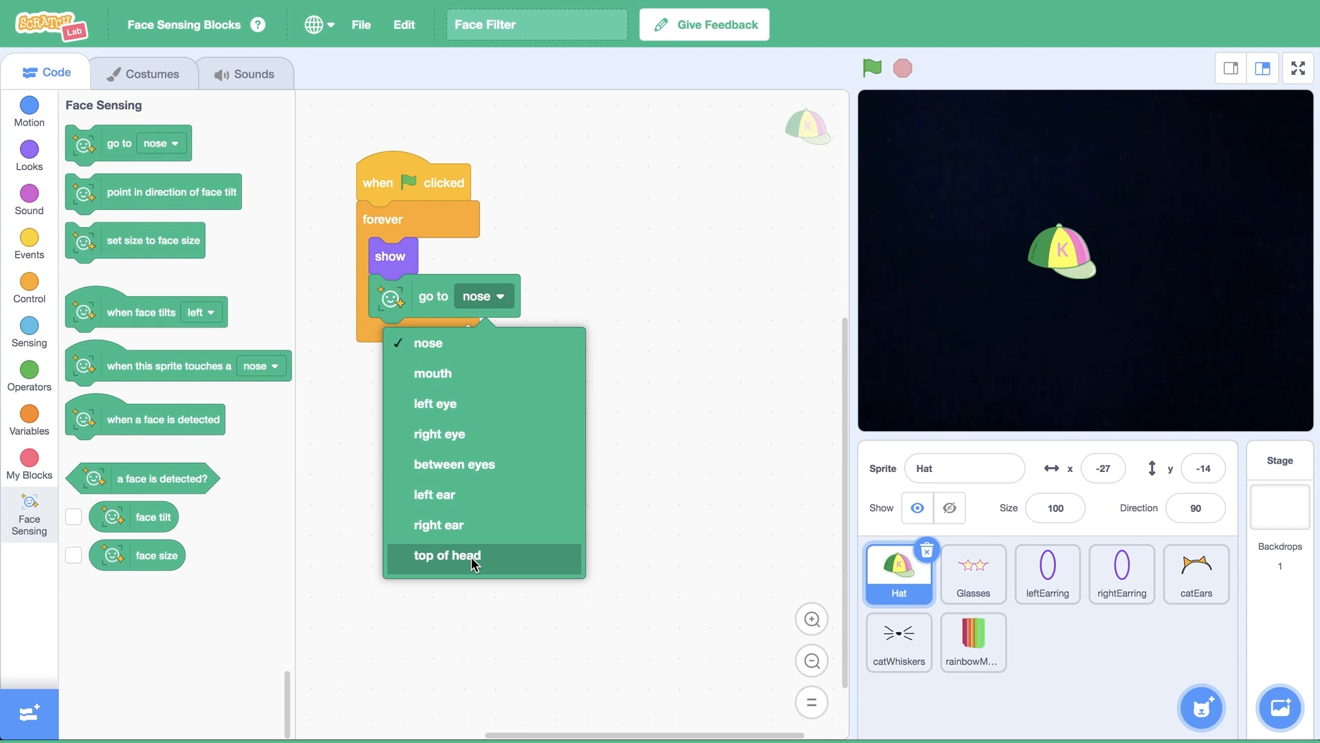
left_click(446, 555)
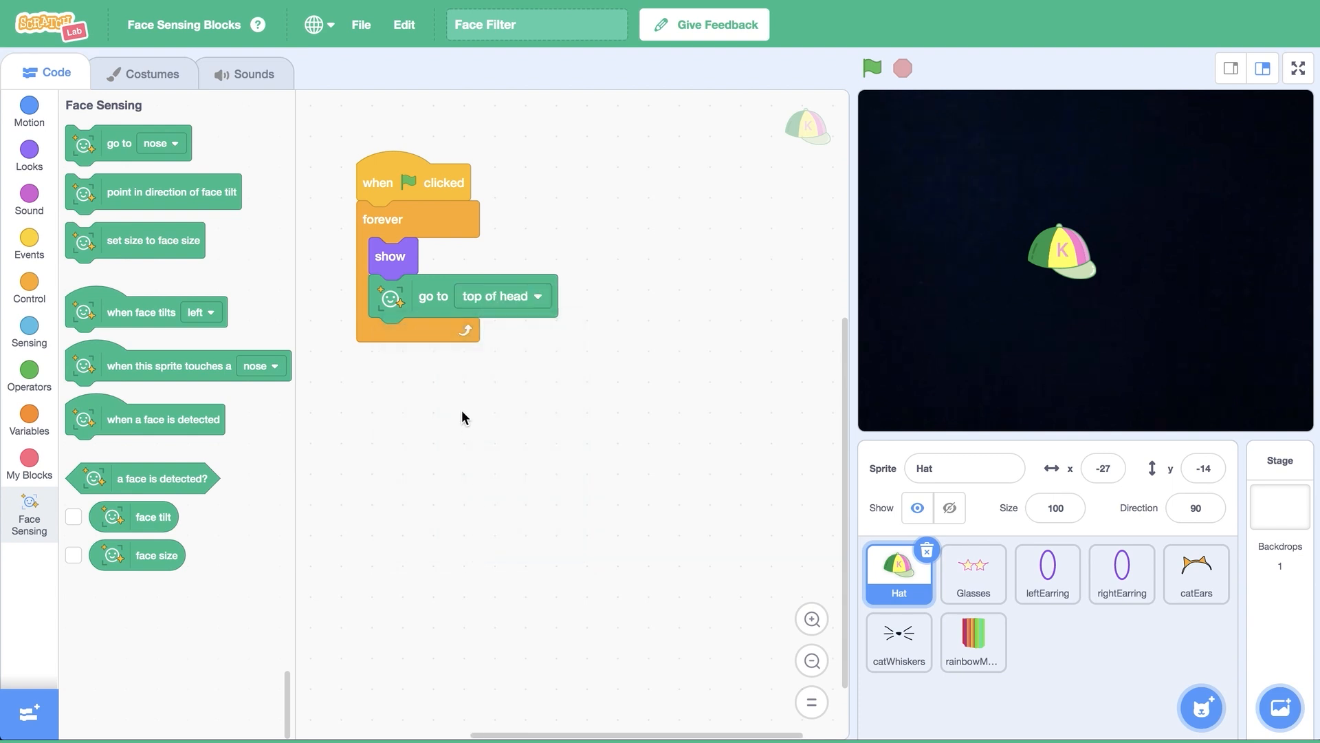
mouse_move(625, 372)
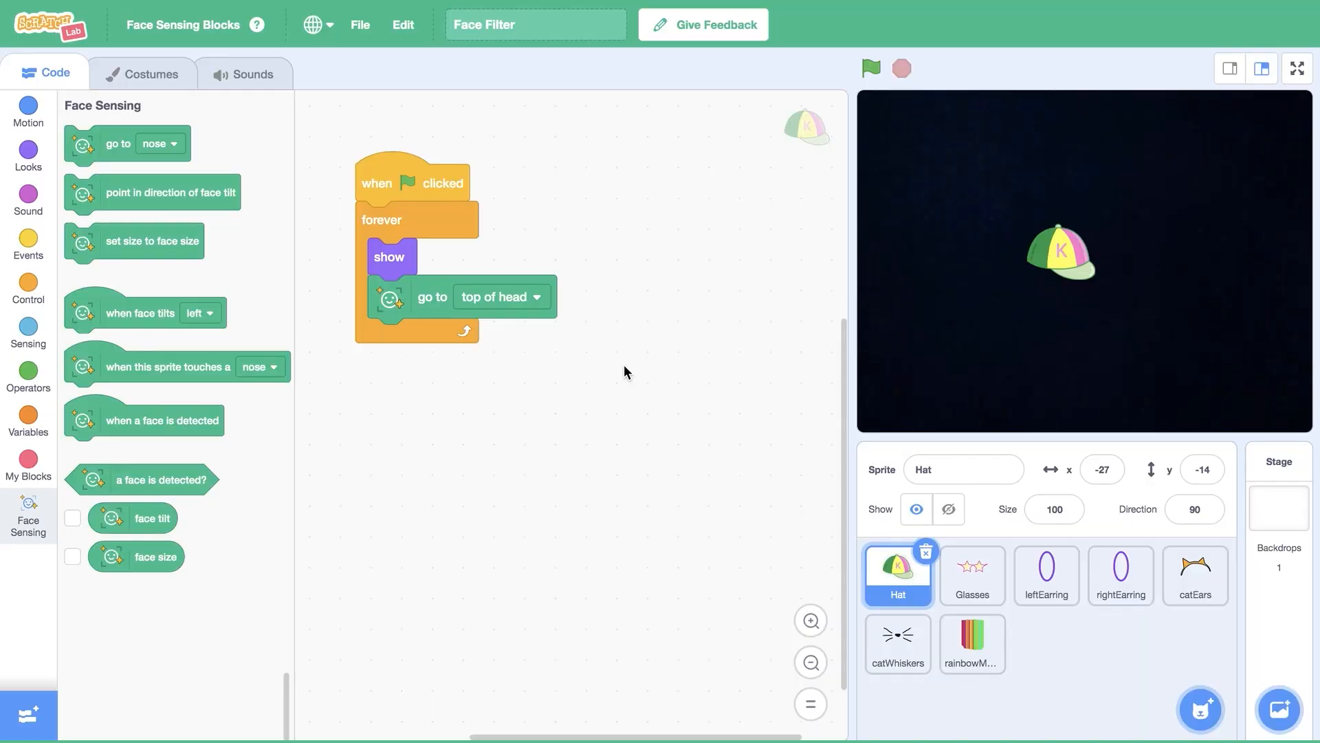
mouse_move(860, 154)
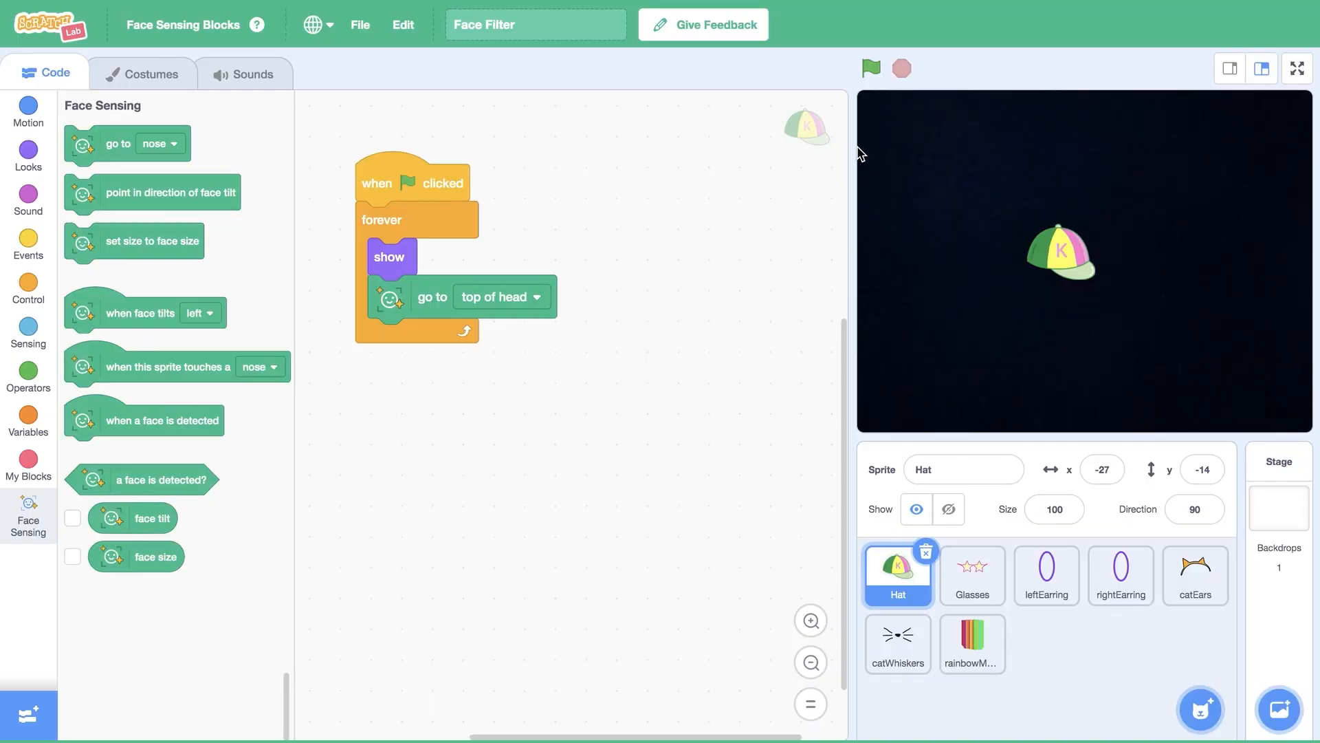
left_click(871, 68)
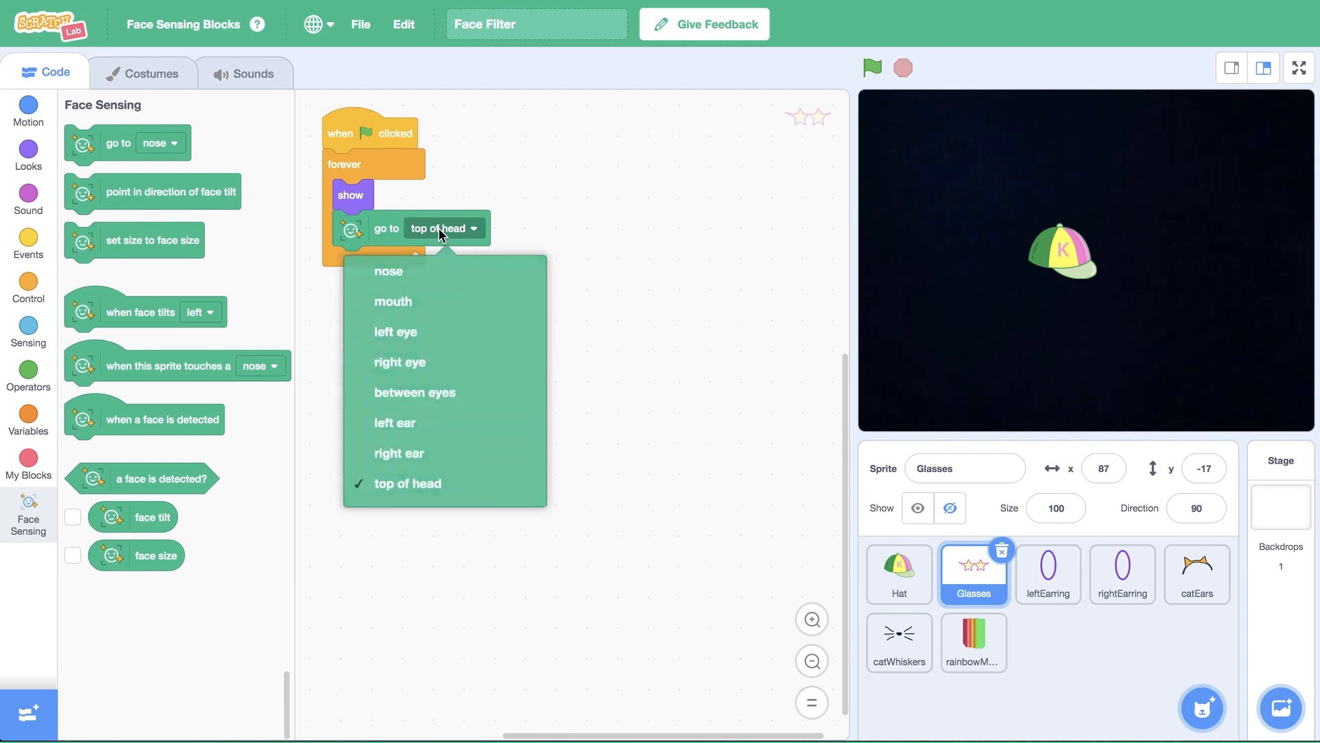
Point Glasses at between eyes, leftEarring at left ear, and rightEarring at right ear
left_click(414, 391)
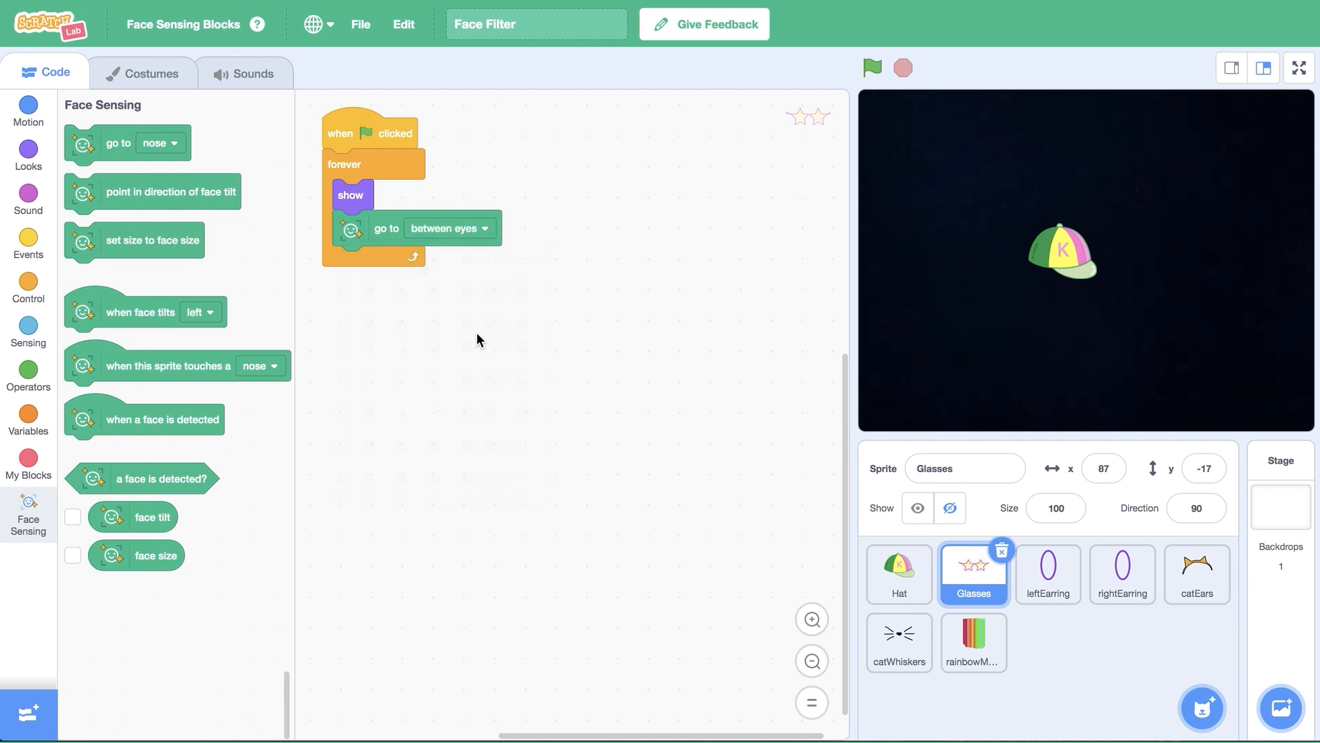
left_click(1047, 573)
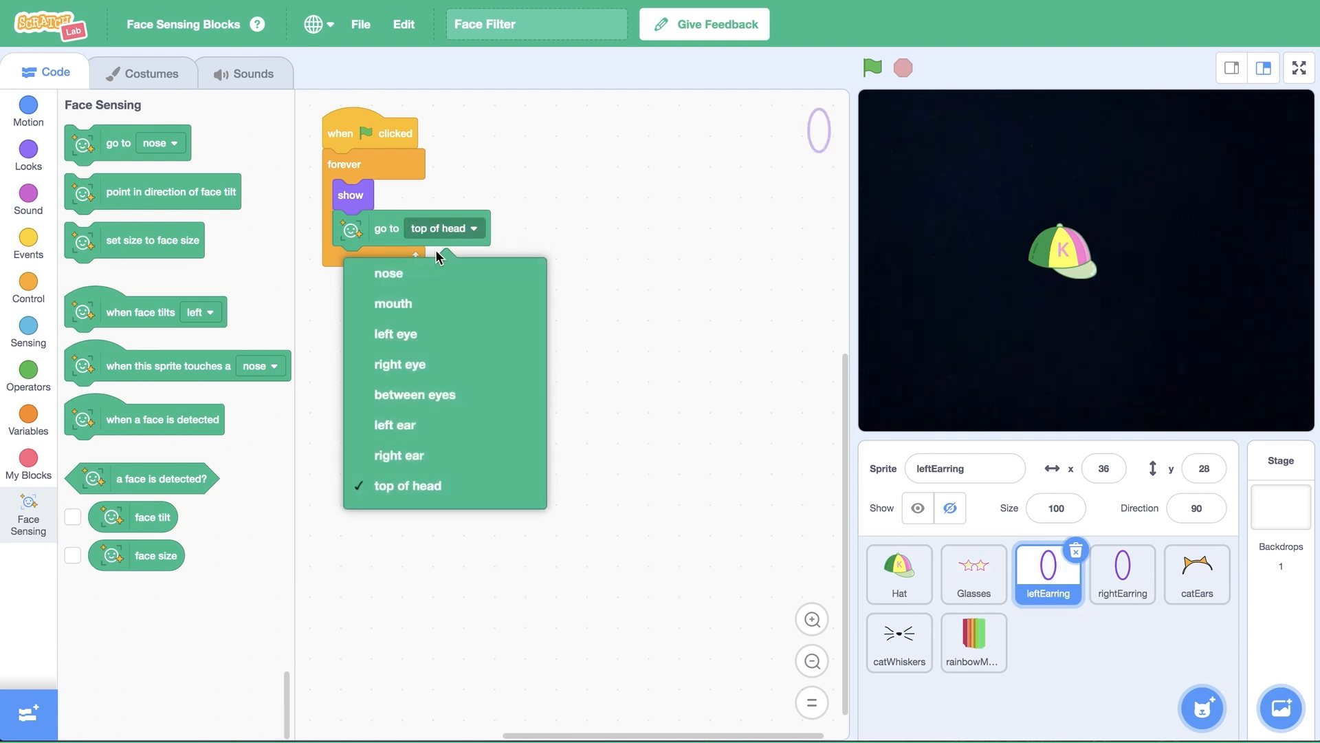
left_click(394, 424)
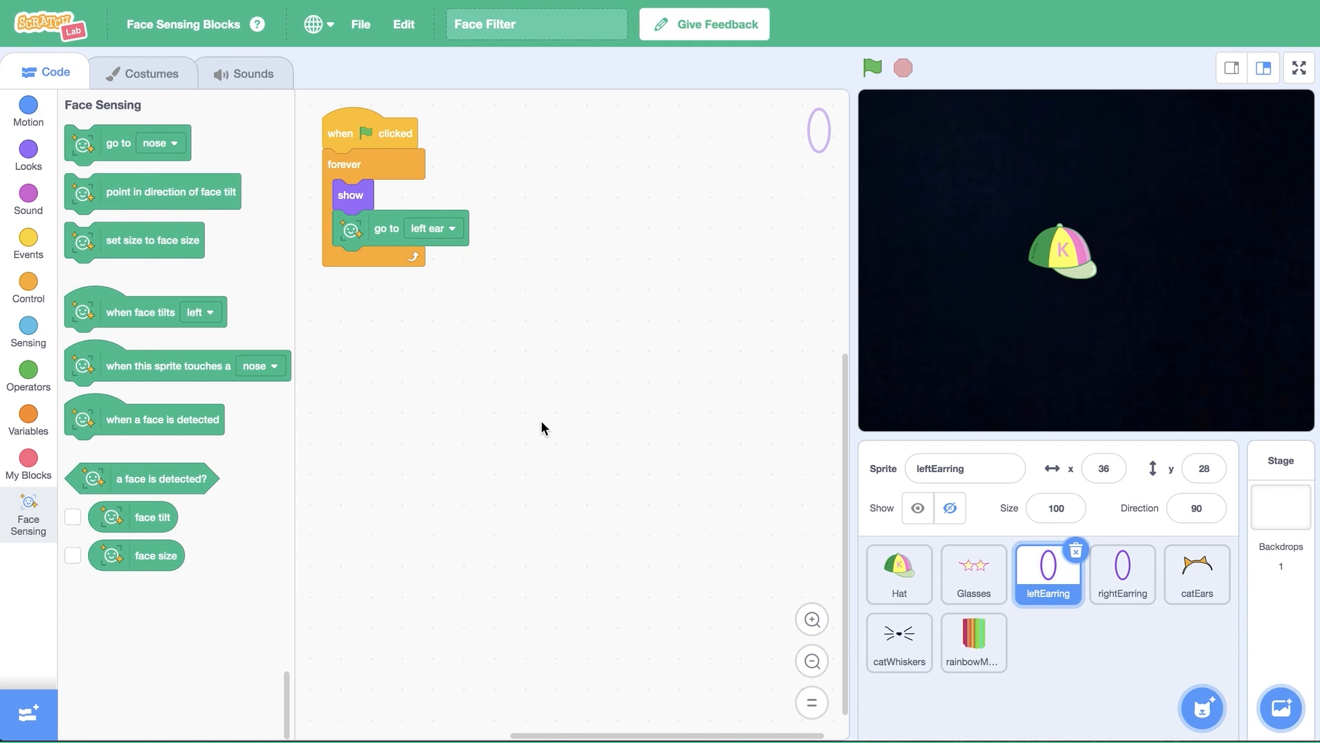
left_click(1122, 574)
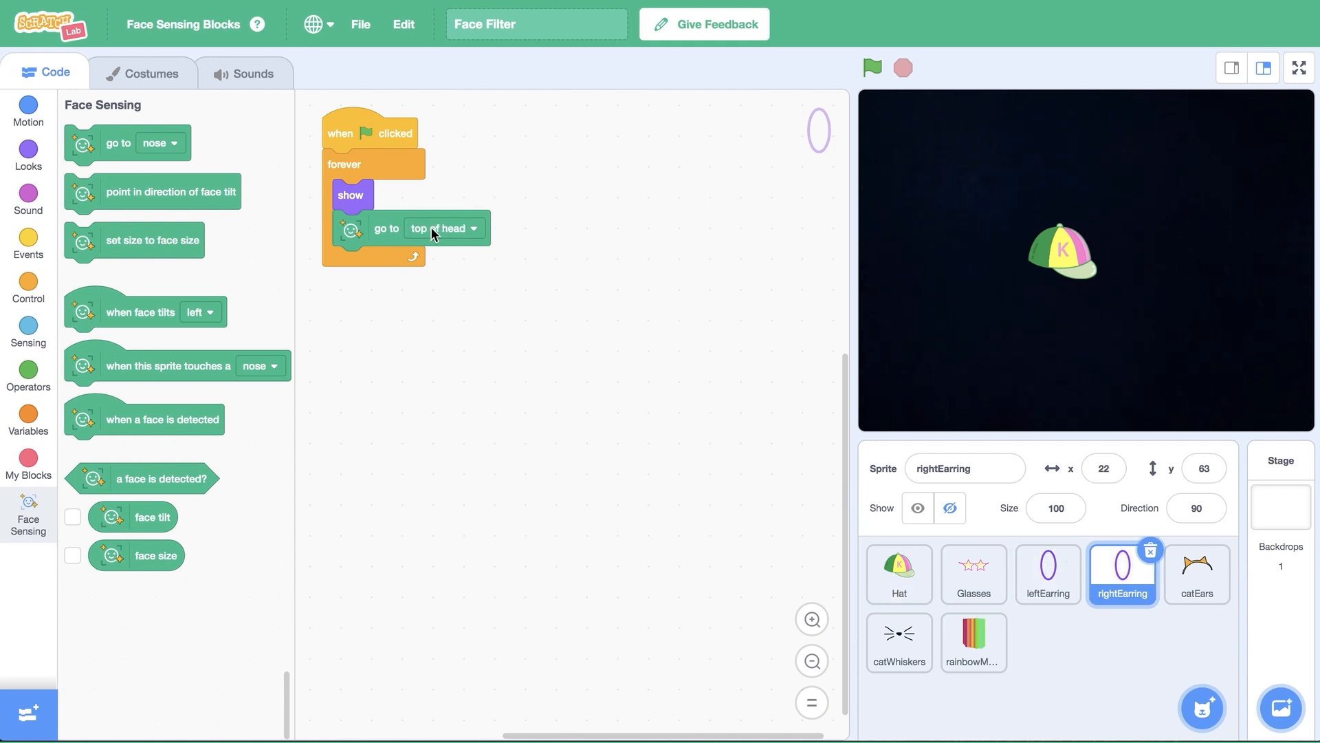
left_click(442, 227)
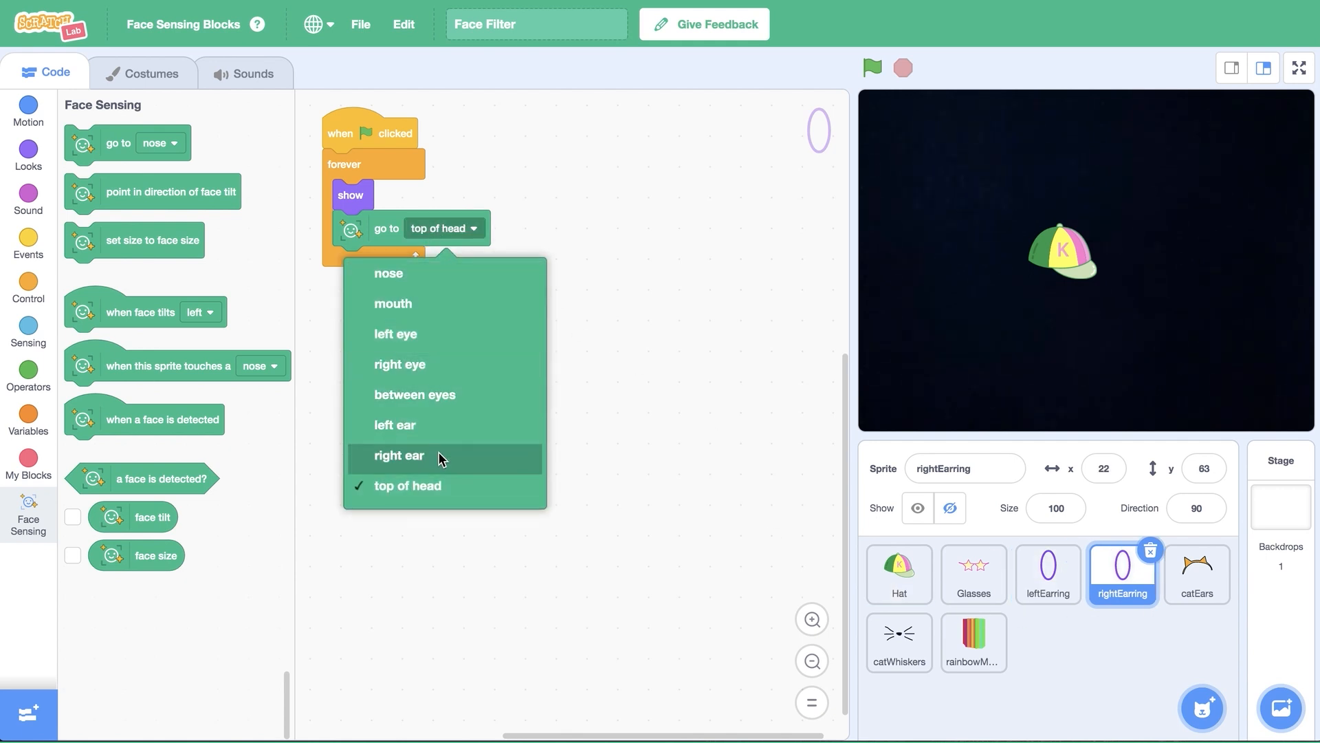
left_click(399, 455)
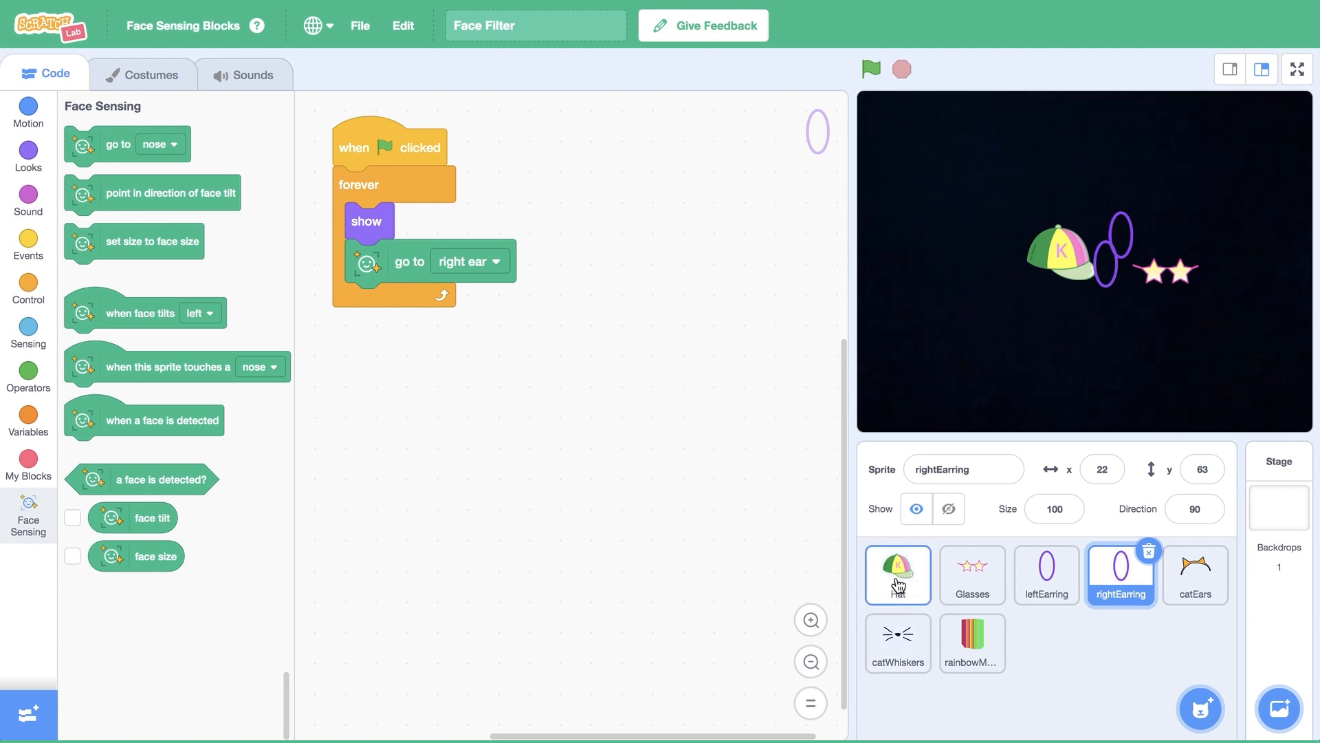
Add 'point in direction of face tilt' and 'set size to face size' to the Hat's loop
left_click(897, 575)
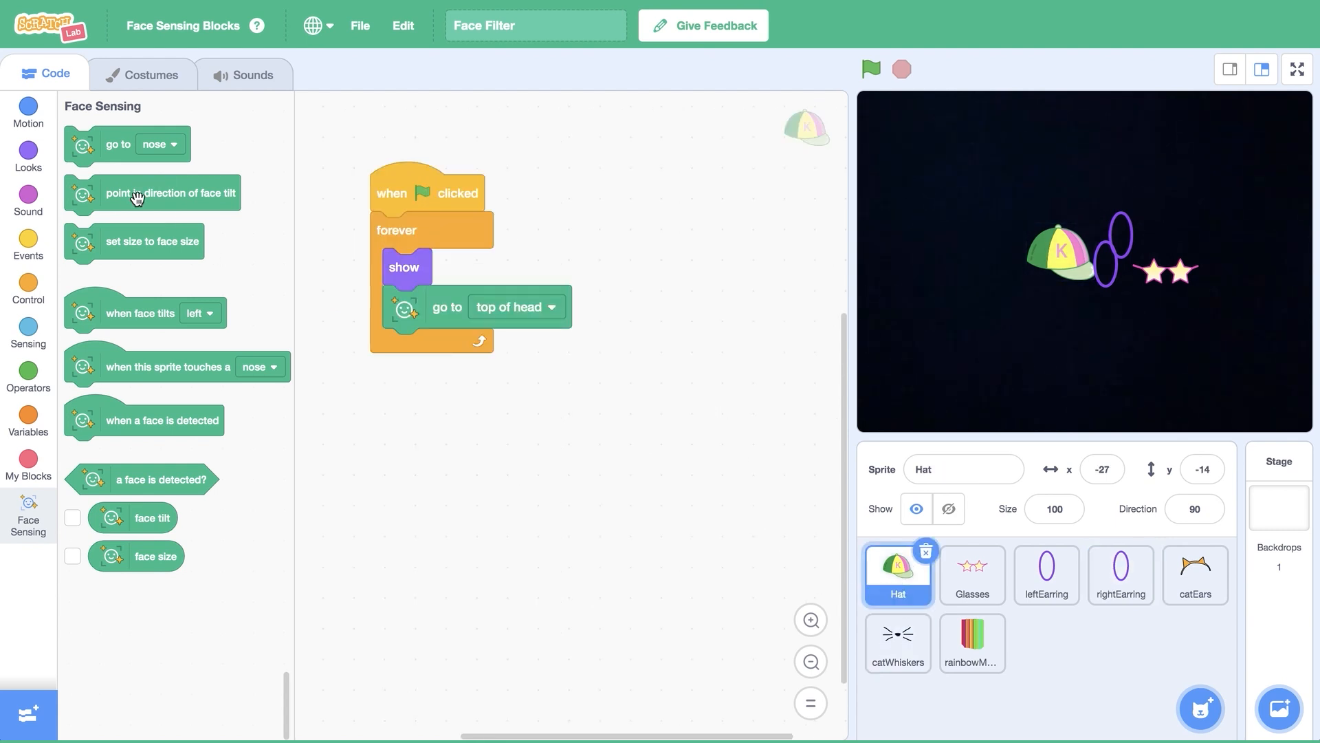
left_click_drag(152, 193, 505, 350)
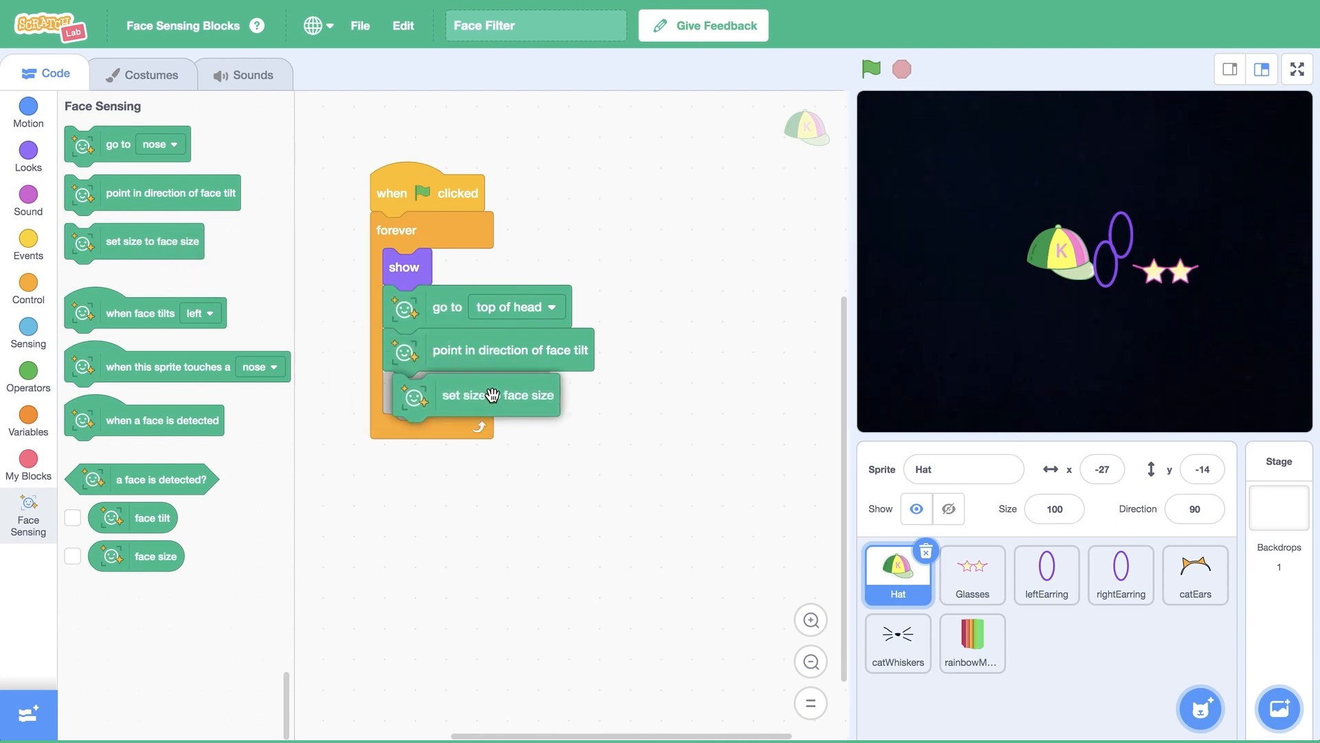
left_click_drag(497, 394, 486, 393)
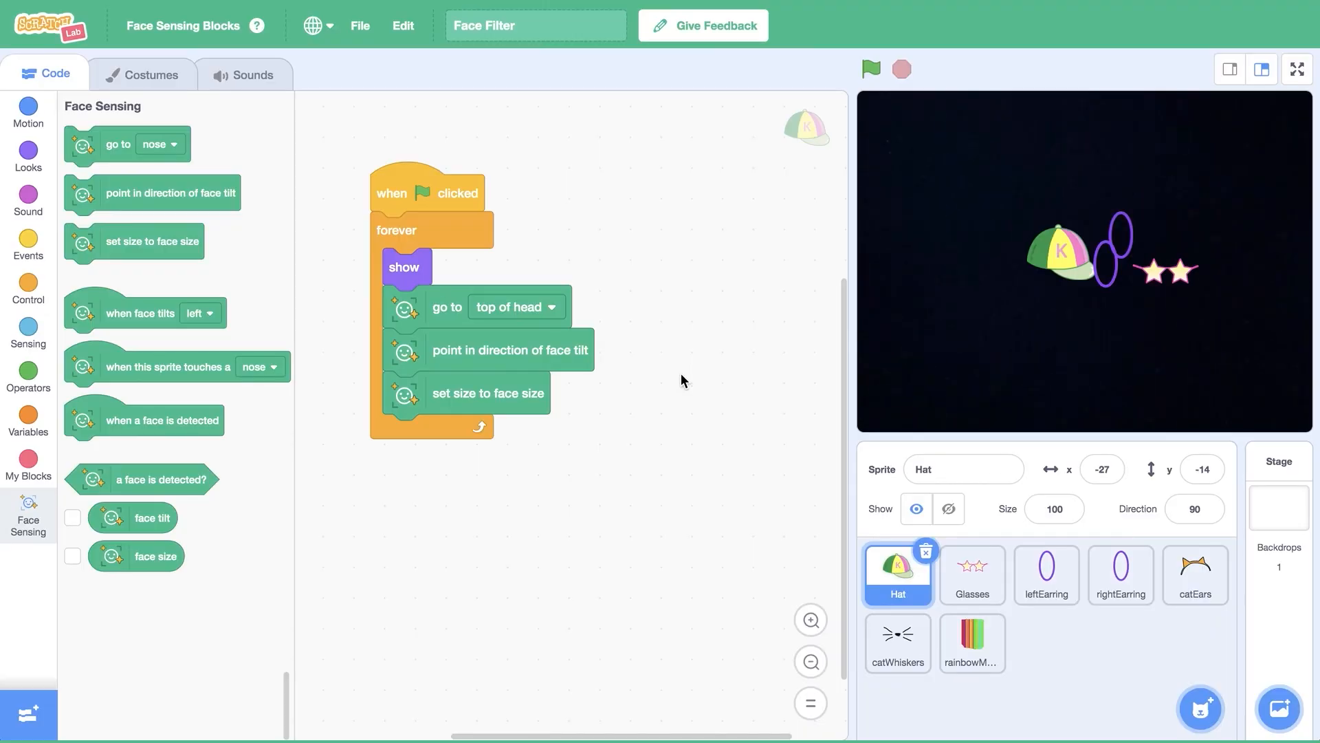
Copy the tilt and size blocks to the Glasses, leftEarring and rightEarring sprites
left_click(971, 575)
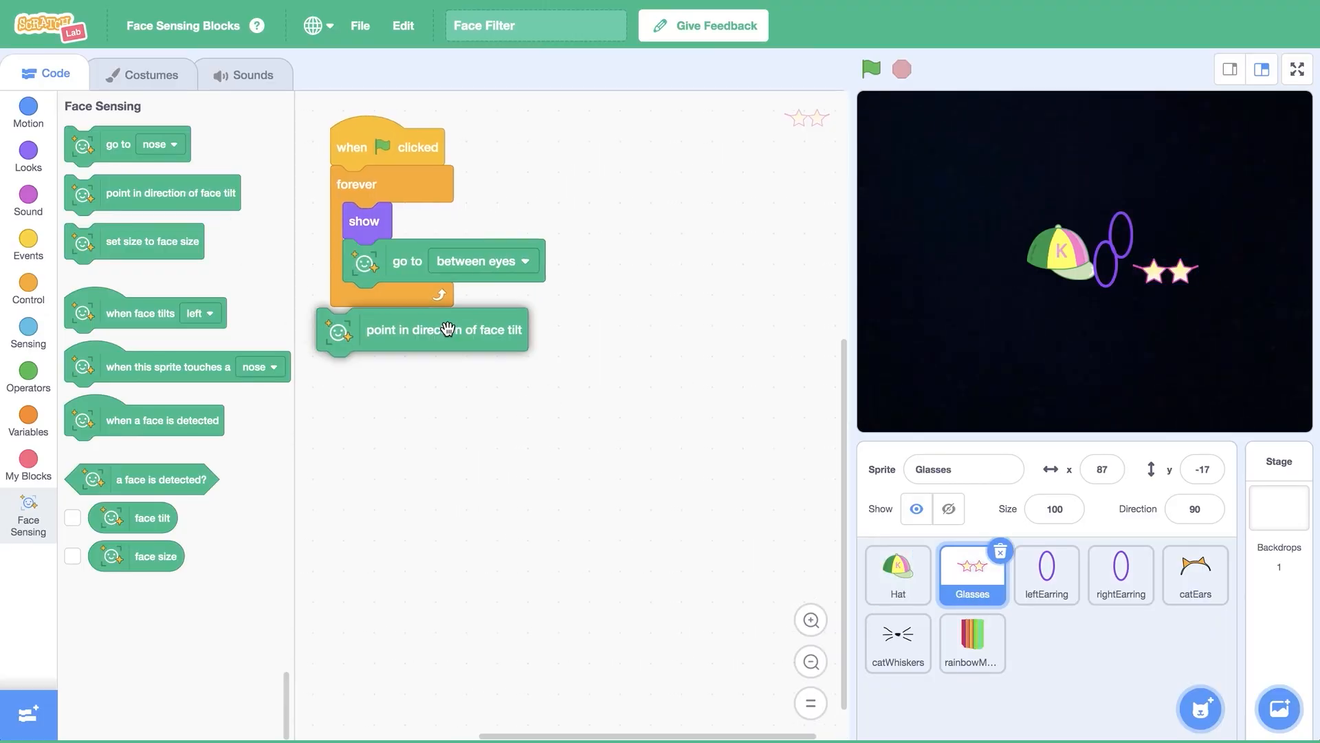
left_click(1045, 575)
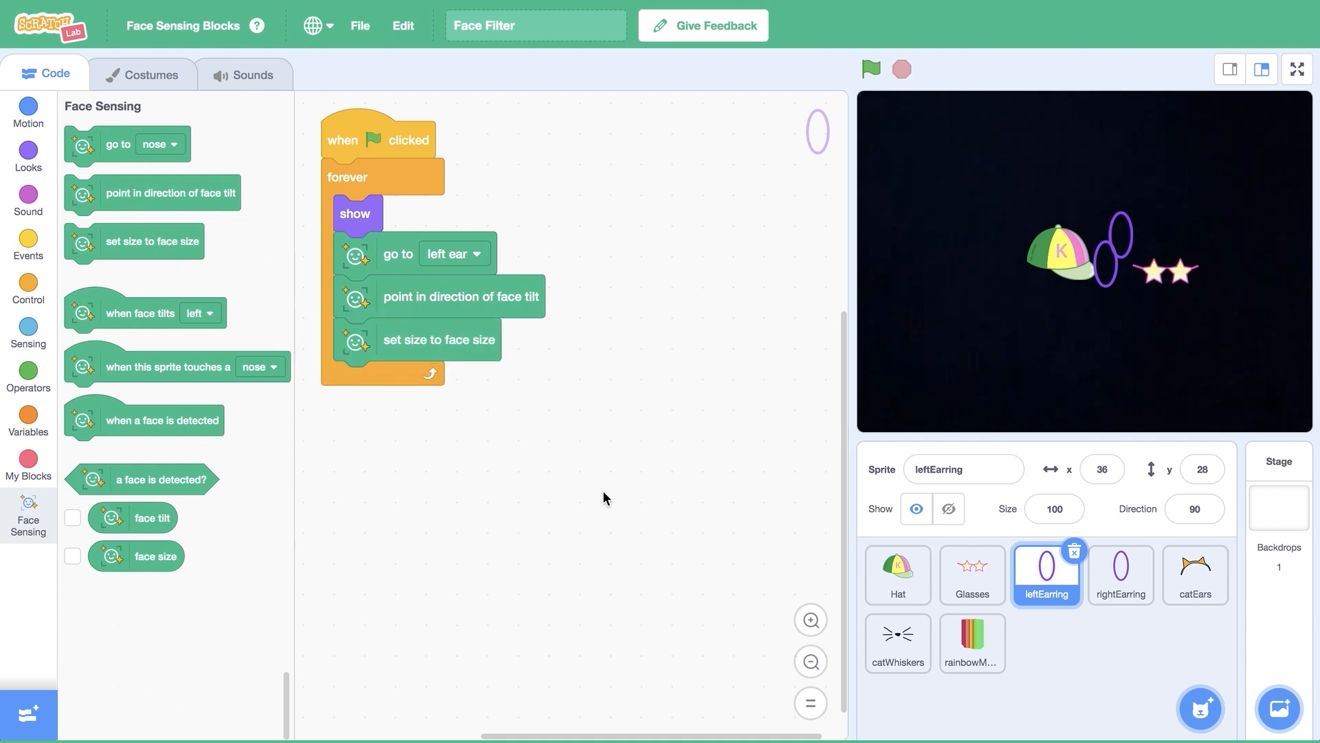
left_click(1120, 575)
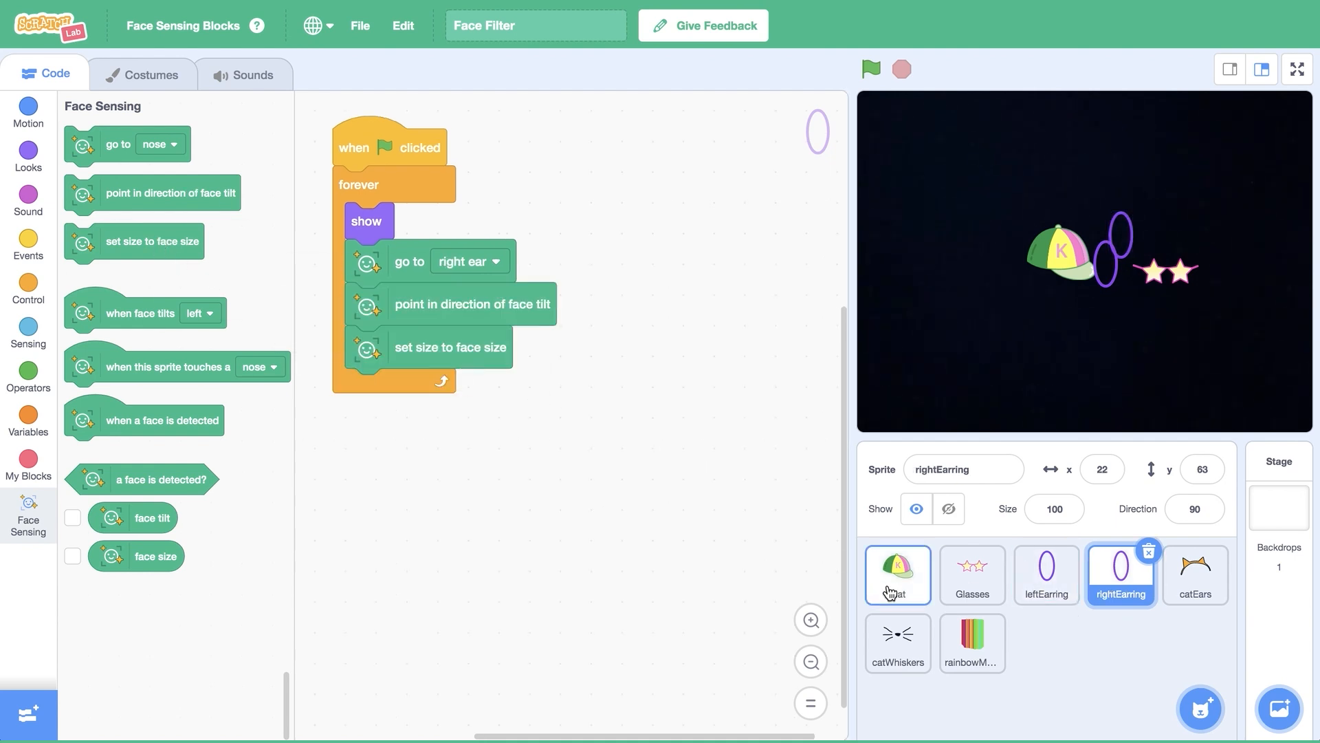
left_click(896, 574)
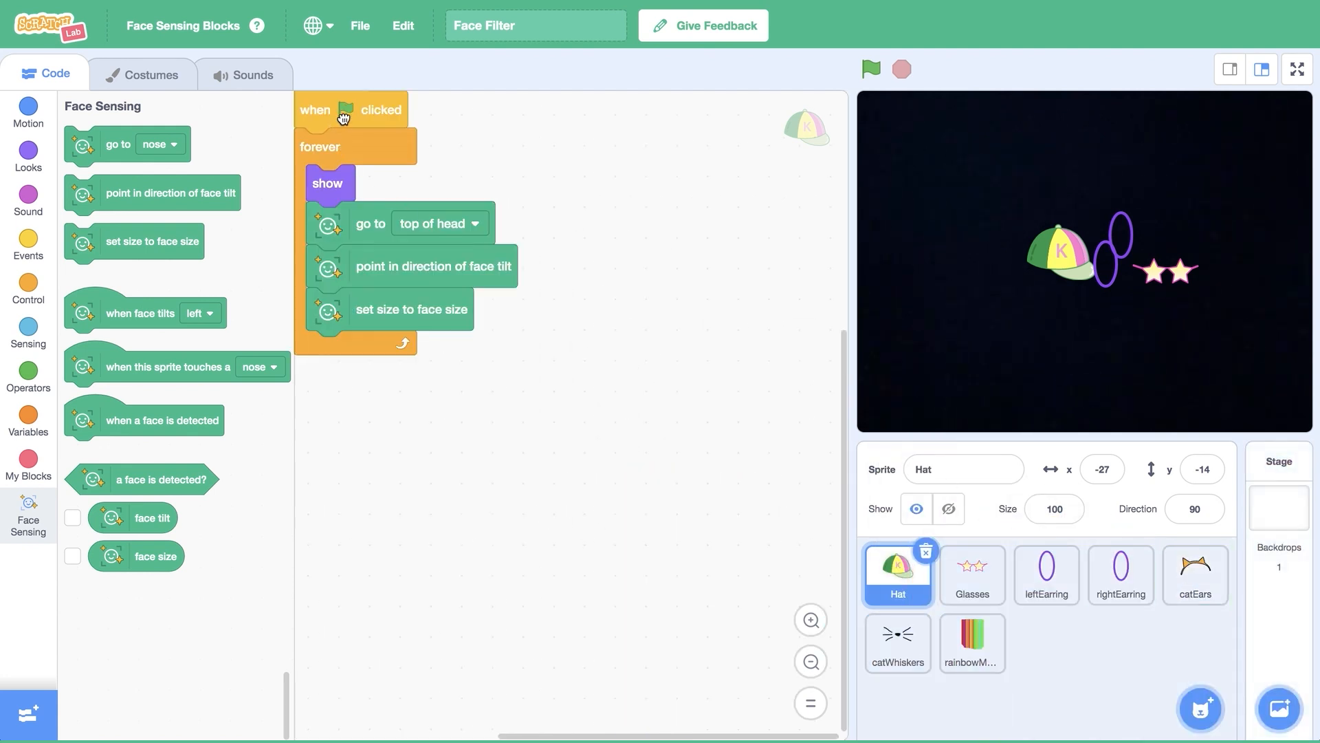
Send catEars to the top of head, catWhiskers to the nose, and rainbowMouth to the mouth
left_click_drag(352, 109, 897, 653)
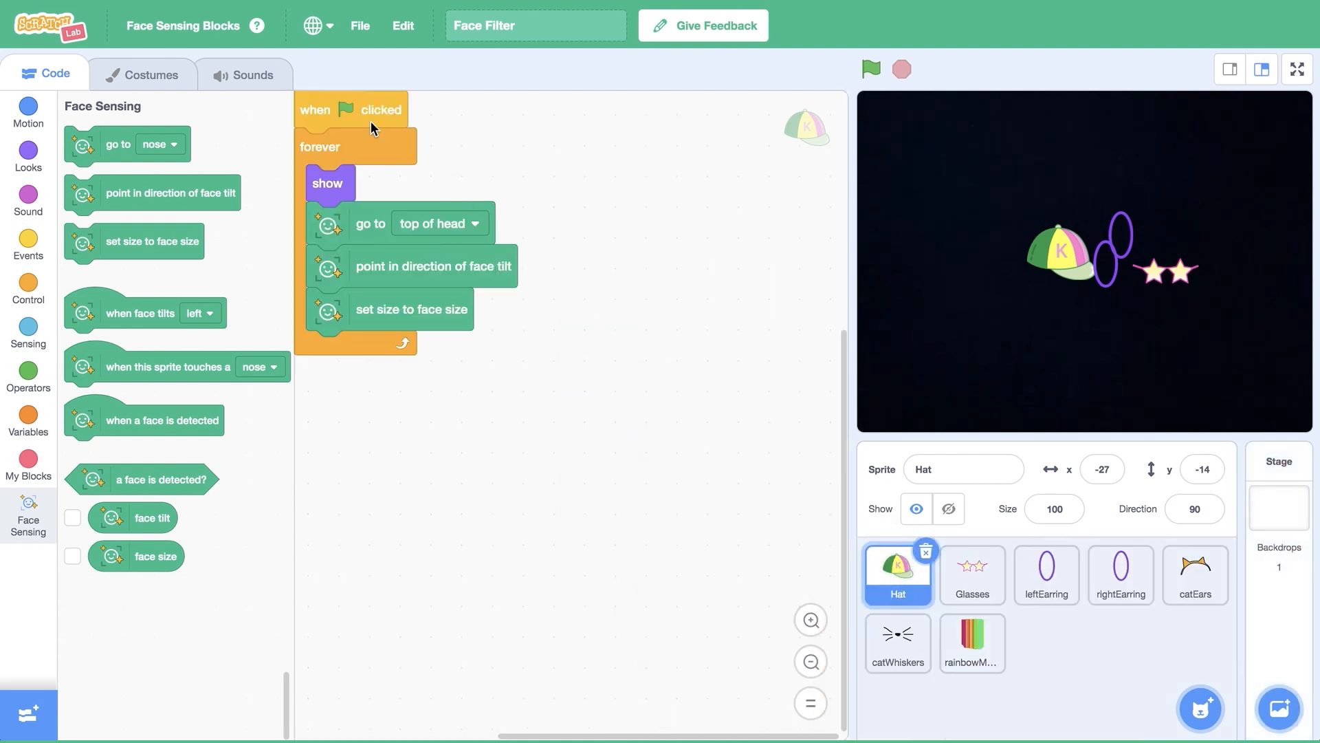
left_click(1194, 575)
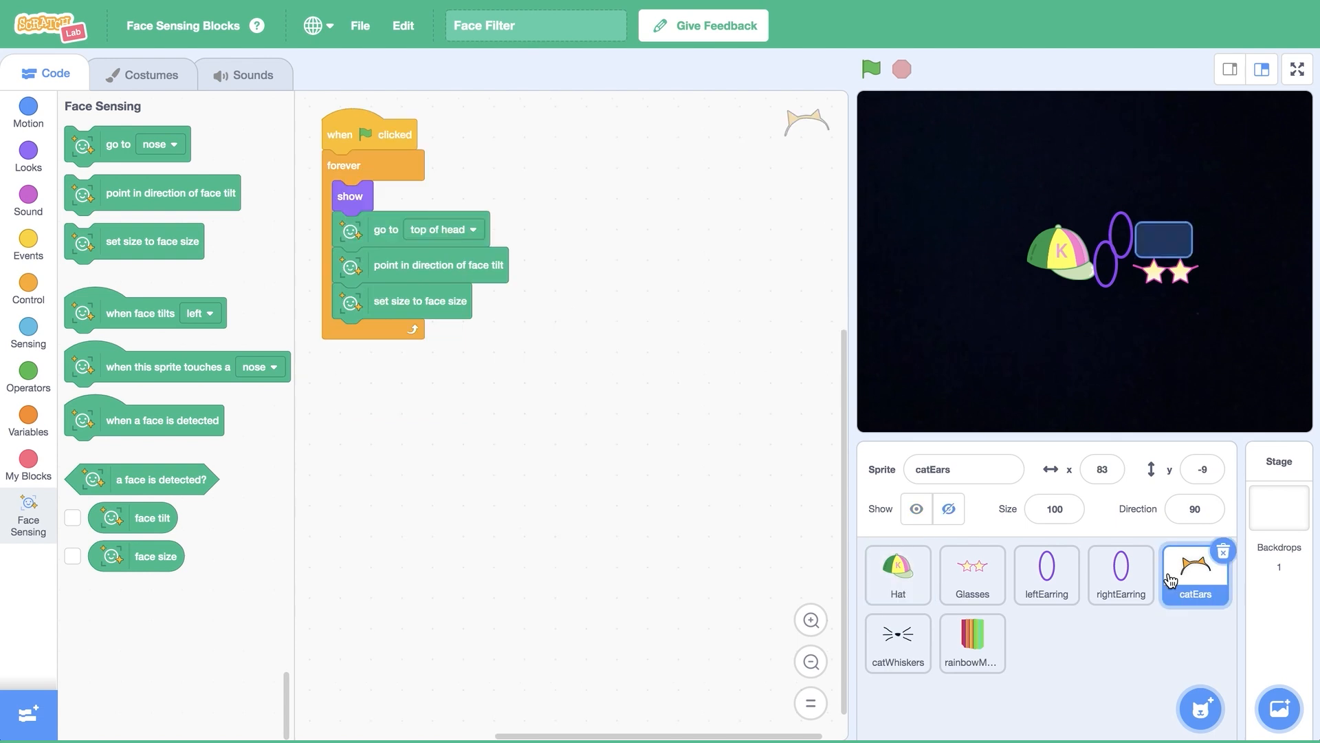
left_click(443, 229)
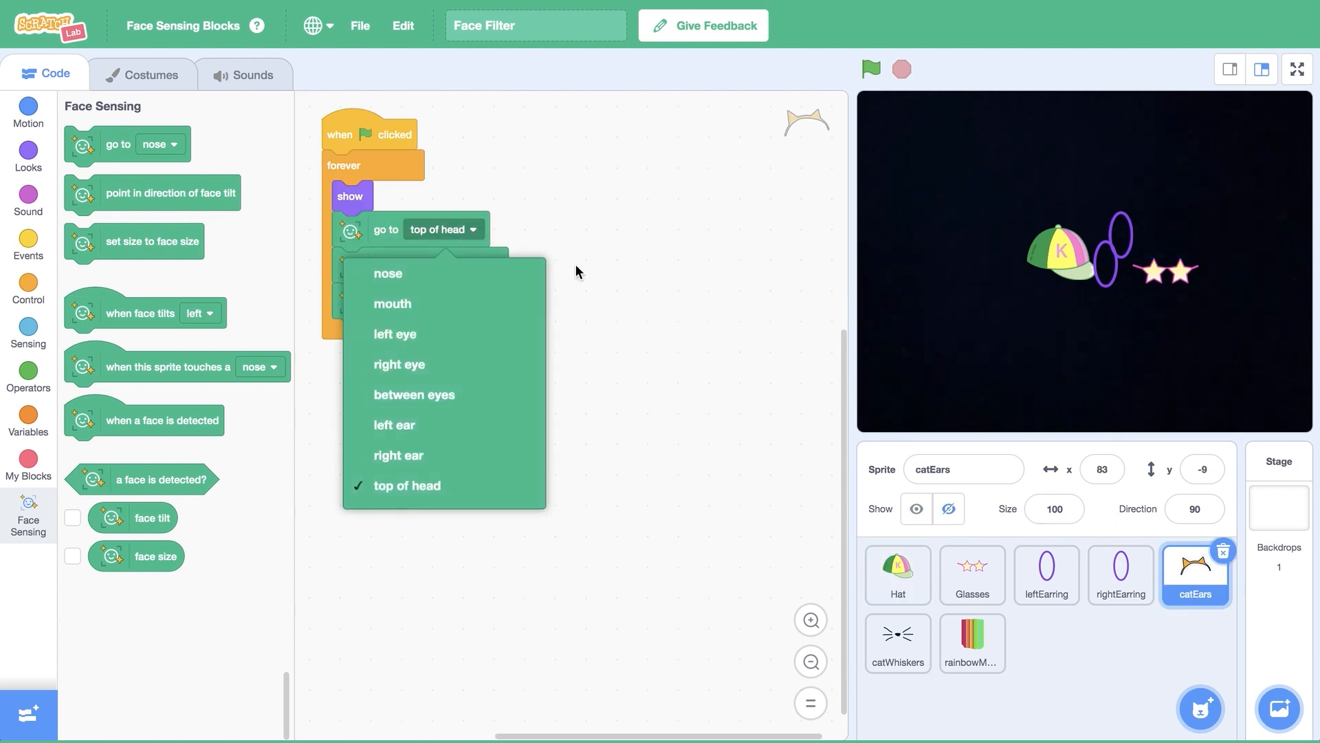
left_click(406, 485)
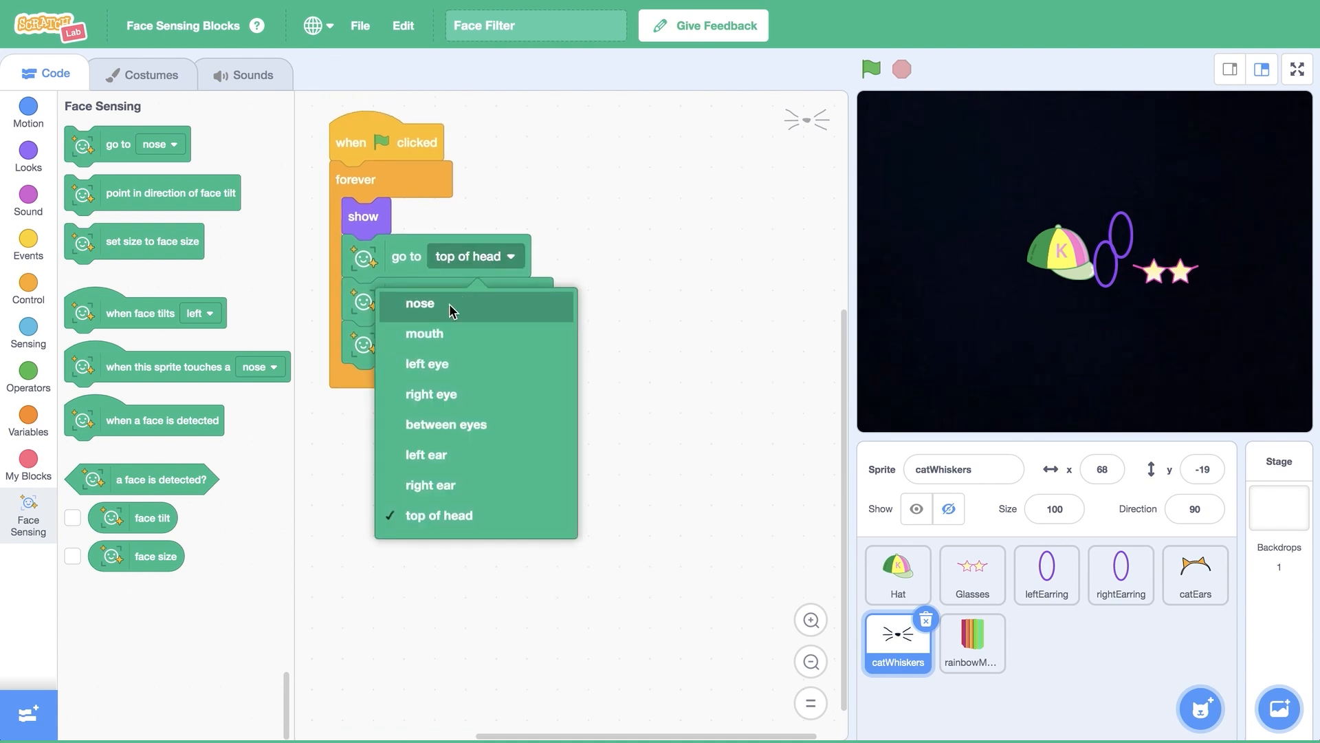
left_click(972, 642)
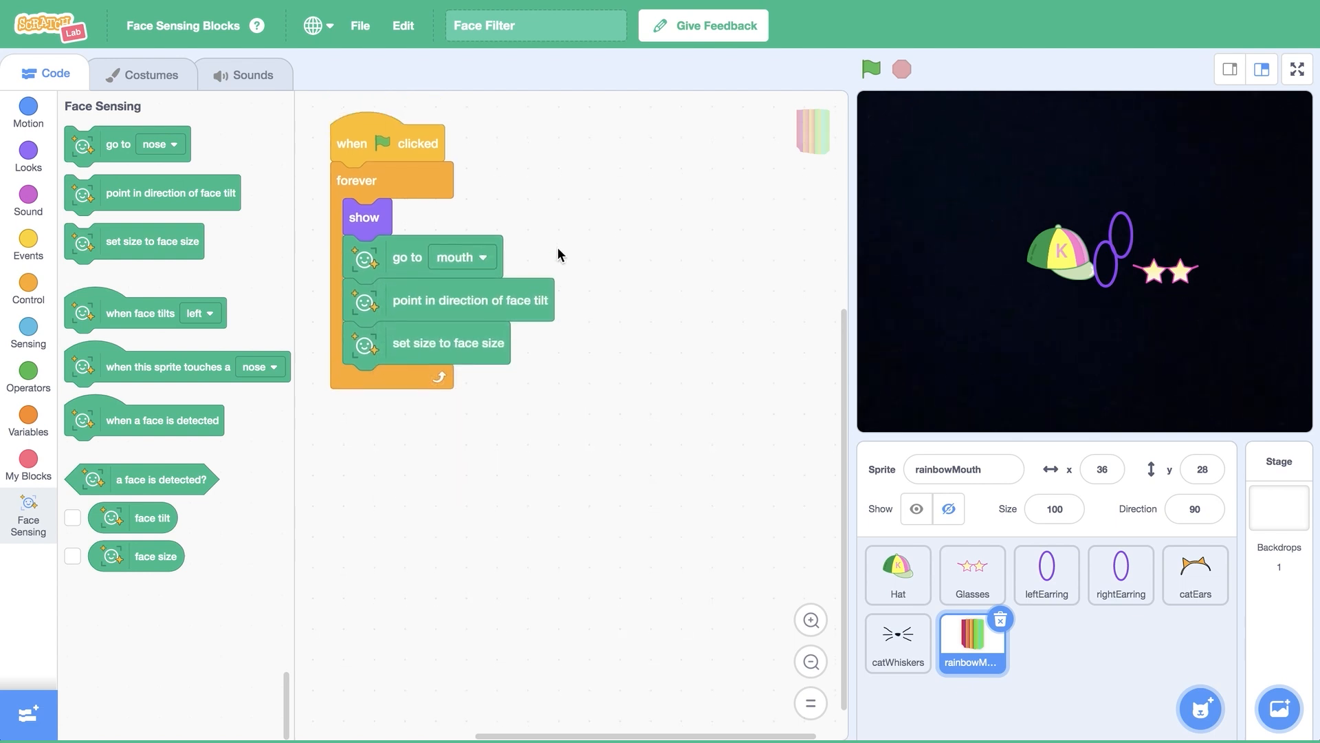
left_click(916, 508)
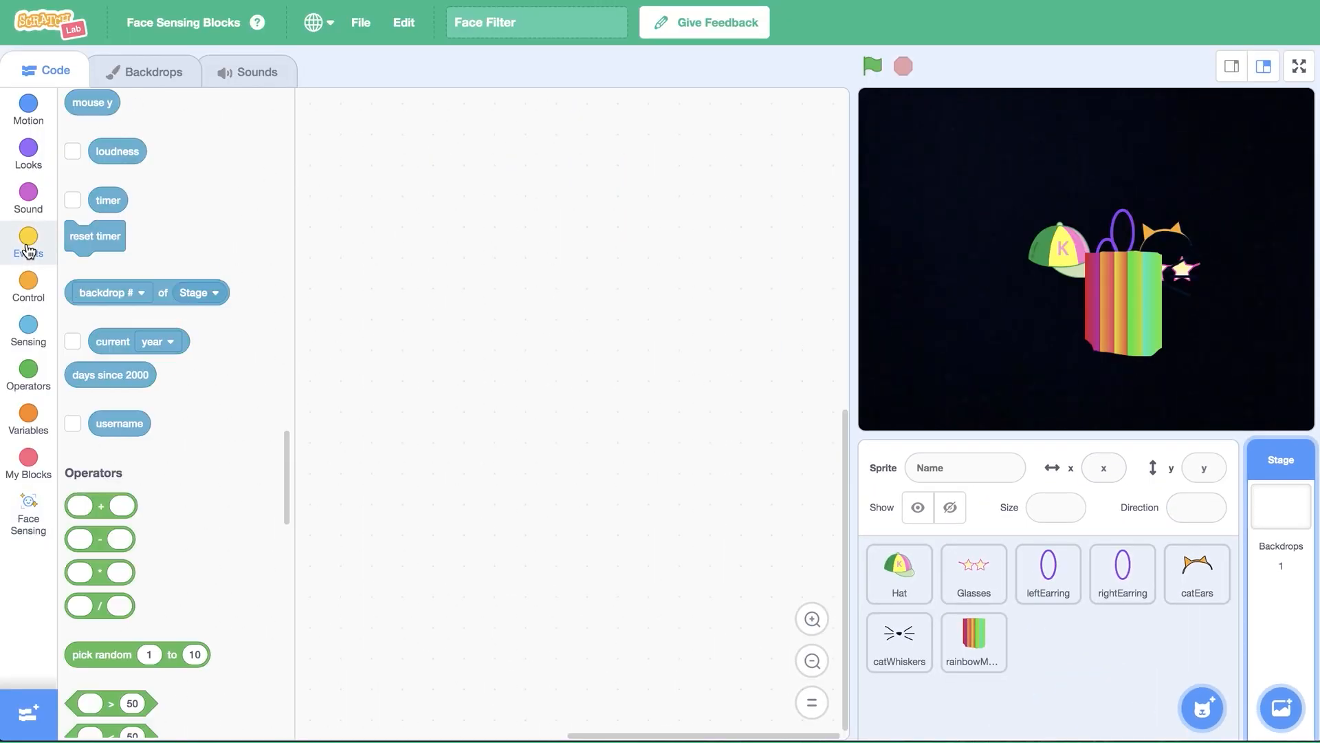
Give the Stage a green-flag script that sets a new variable 'filter' to 0
left_click(28, 244)
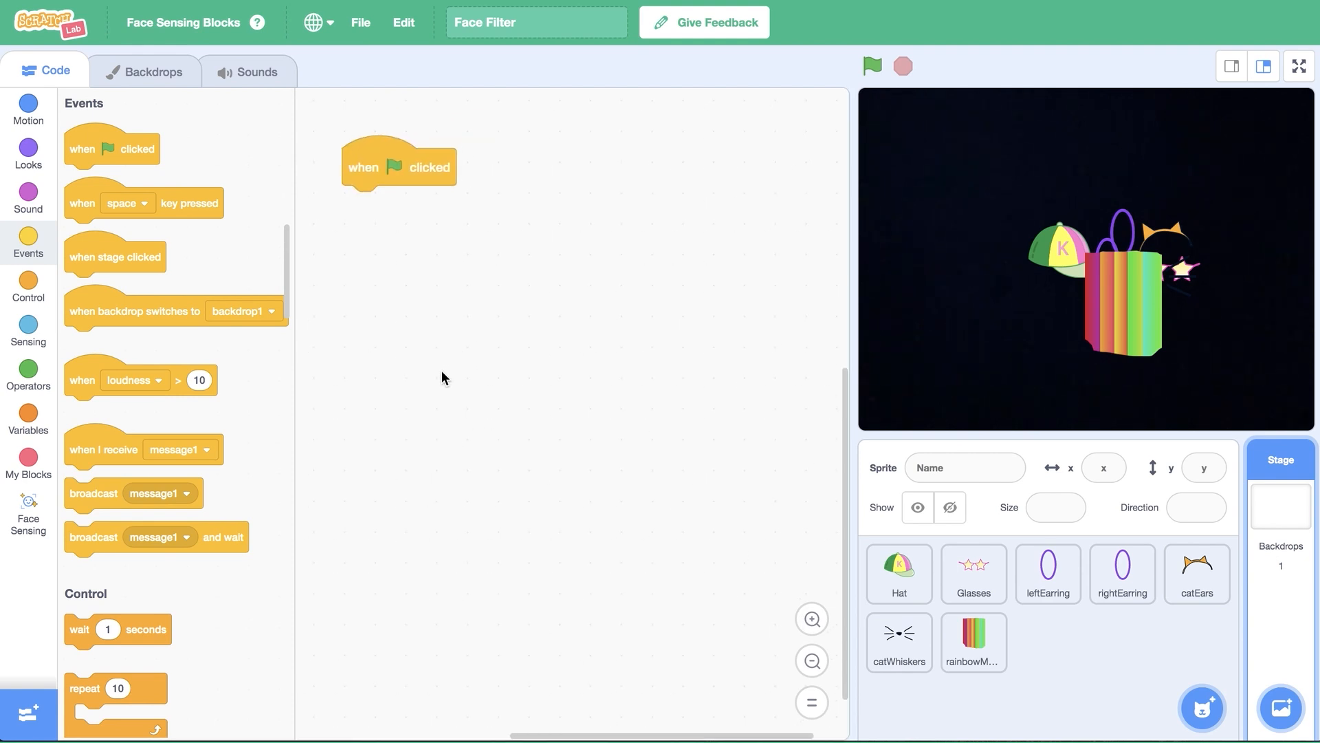
left_click(27, 410)
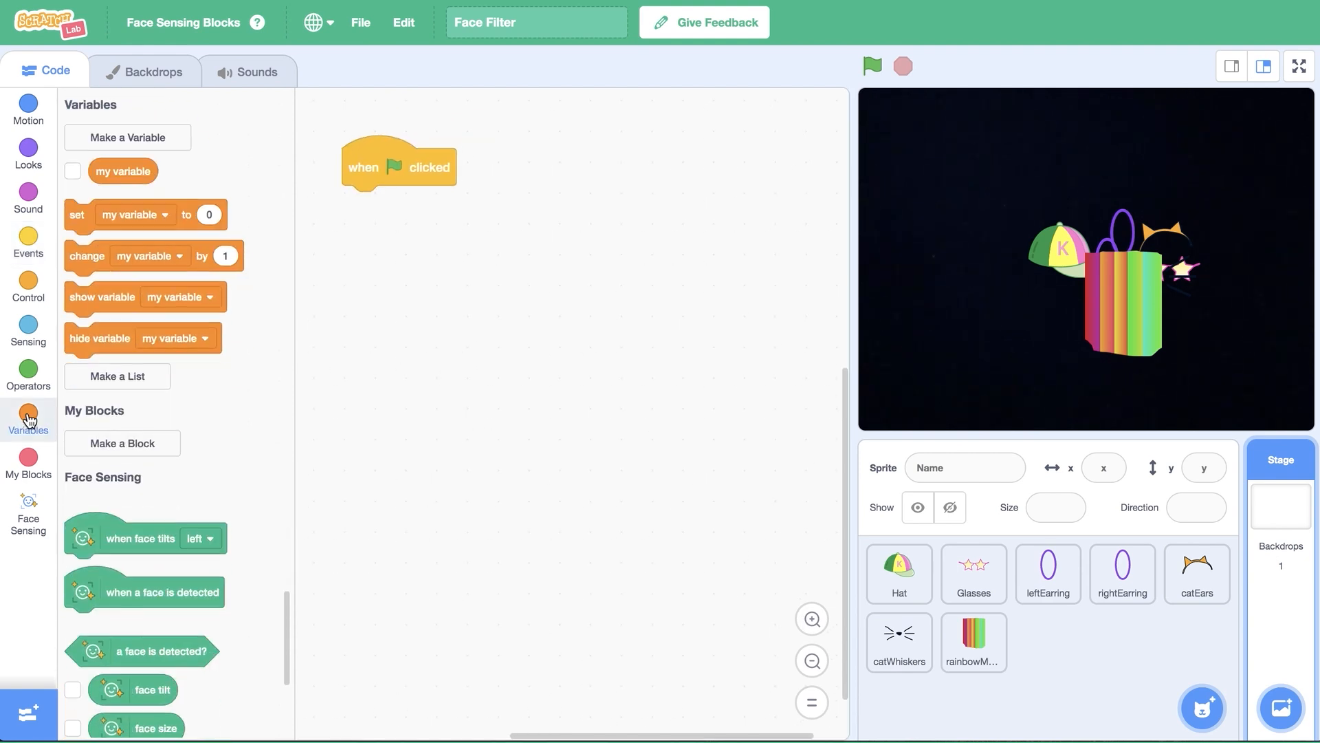
left_click(127, 136)
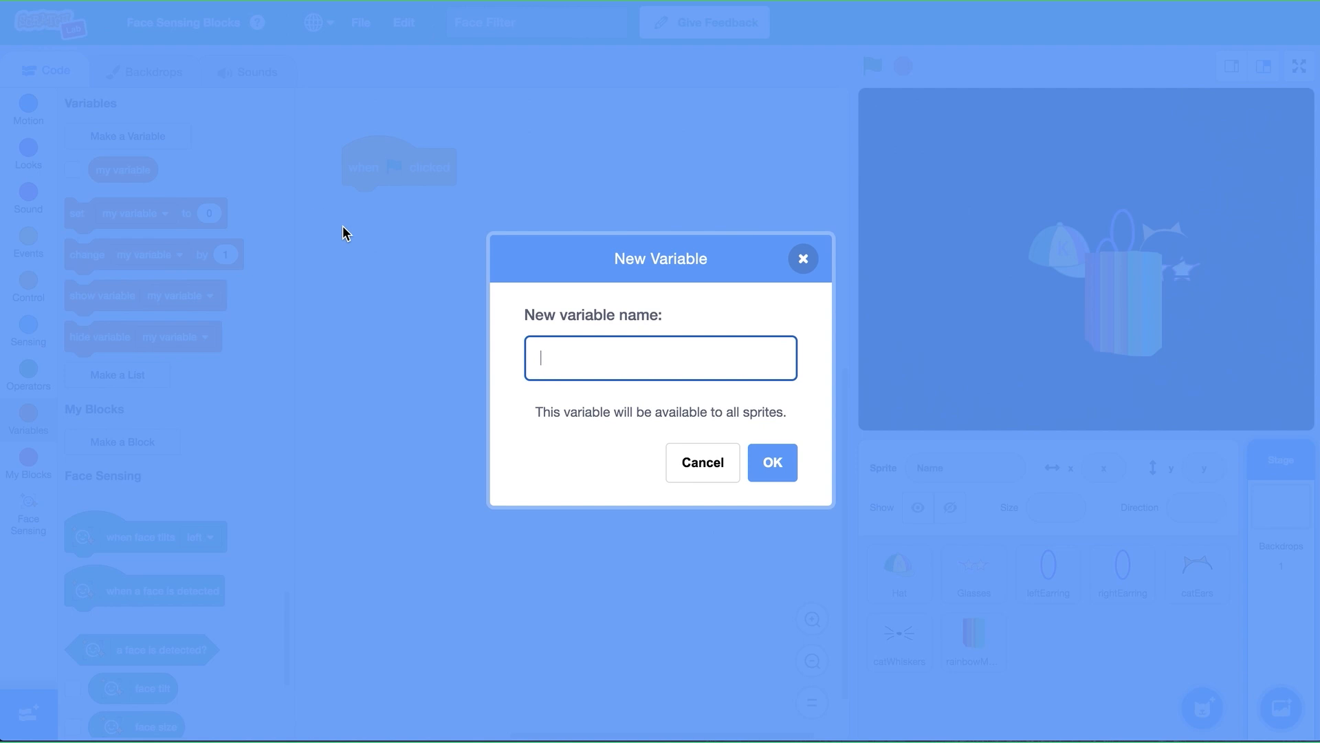
type("filter")
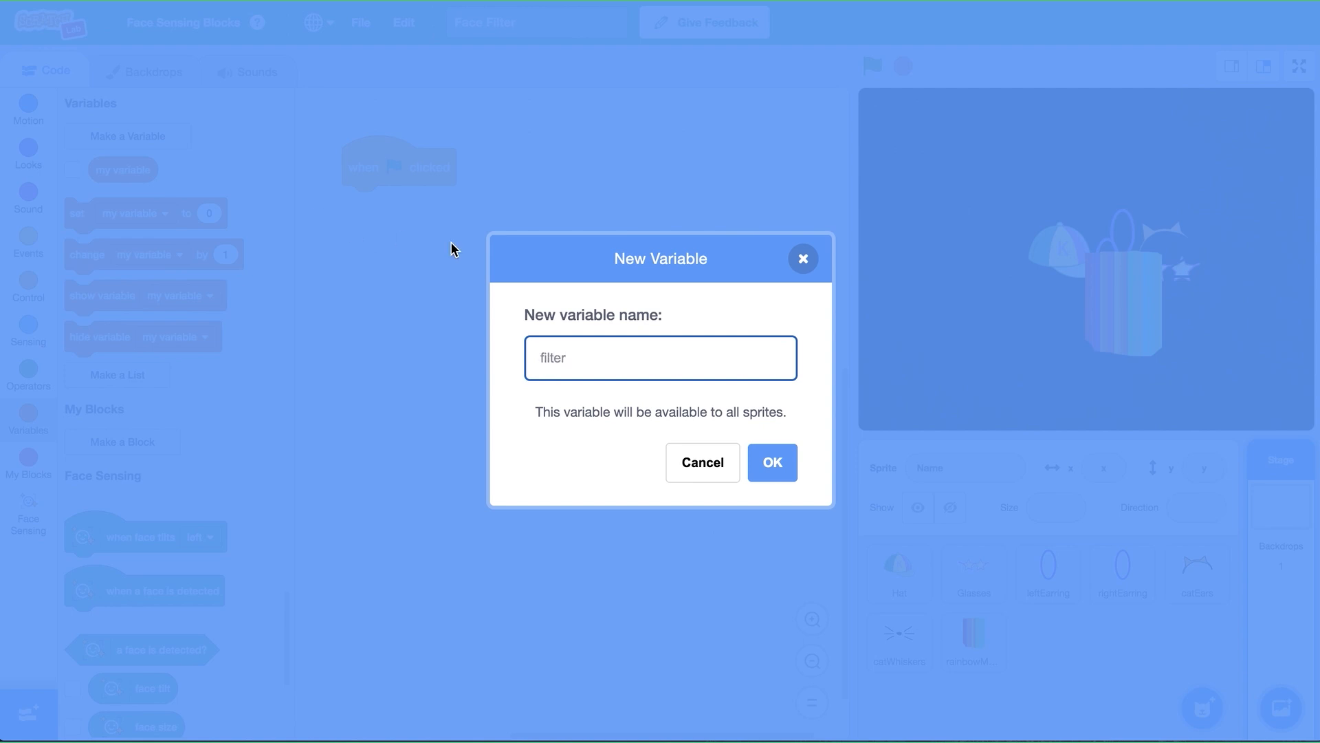
left_click(770, 462)
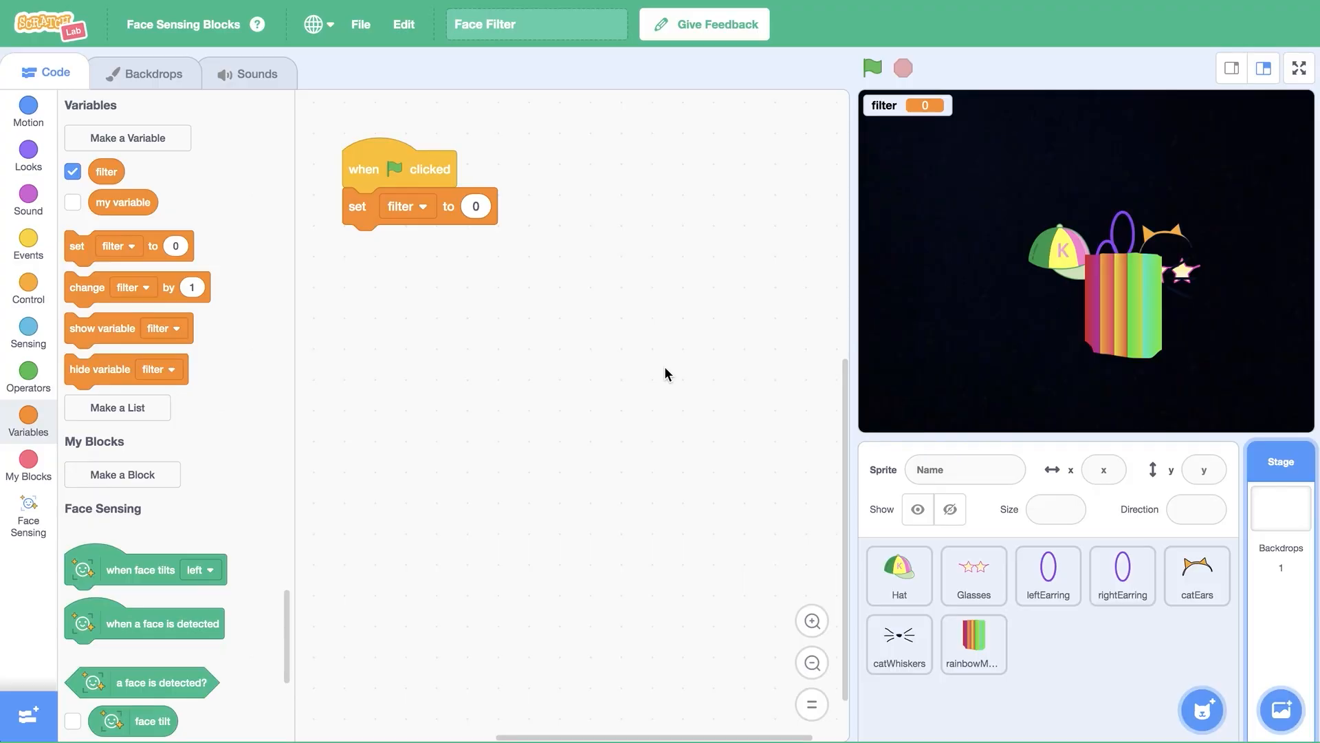
Wrap the Hat's tracking blocks in an if filter = 1 then/else block
left_click(897, 575)
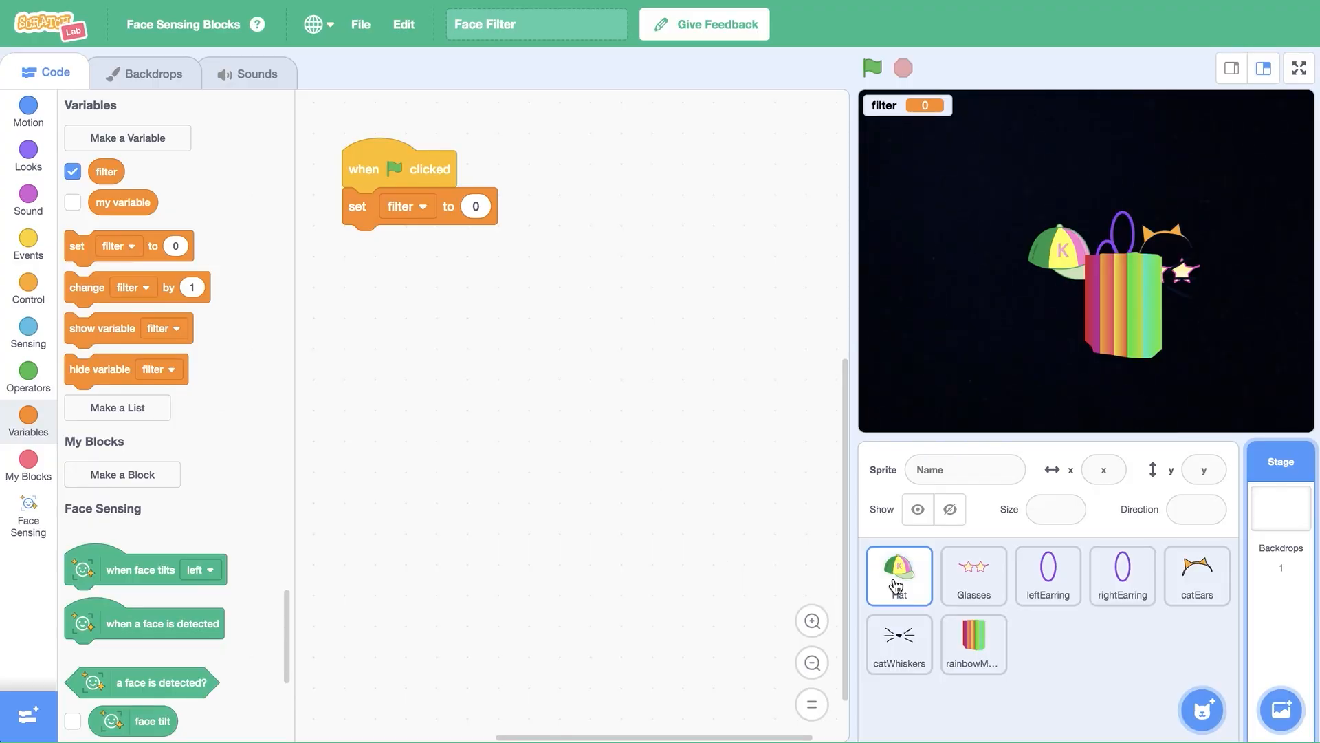
left_click(898, 575)
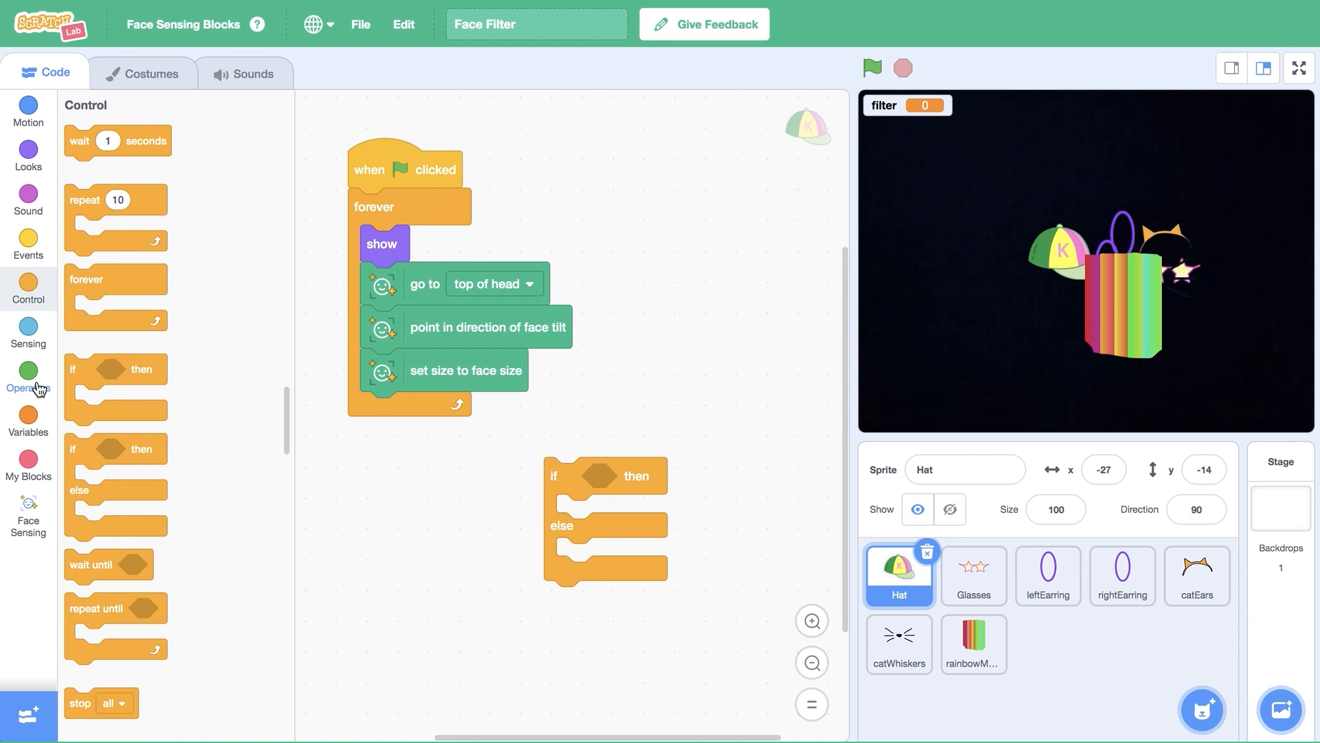
left_click(27, 378)
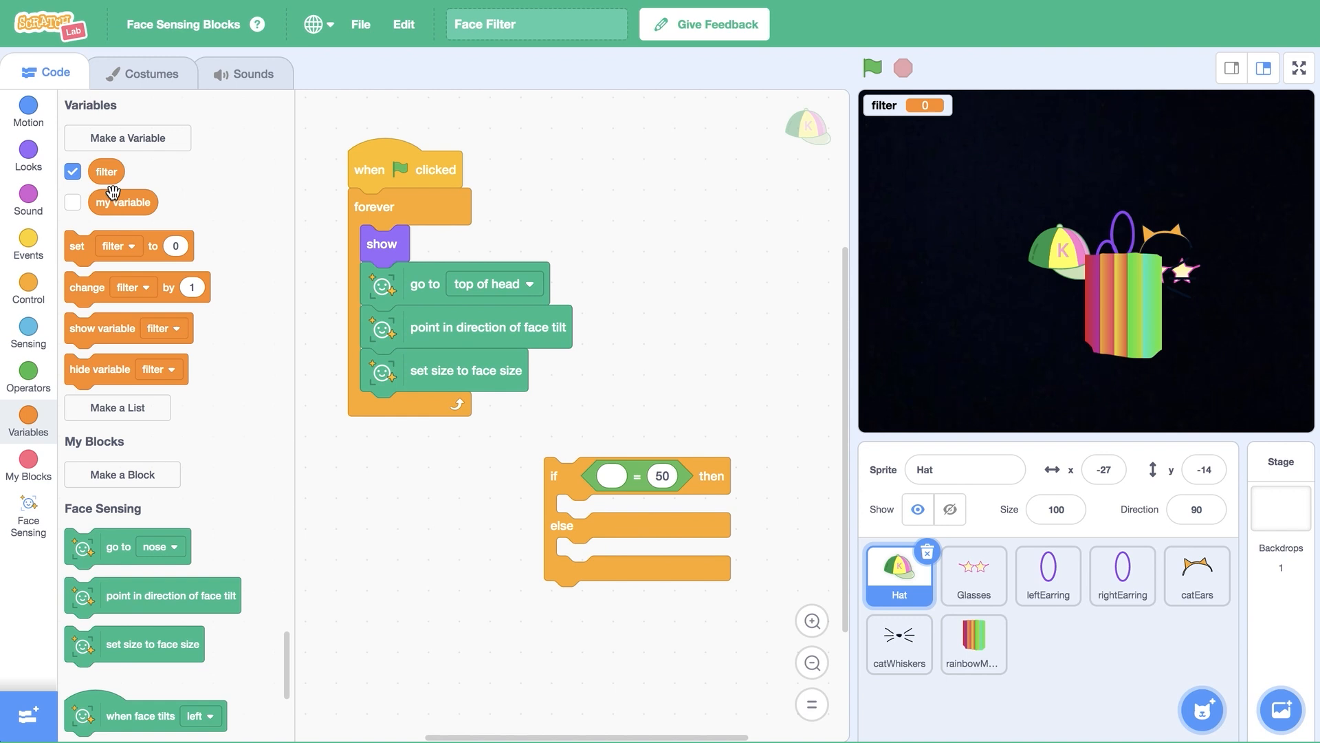
left_click_drag(106, 172, 611, 476)
type("1")
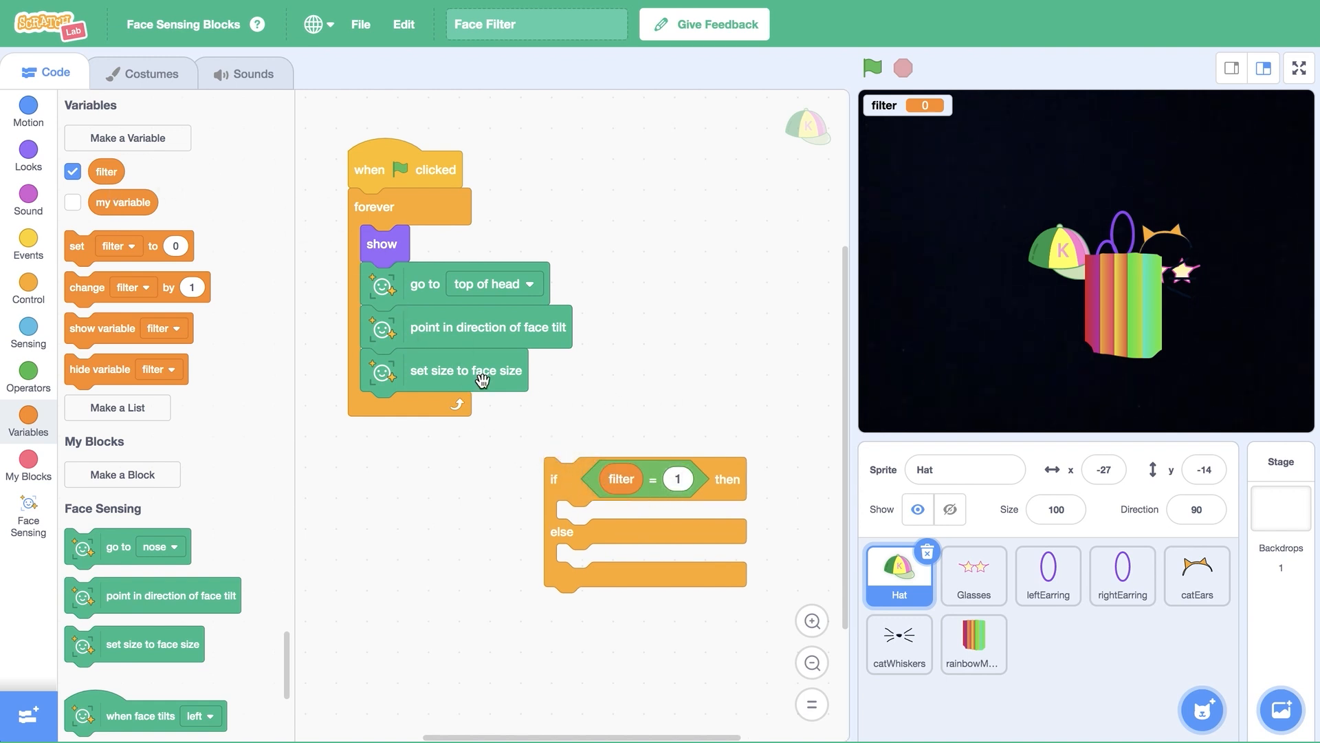
left_click_drag(381, 243, 580, 517)
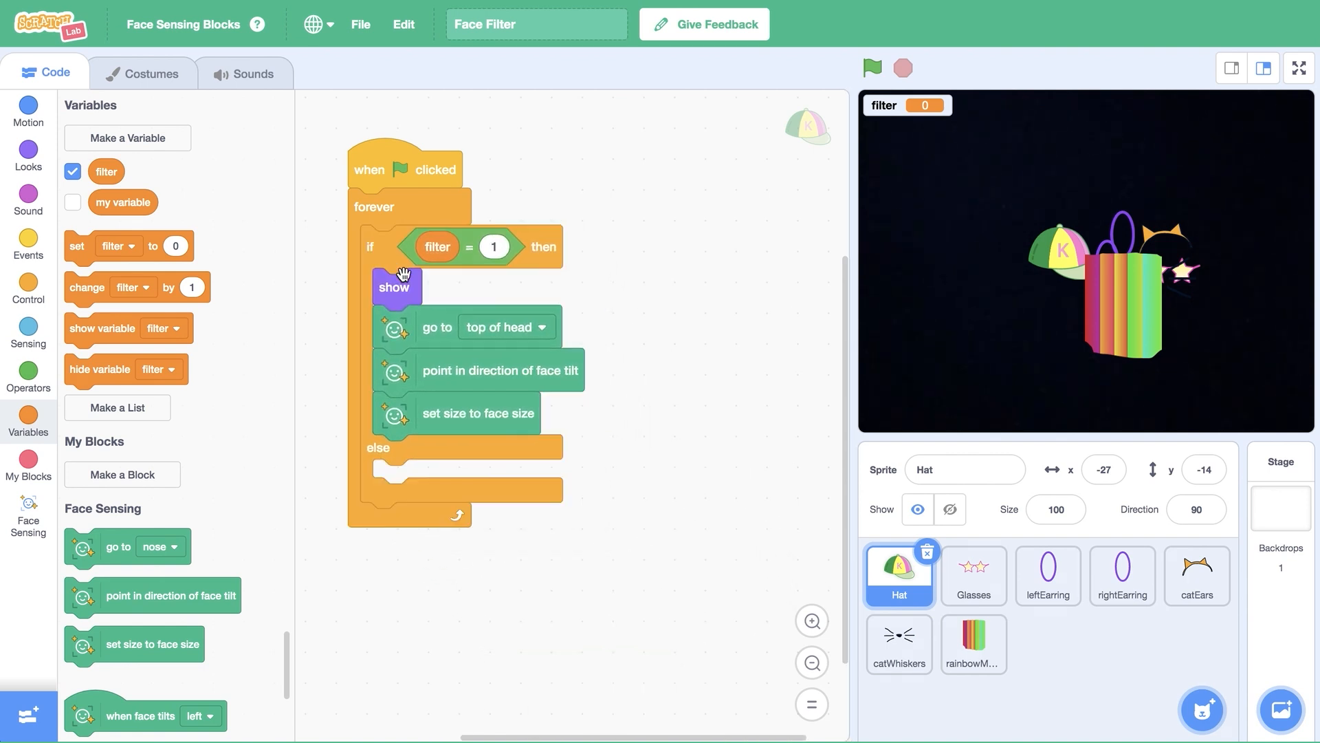
mouse_move(186, 228)
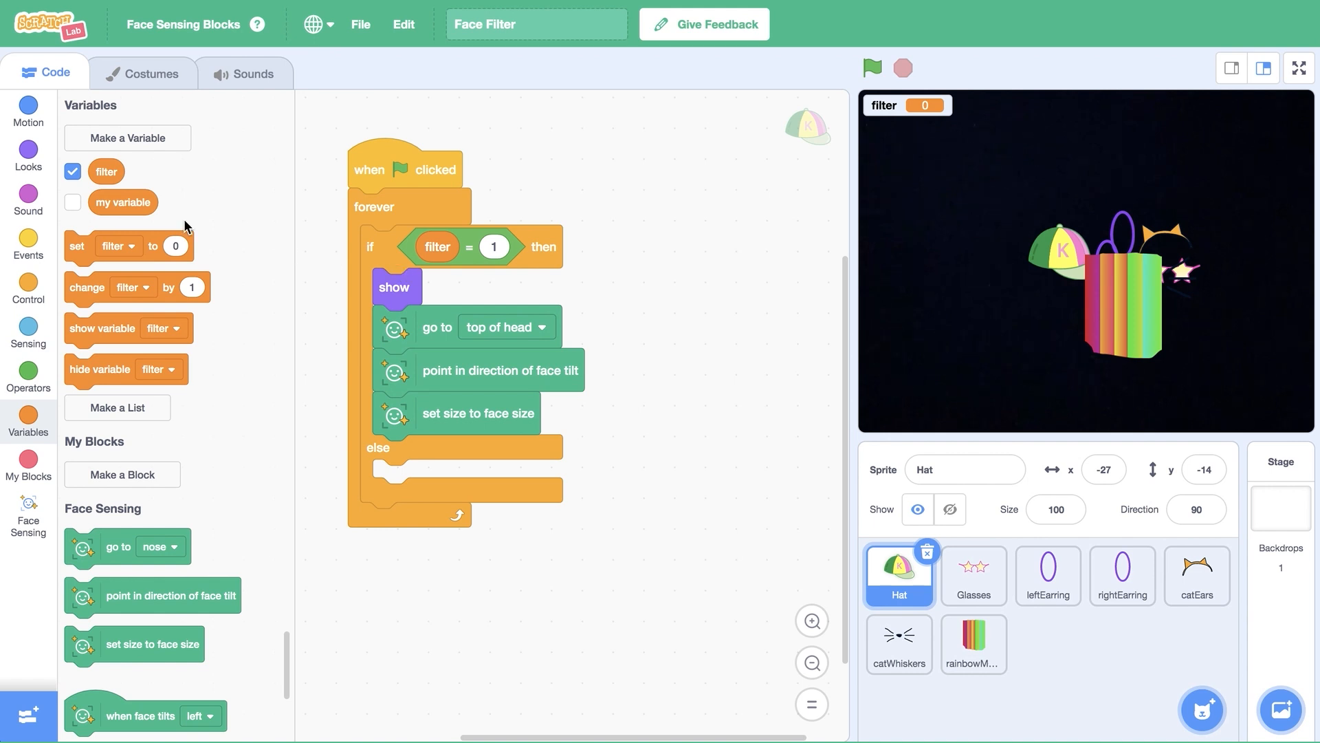
Put a hide block in the else branch so the Hat hides when filter isn't 1
left_click(28, 155)
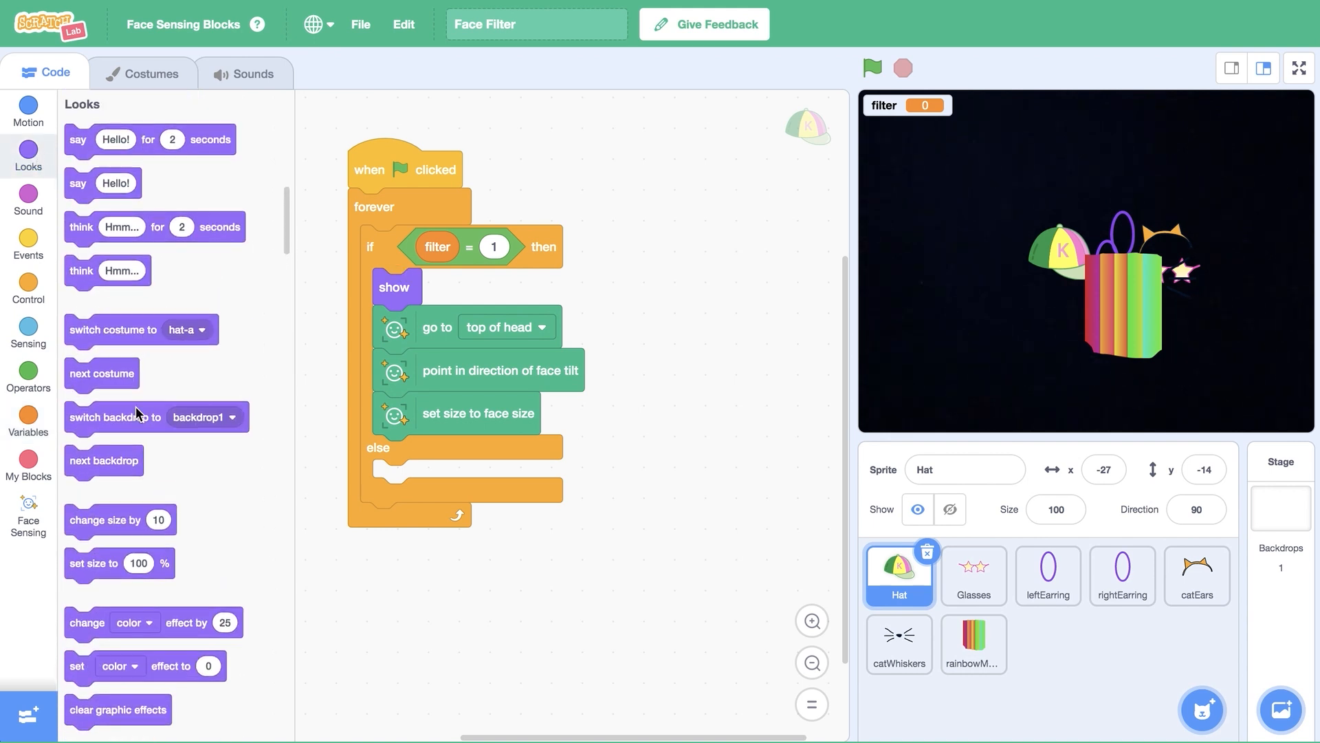
left_click_drag(84, 584, 375, 497)
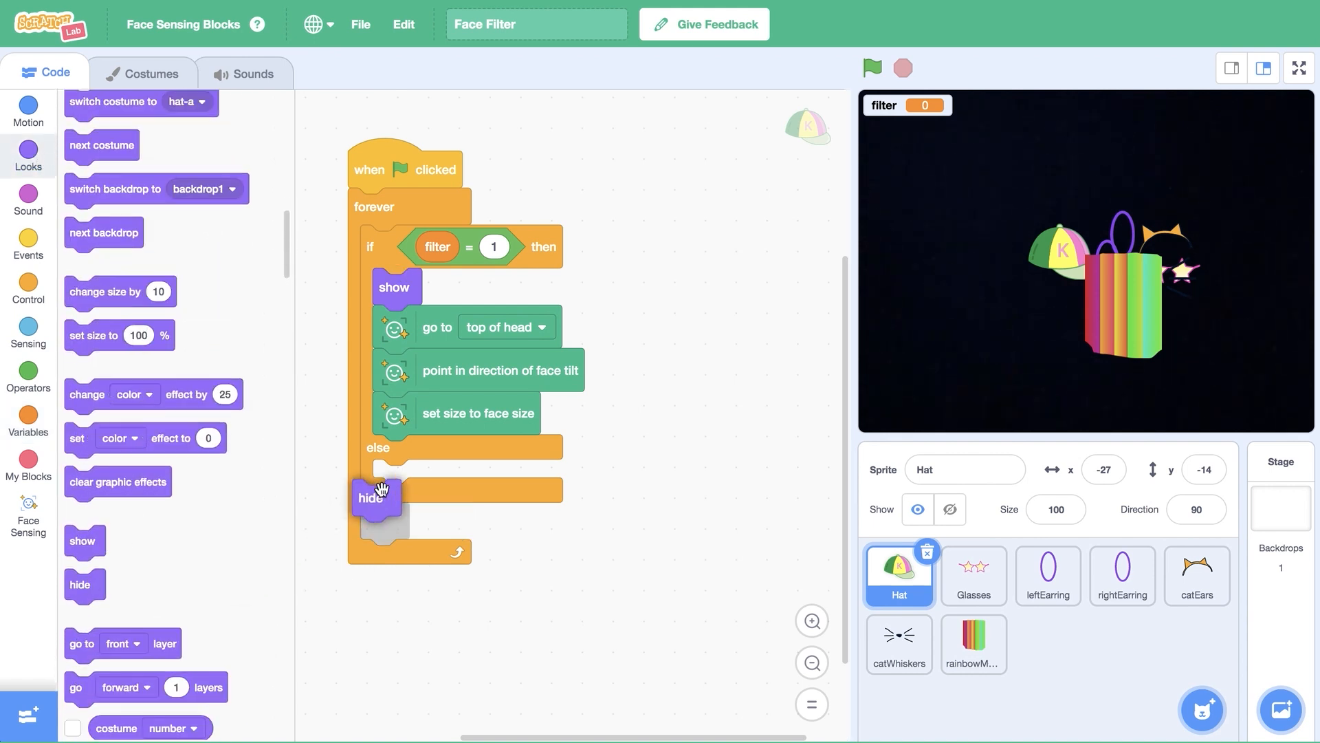
left_click_drag(370, 496, 390, 477)
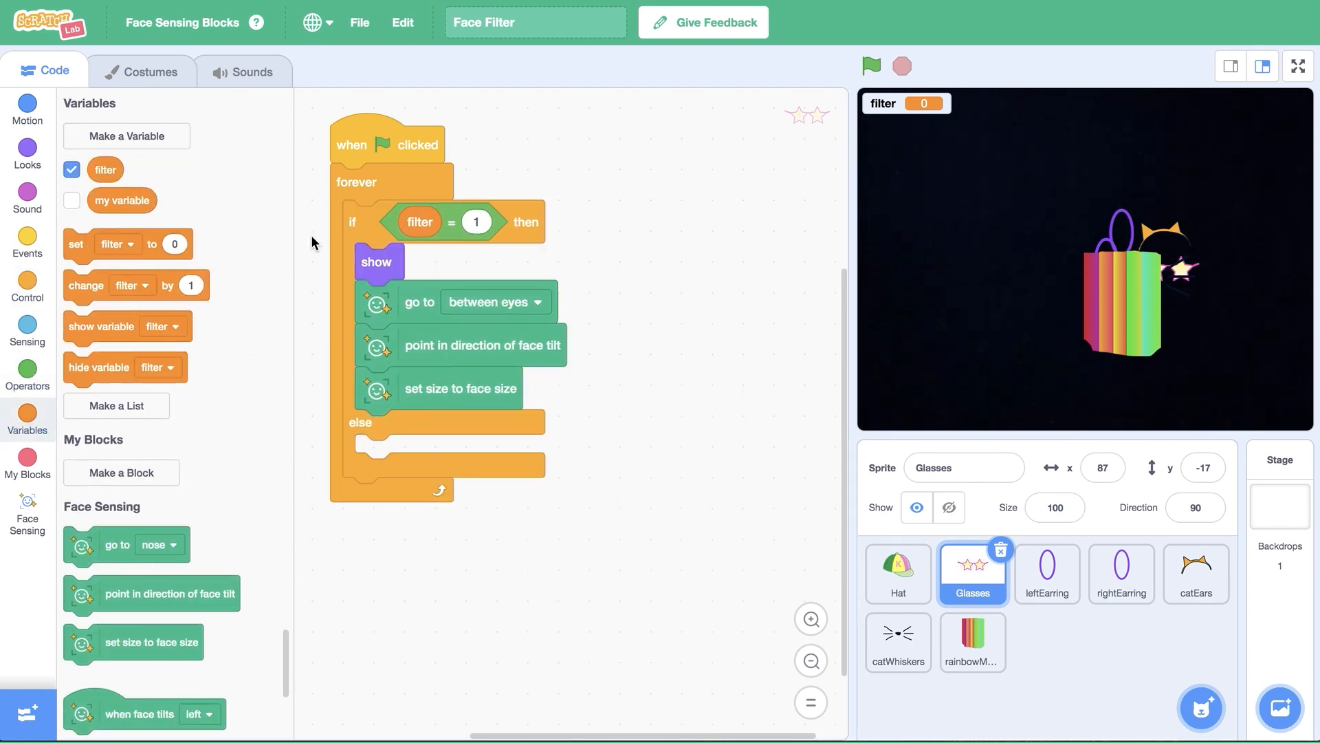
Wrap both earring scripts in if filter = 1 then/else, with hide in the else
left_click(1046, 573)
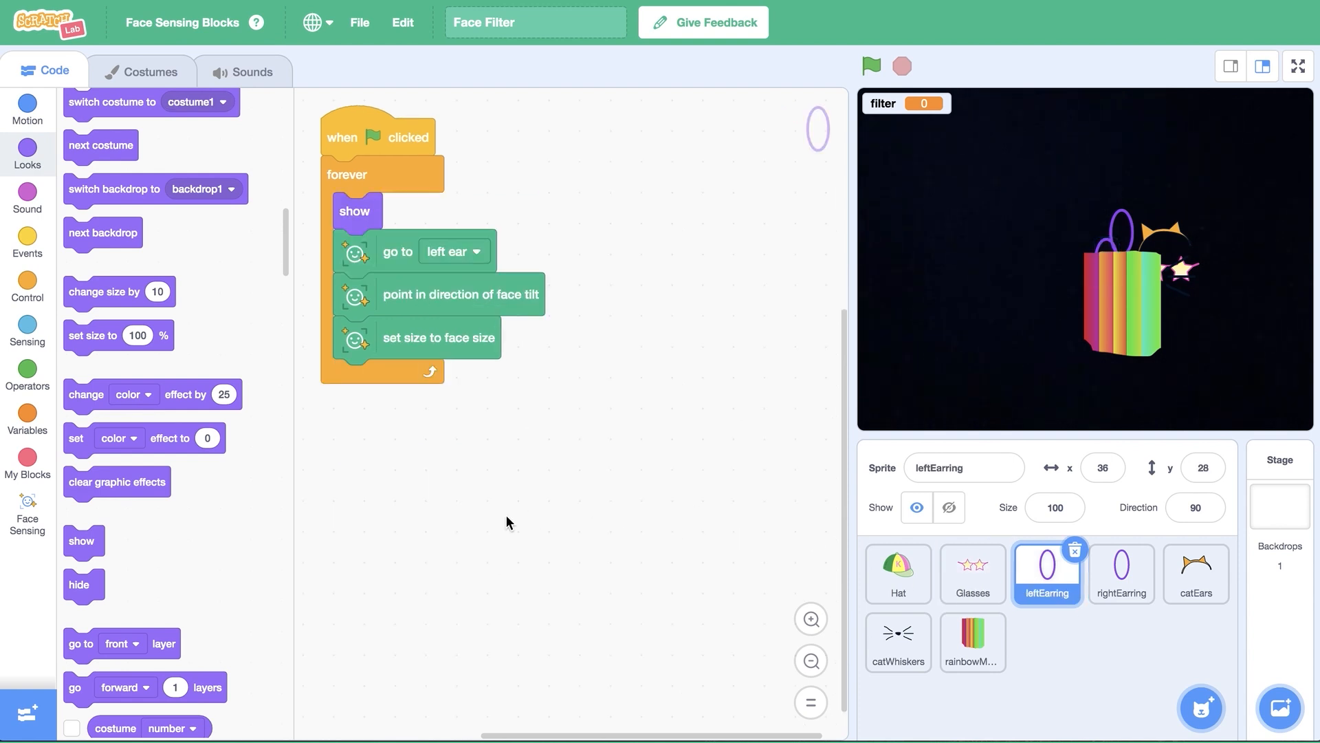
left_click(27, 376)
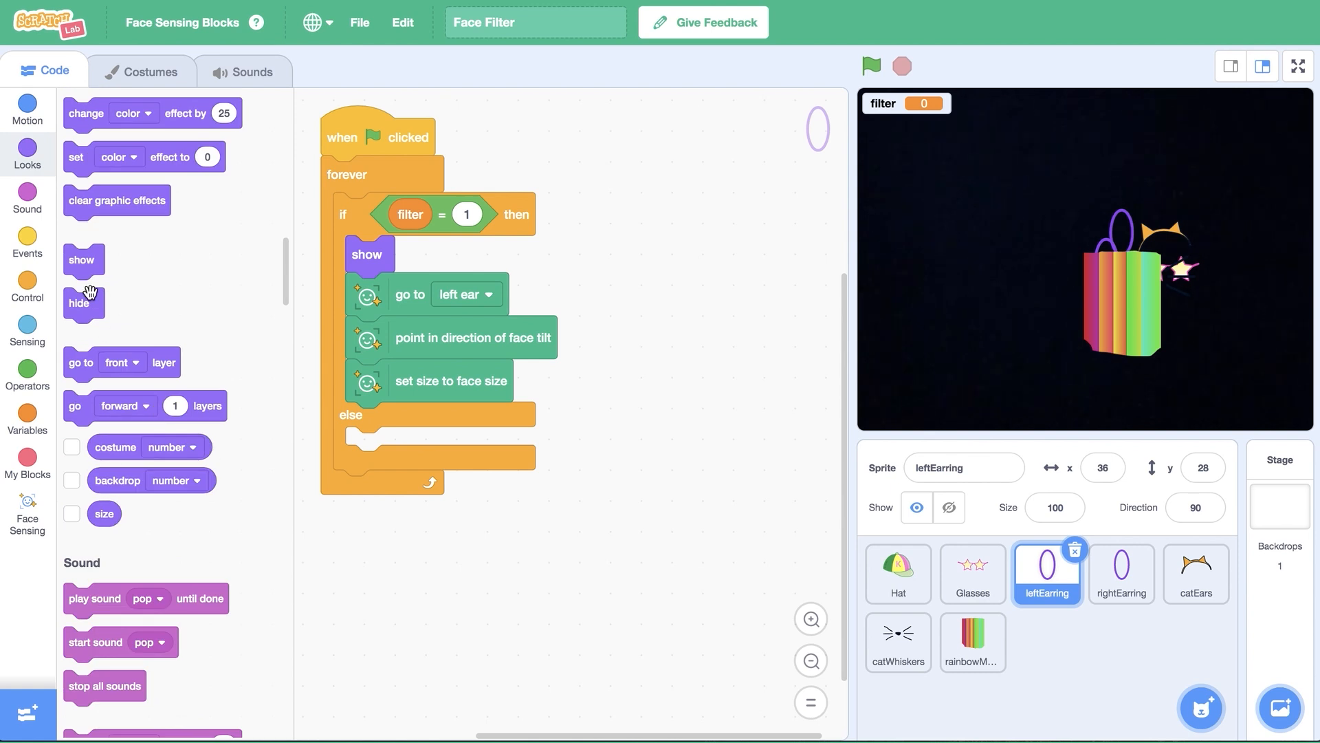
left_click(1121, 573)
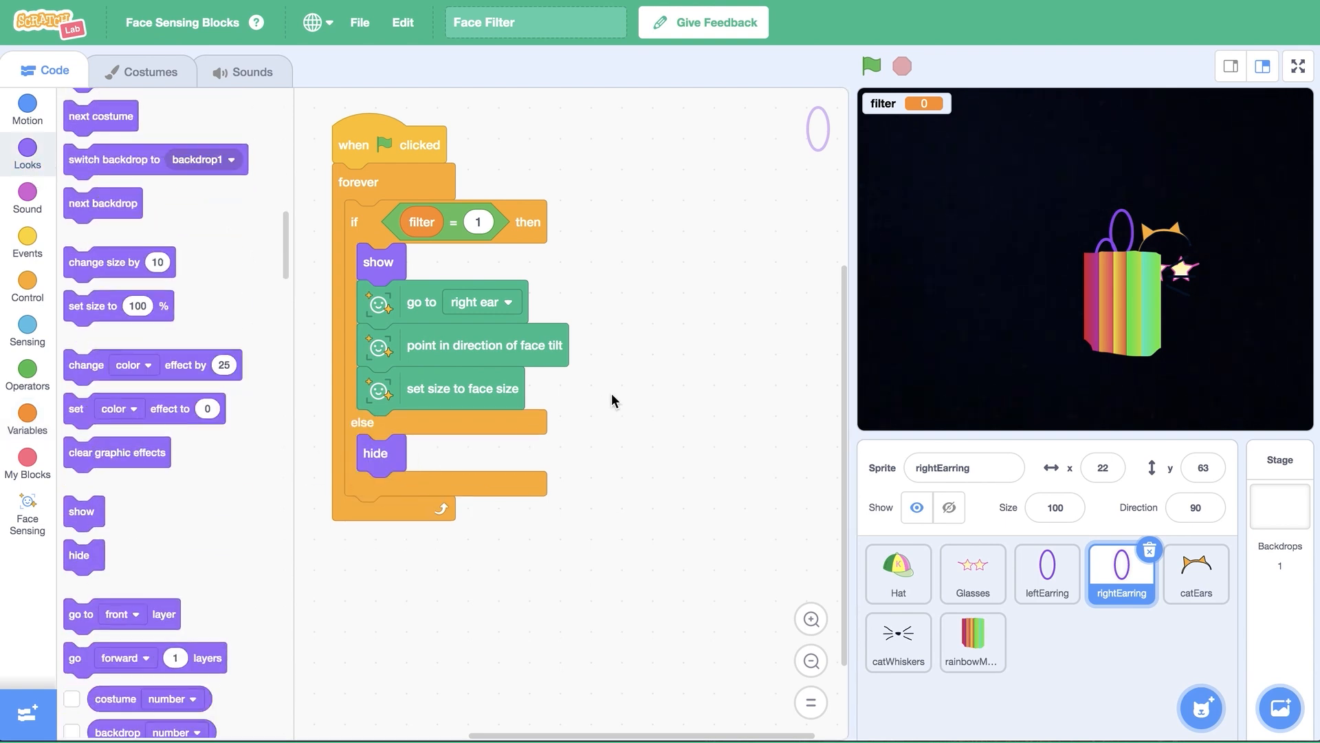
left_click(948, 507)
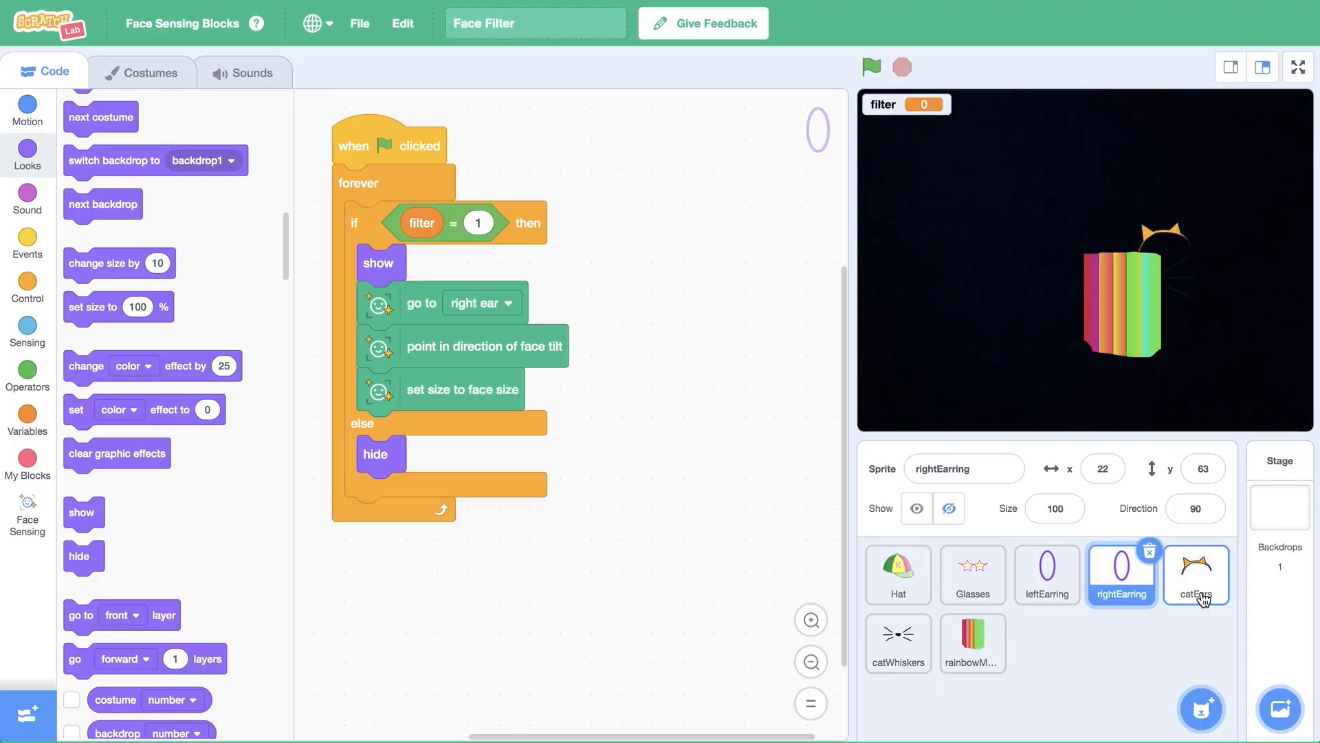
Use filter = 2 for catEars/catWhiskers and filter = 3 for rainbowMouth, hiding otherwise
left_click(1195, 574)
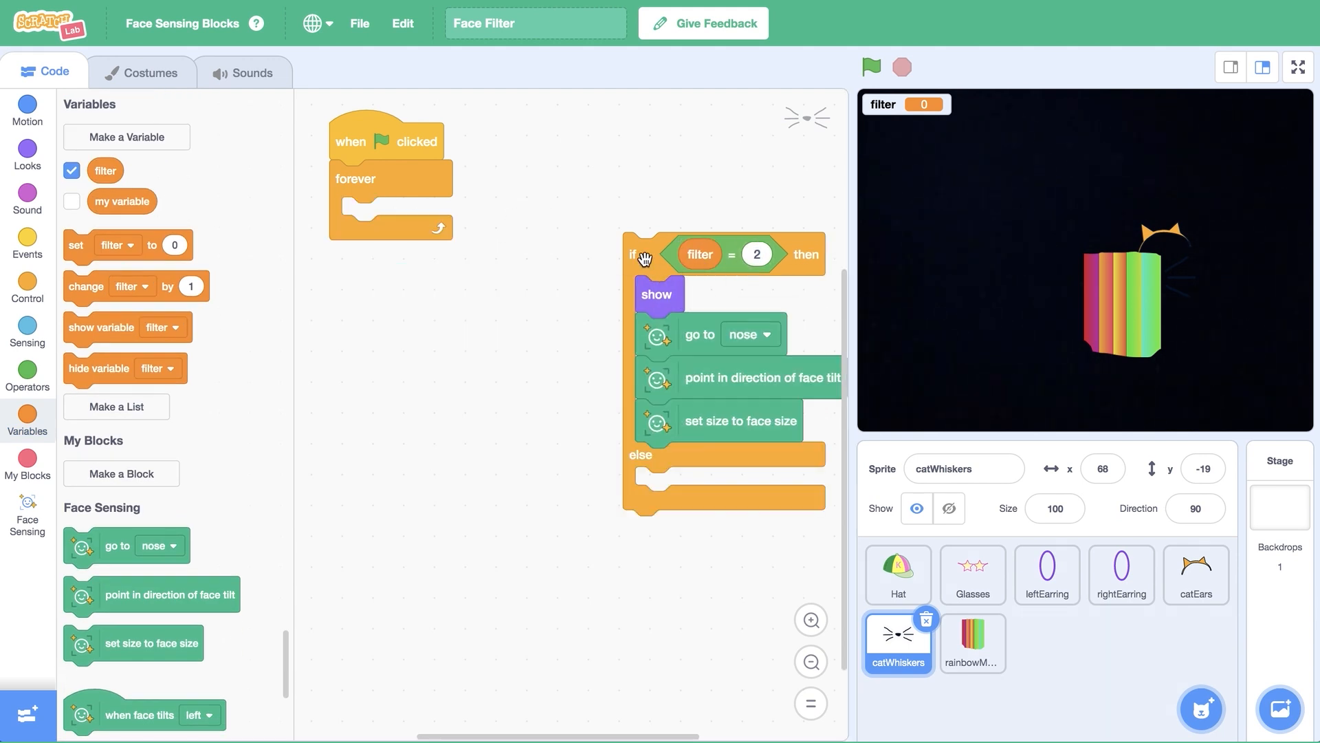
left_click(972, 642)
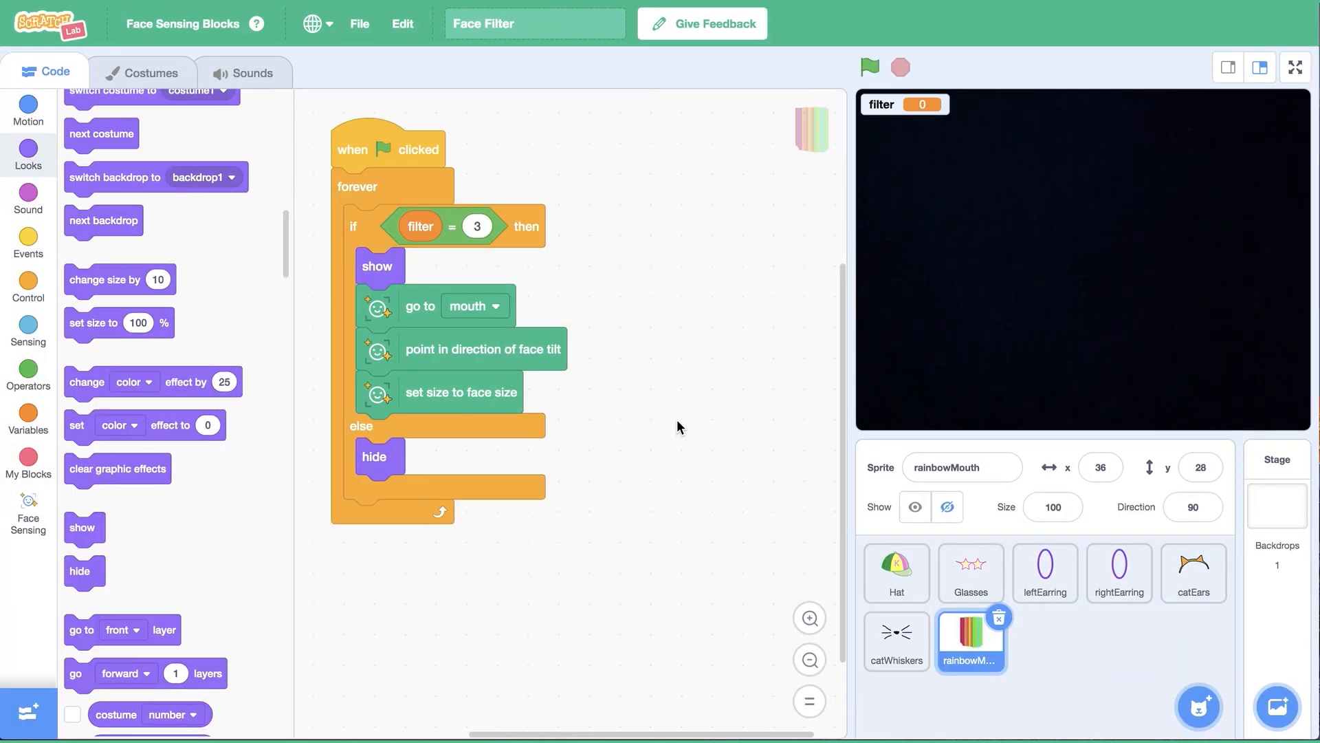
Add a Stage script: when space key pressed, change filter by 1, then test it
left_click(1275, 505)
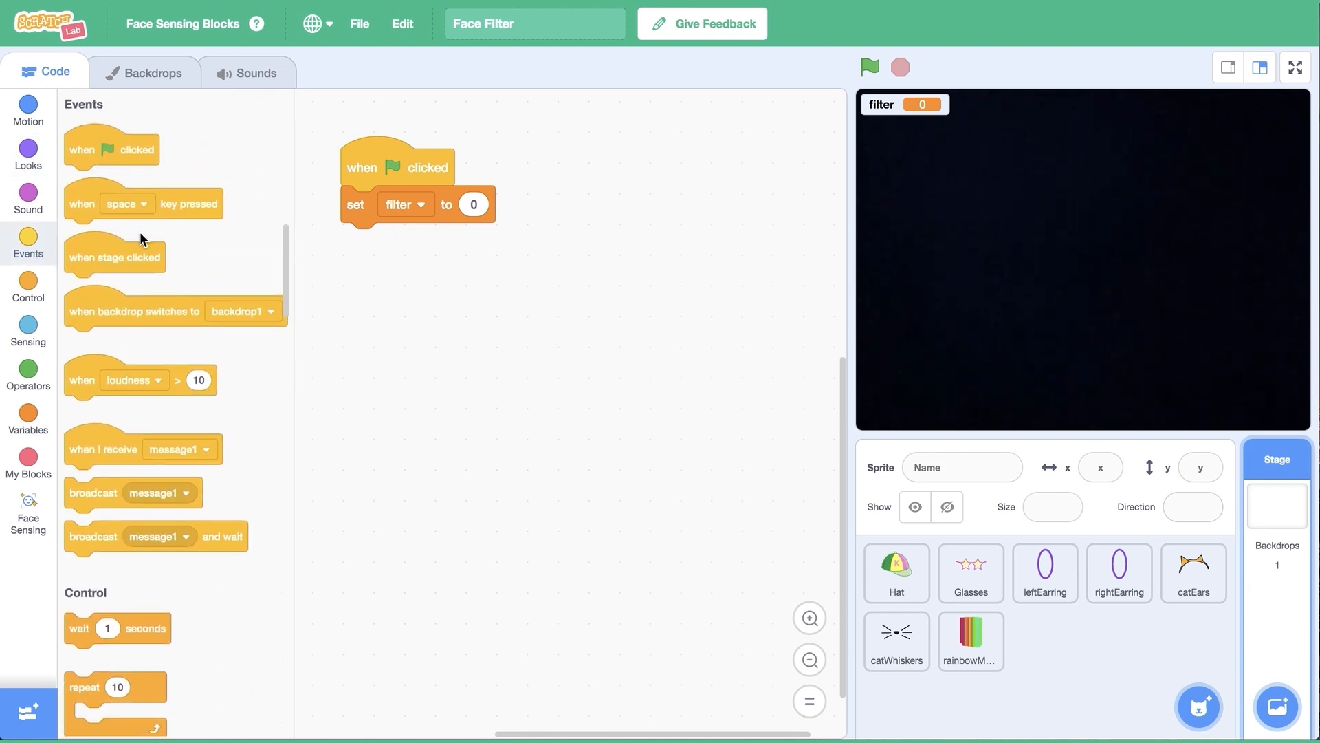
left_click_drag(143, 203, 672, 208)
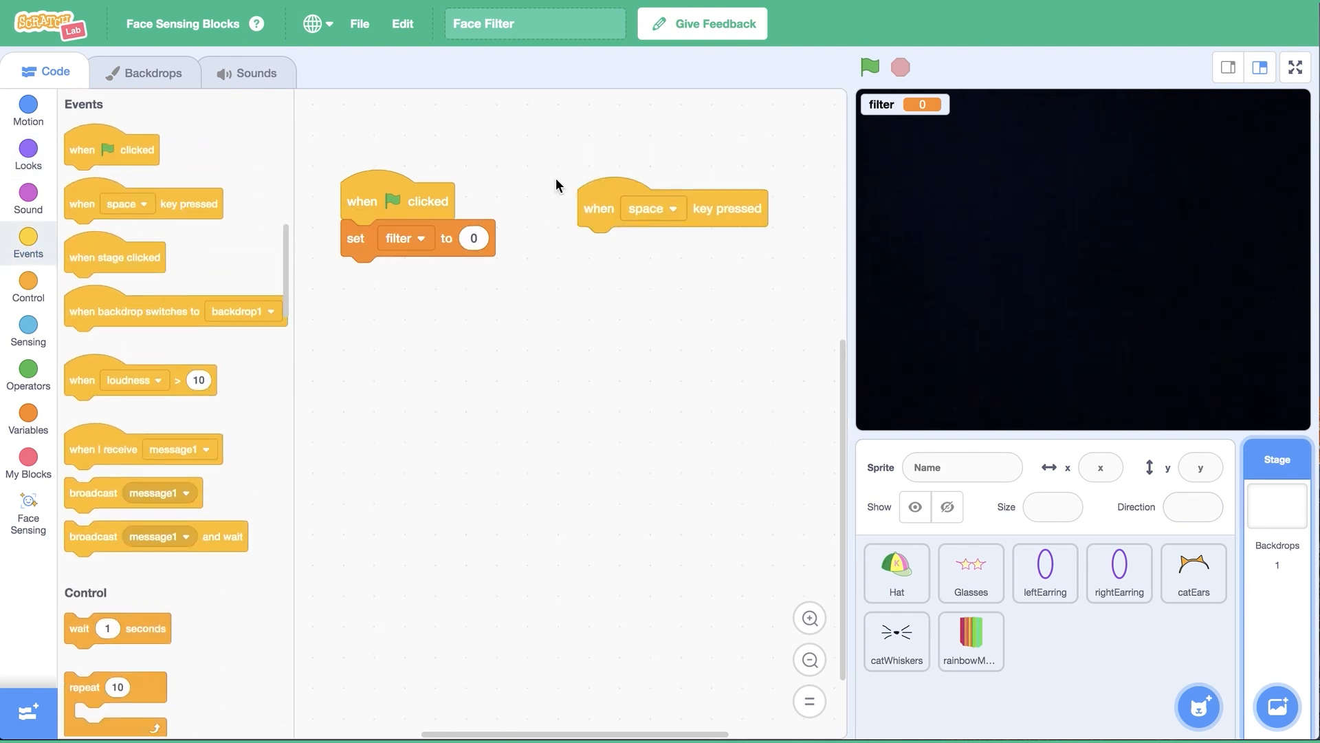
left_click(28, 419)
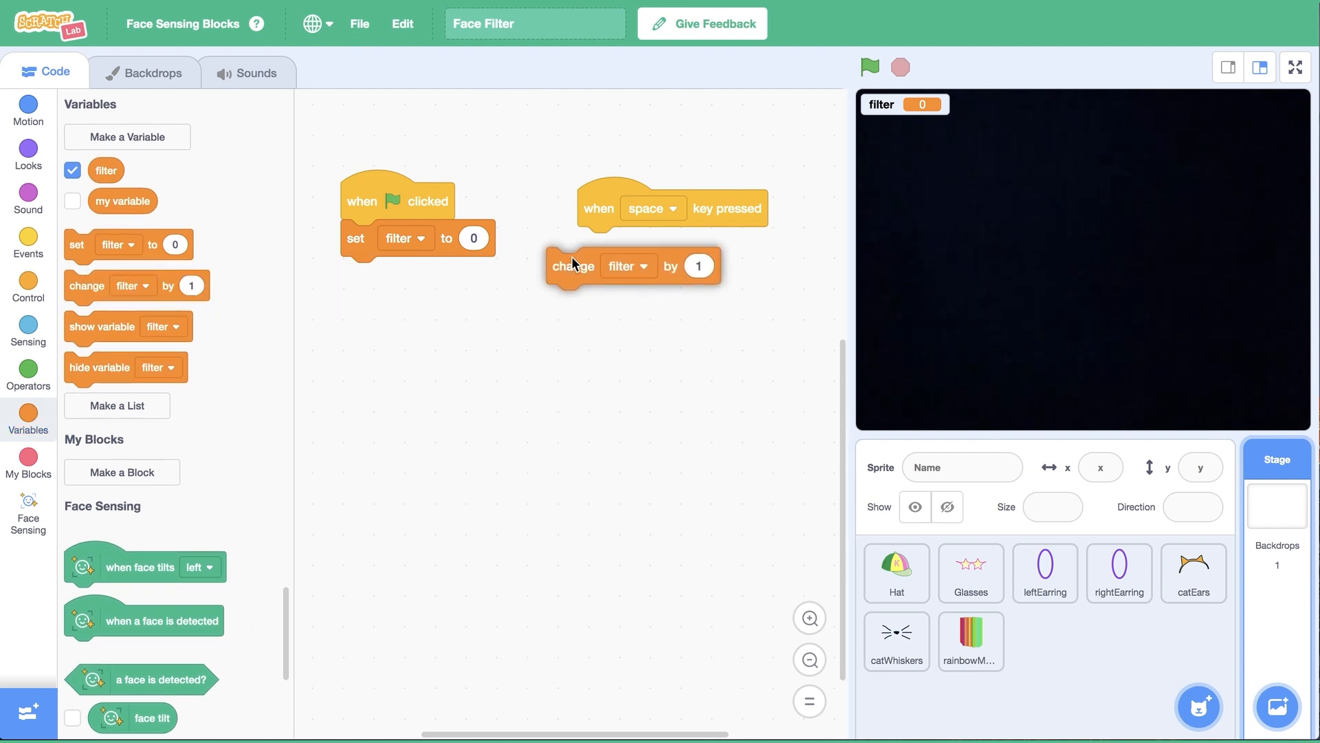
left_click_drag(573, 266, 604, 244)
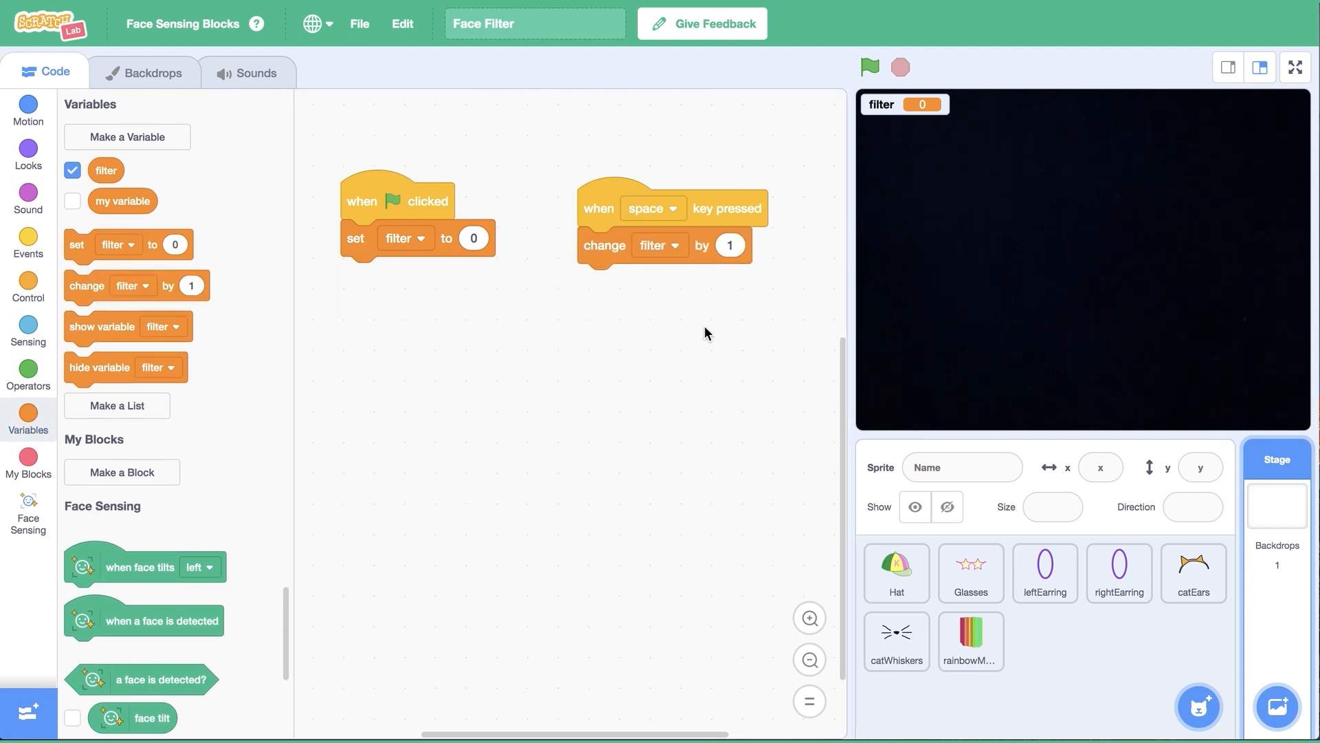
left_click(870, 68)
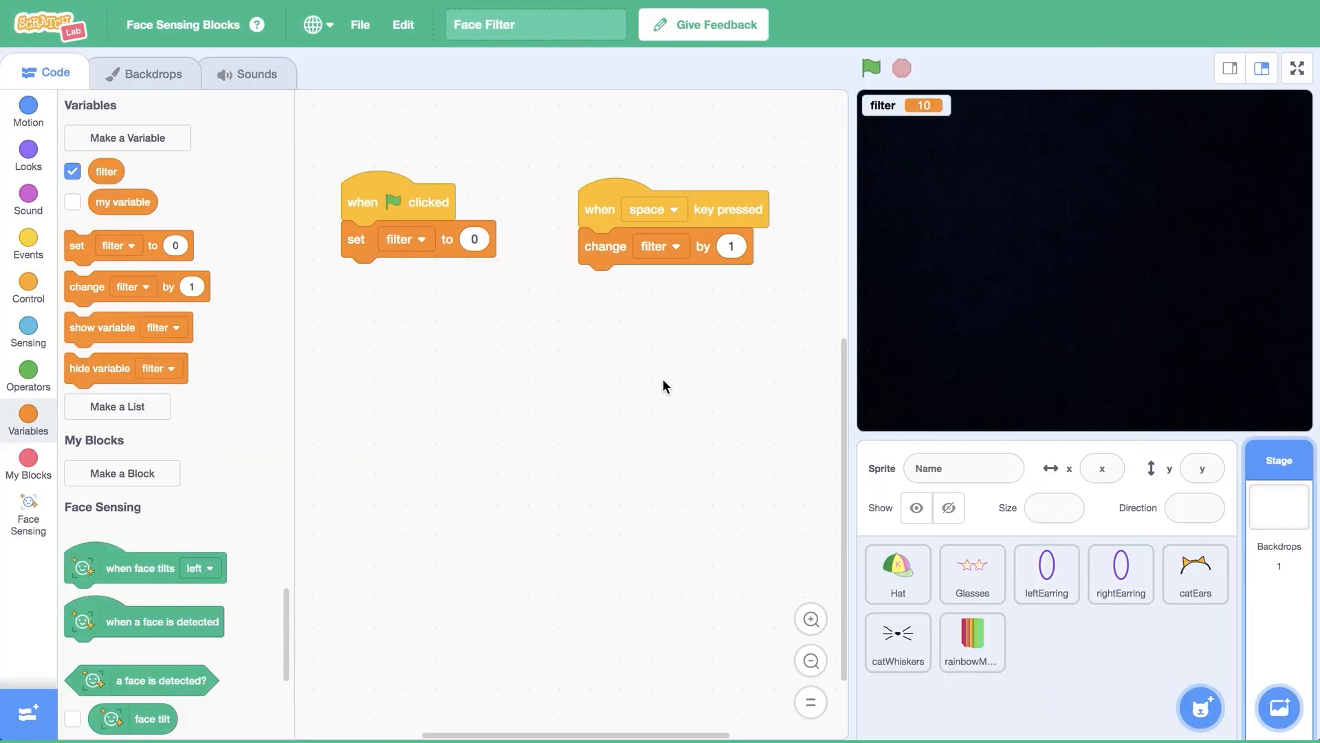
mouse_move(309, 369)
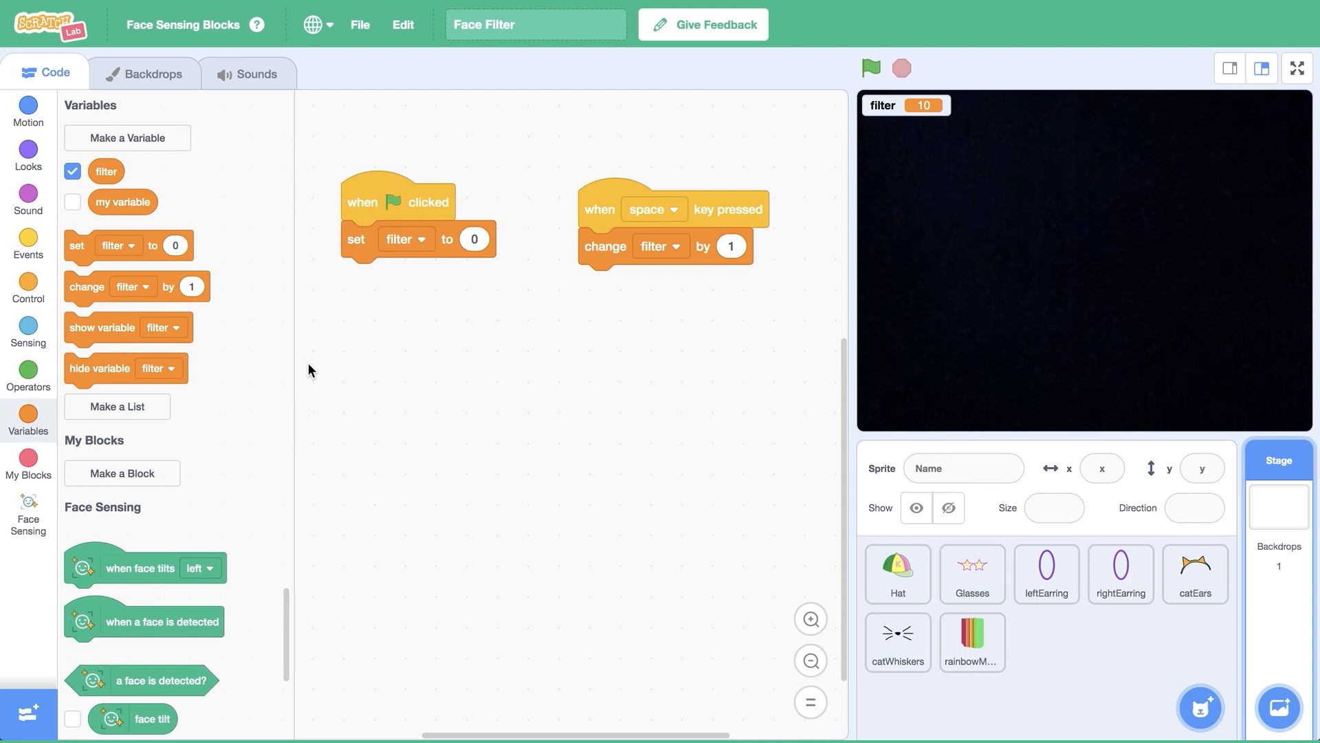
Add an if filter > 3 check that sets filter to 0, then run the project
left_click(28, 288)
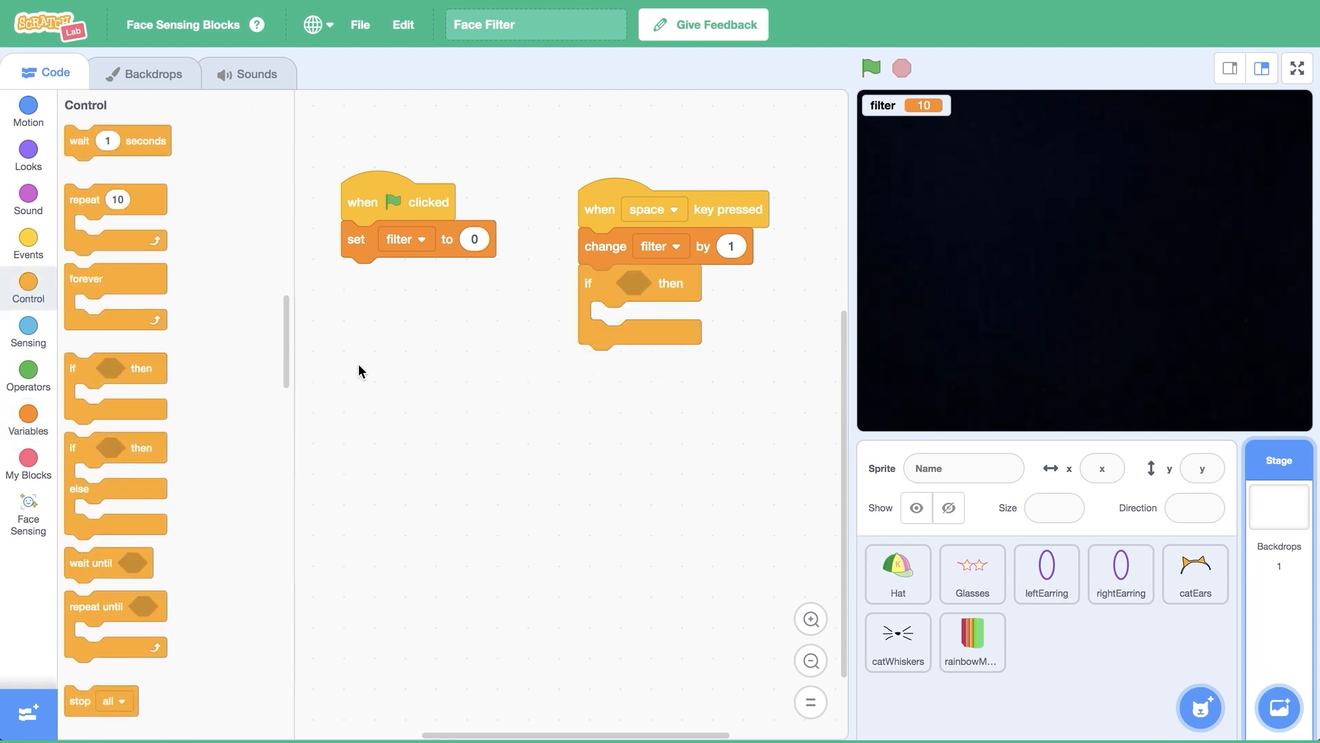
left_click(28, 376)
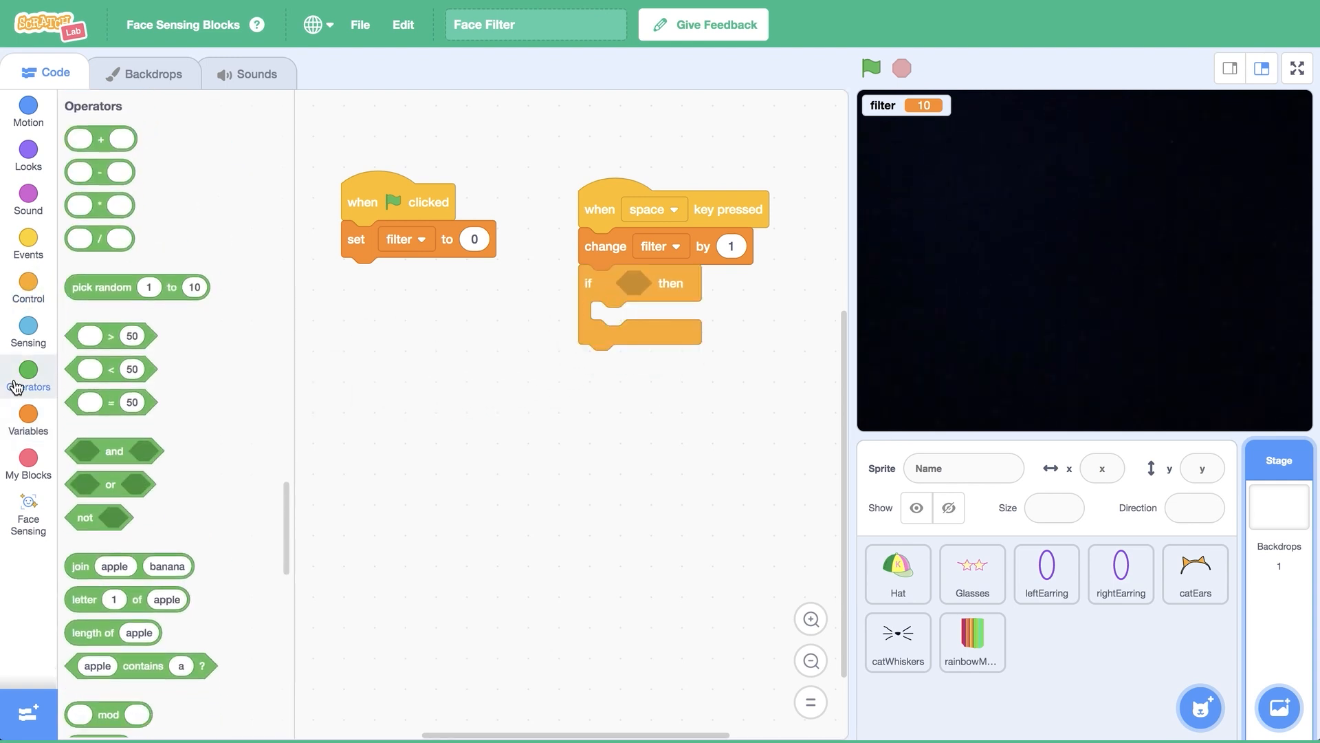
left_click_drag(110, 335, 649, 302)
type("3")
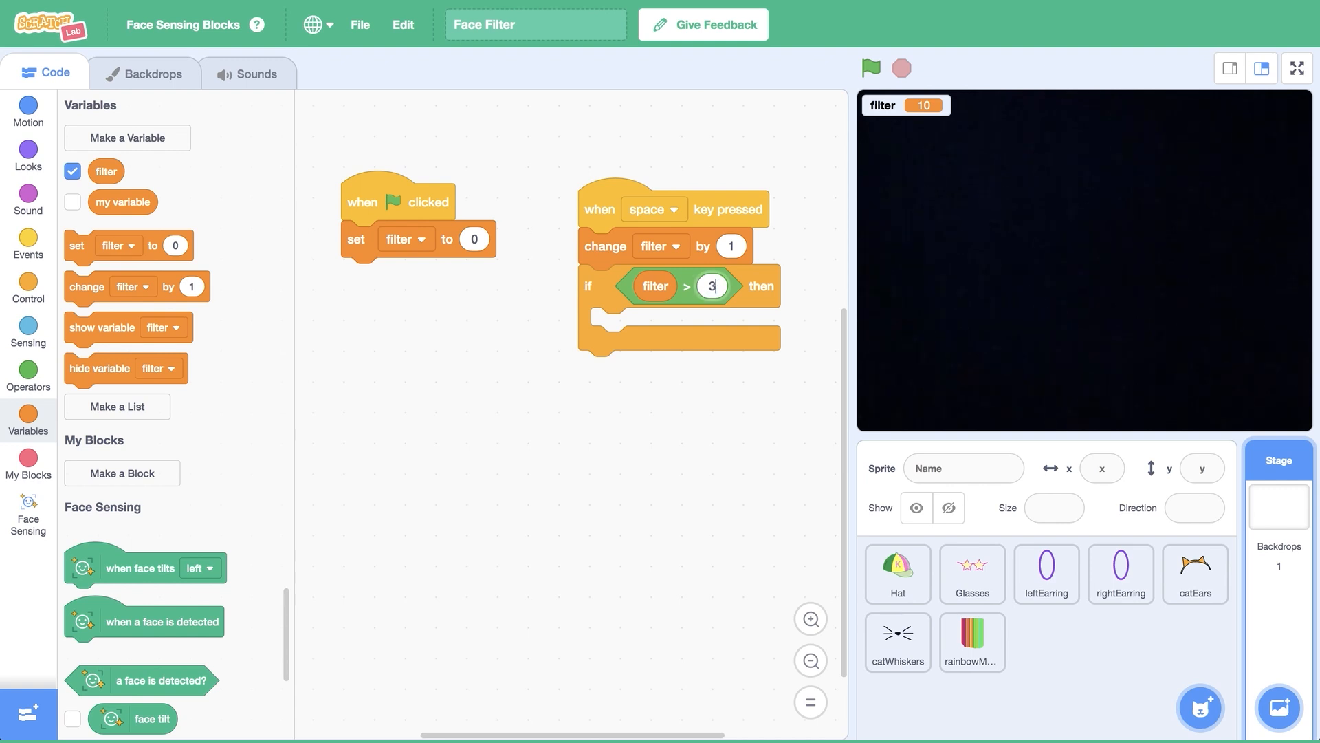
mouse_move(82, 247)
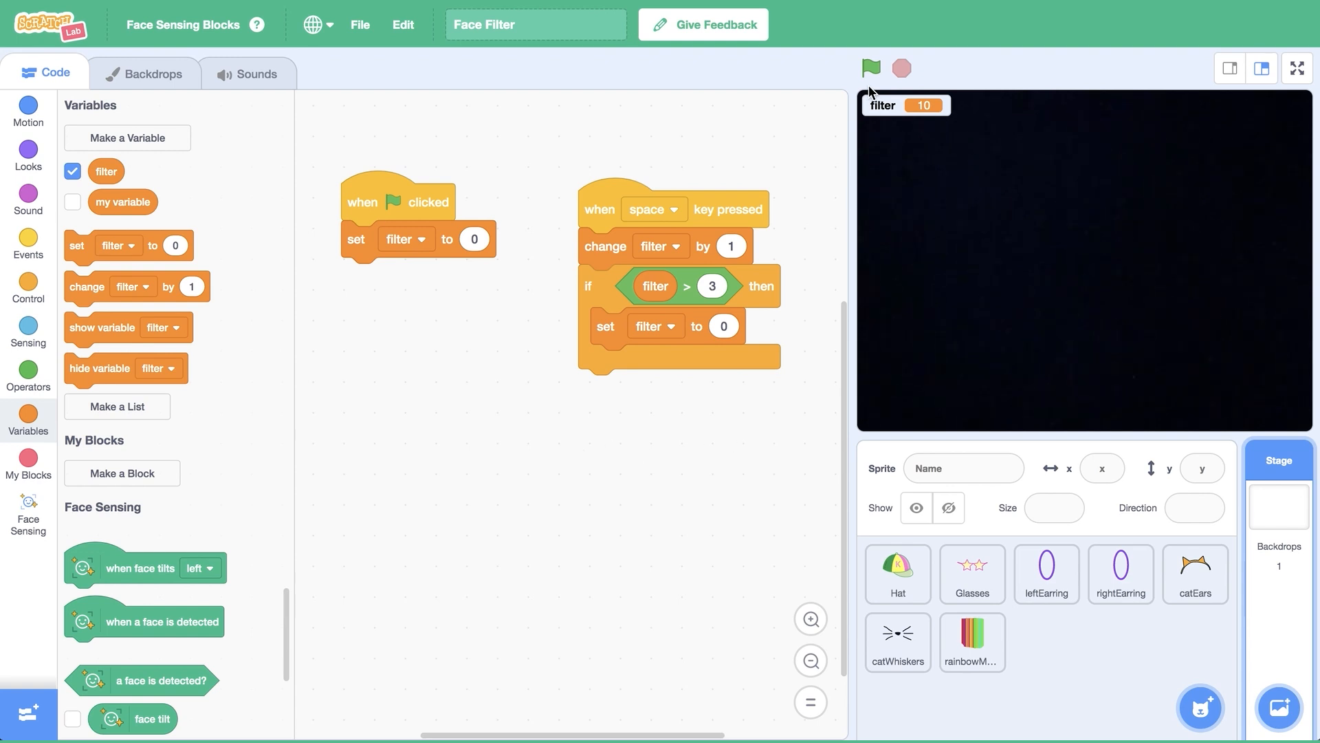
left_click(871, 68)
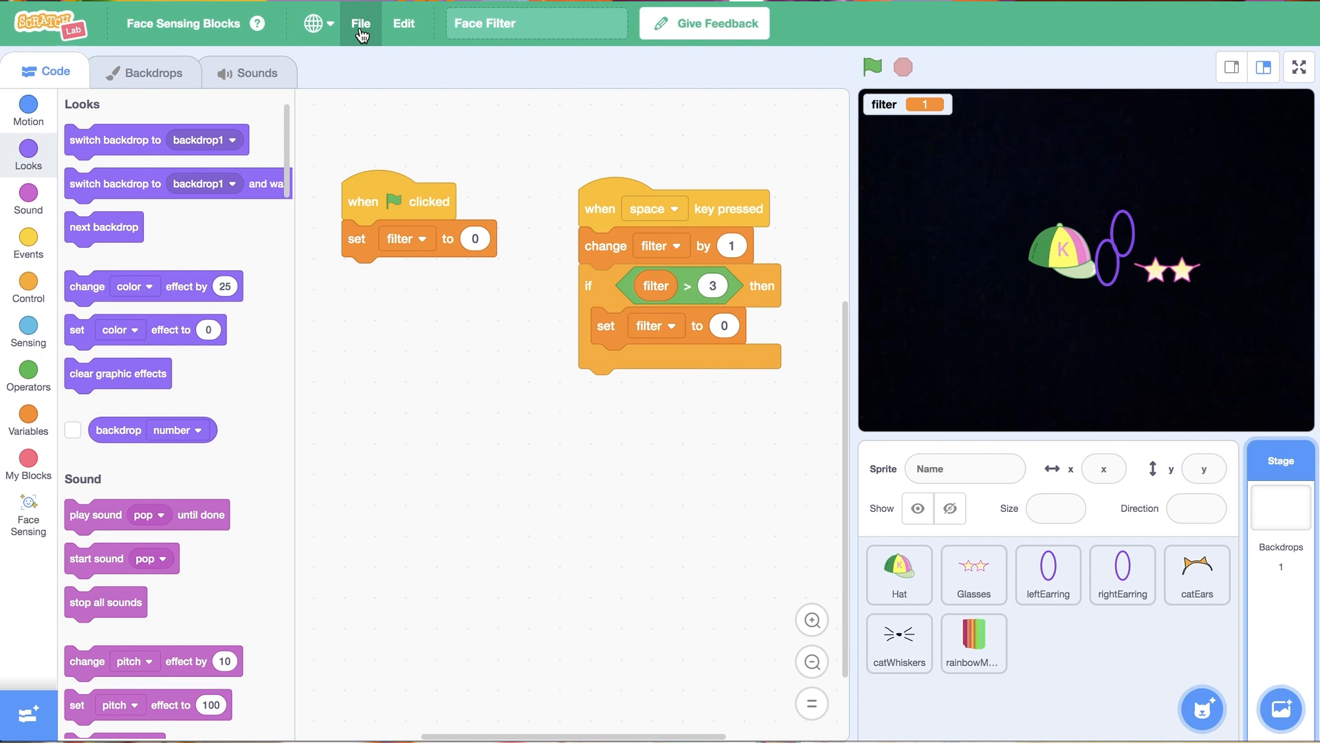
Download the project as Face Filter (1).sb3 and acknowledge the saving notice
left_click(361, 22)
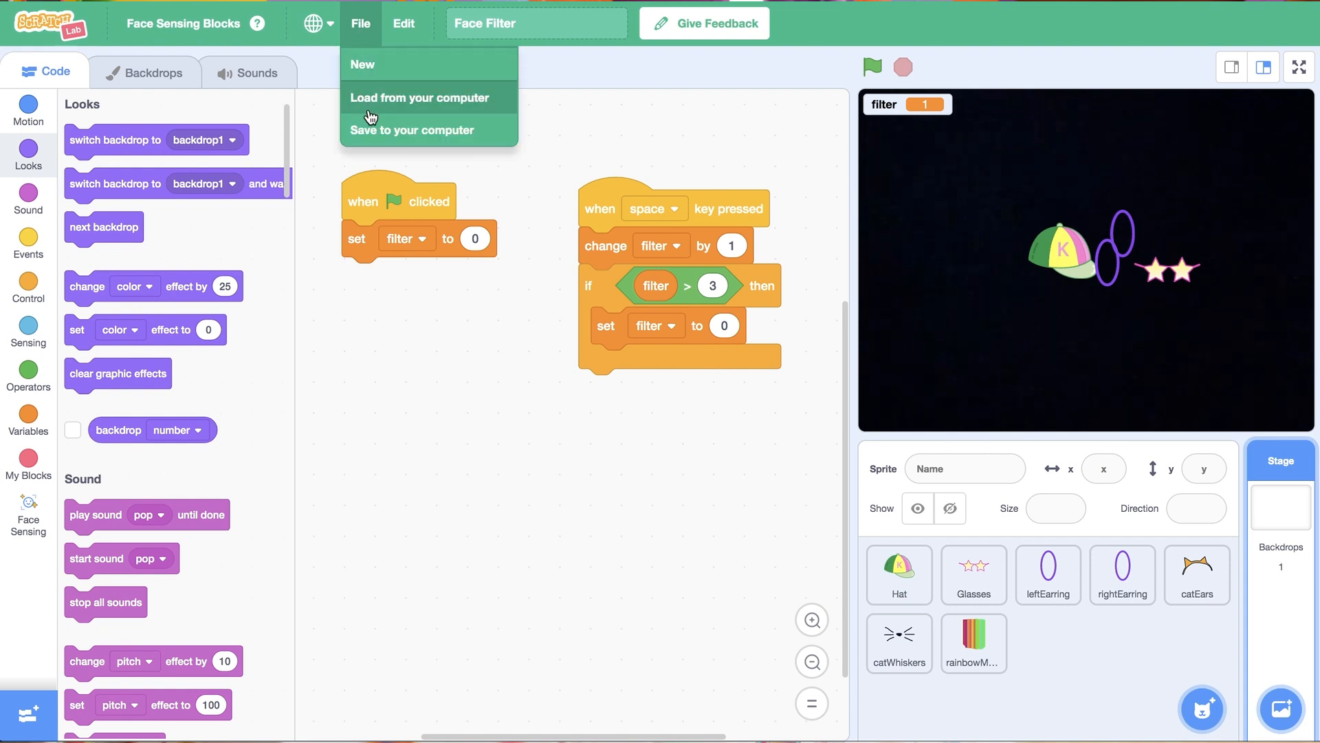
left_click(412, 130)
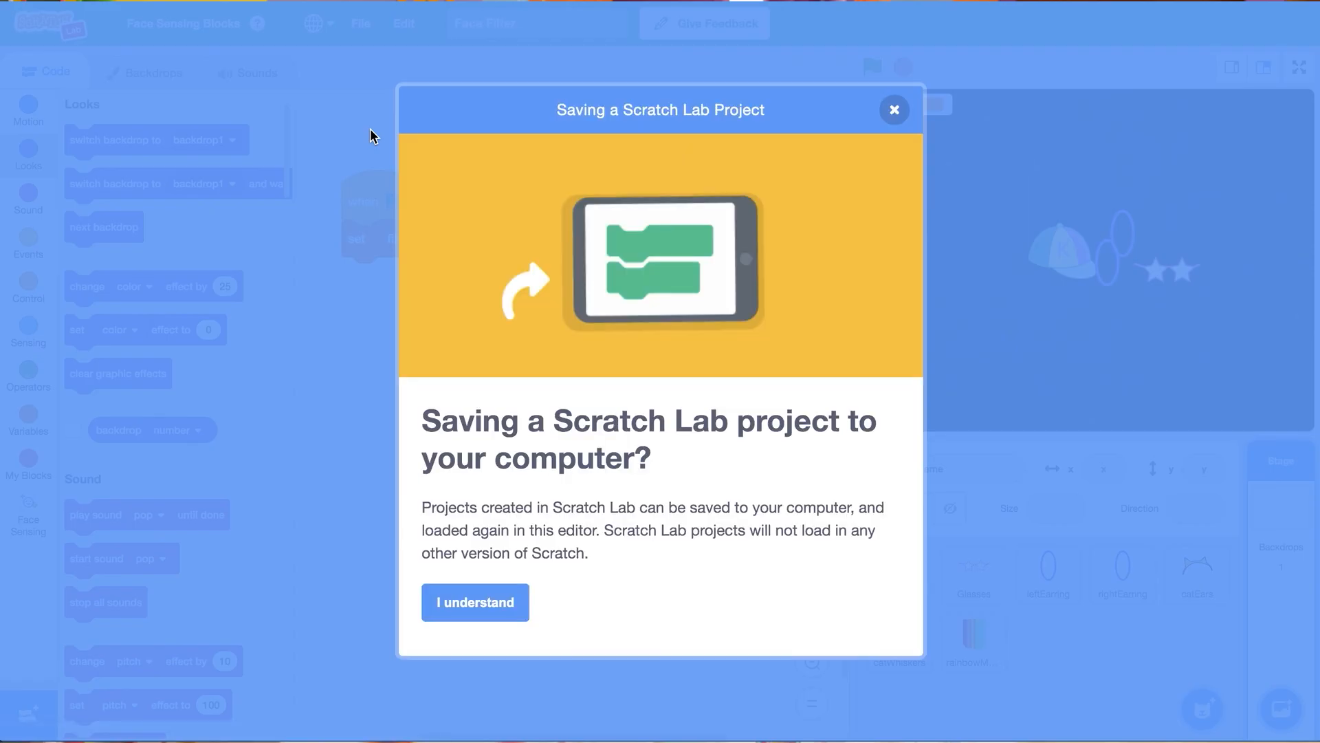
left_click(474, 603)
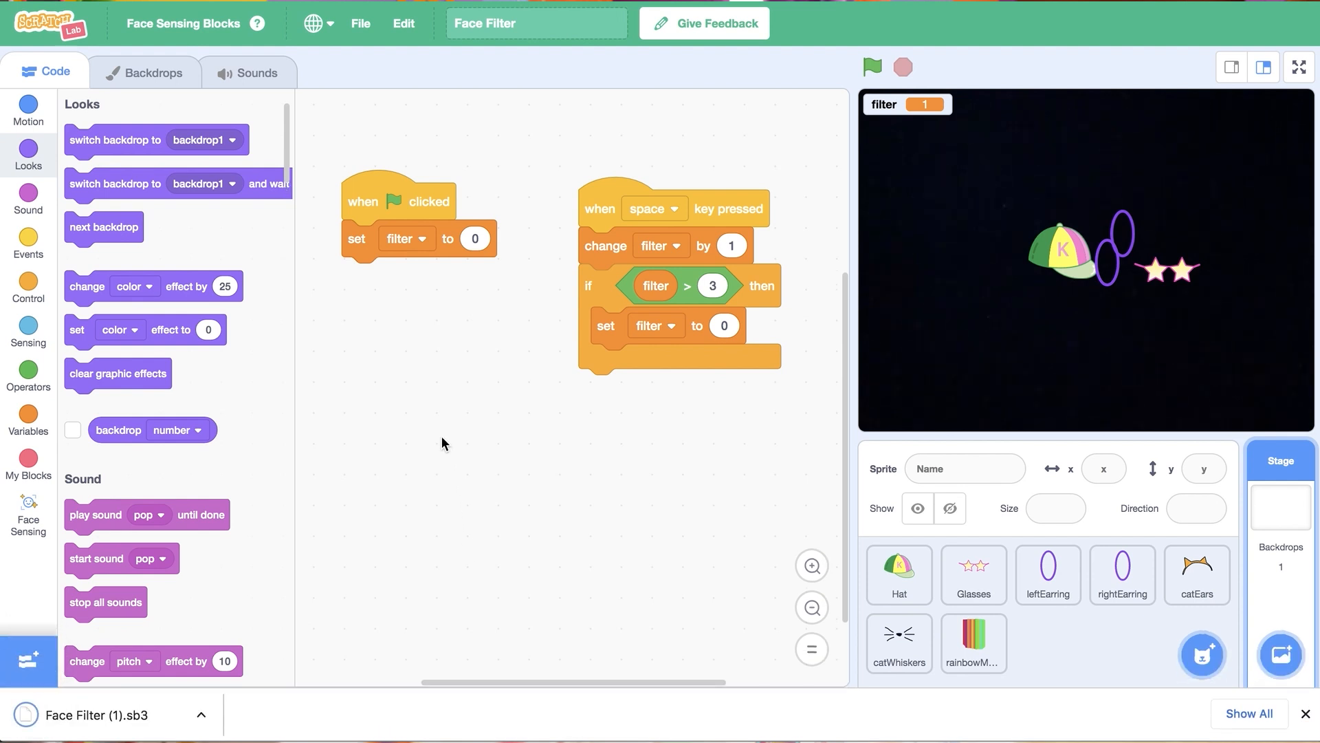
mouse_move(360, 23)
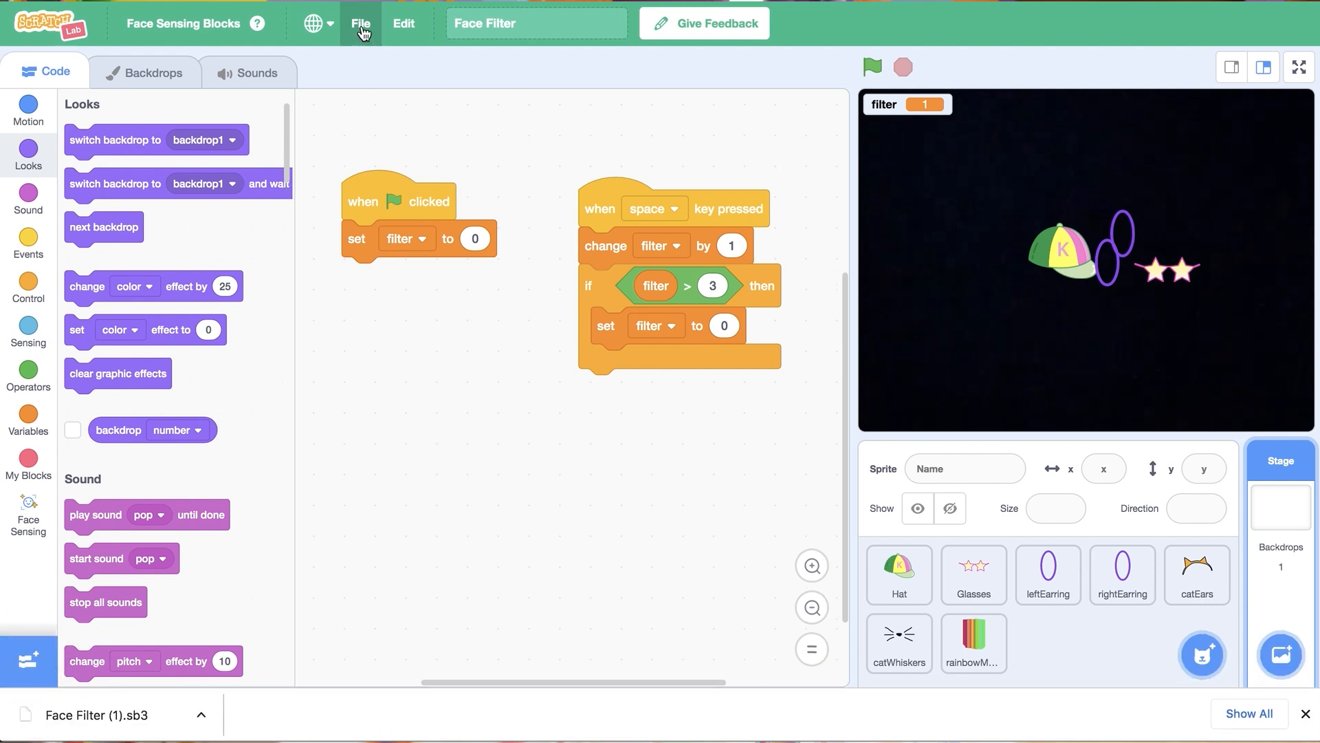
Open the load-from-computer file picker at the Downloads folder
left_click(360, 22)
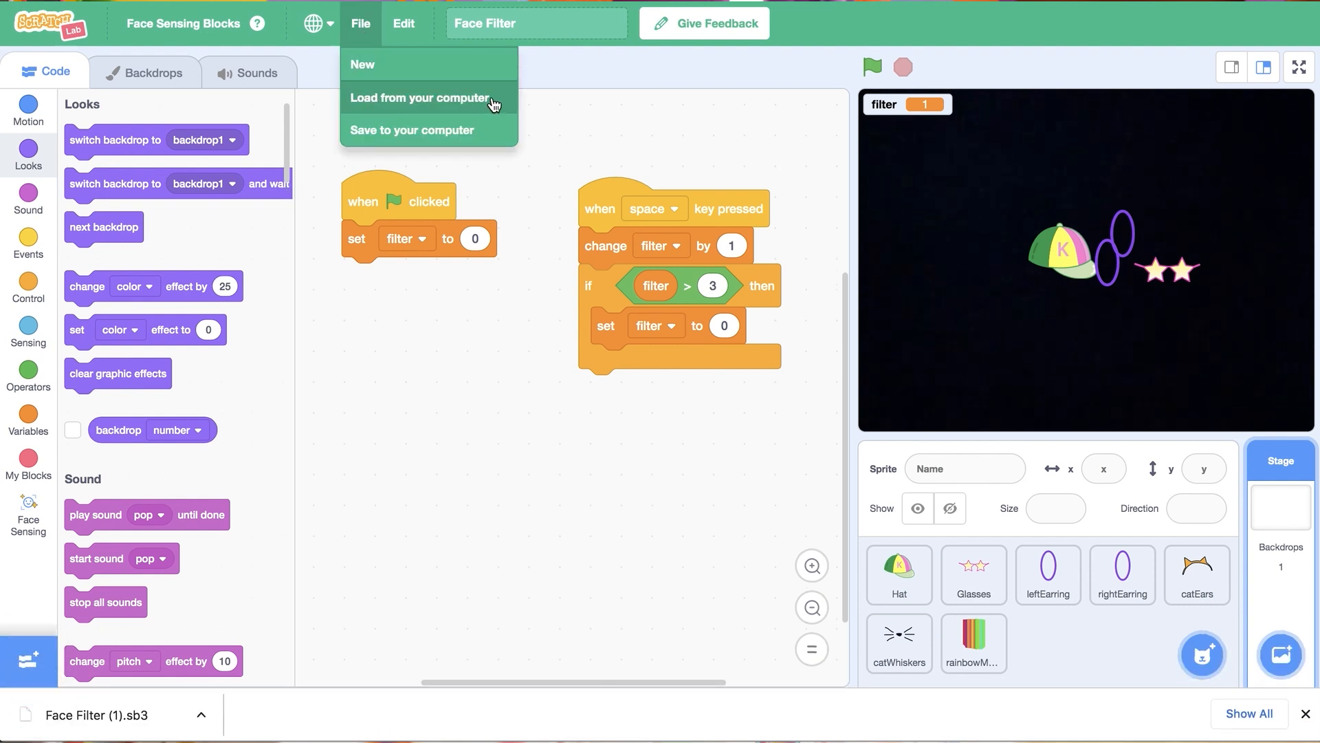
left_click(421, 98)
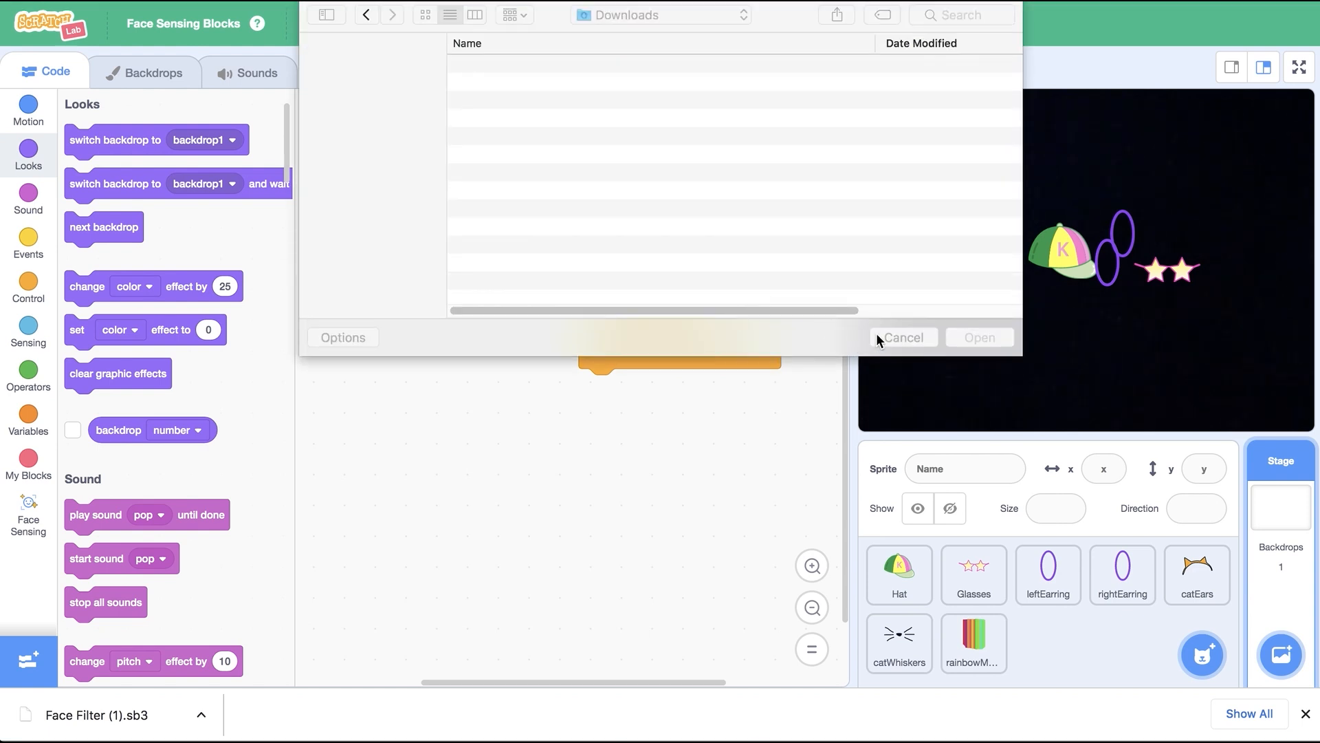